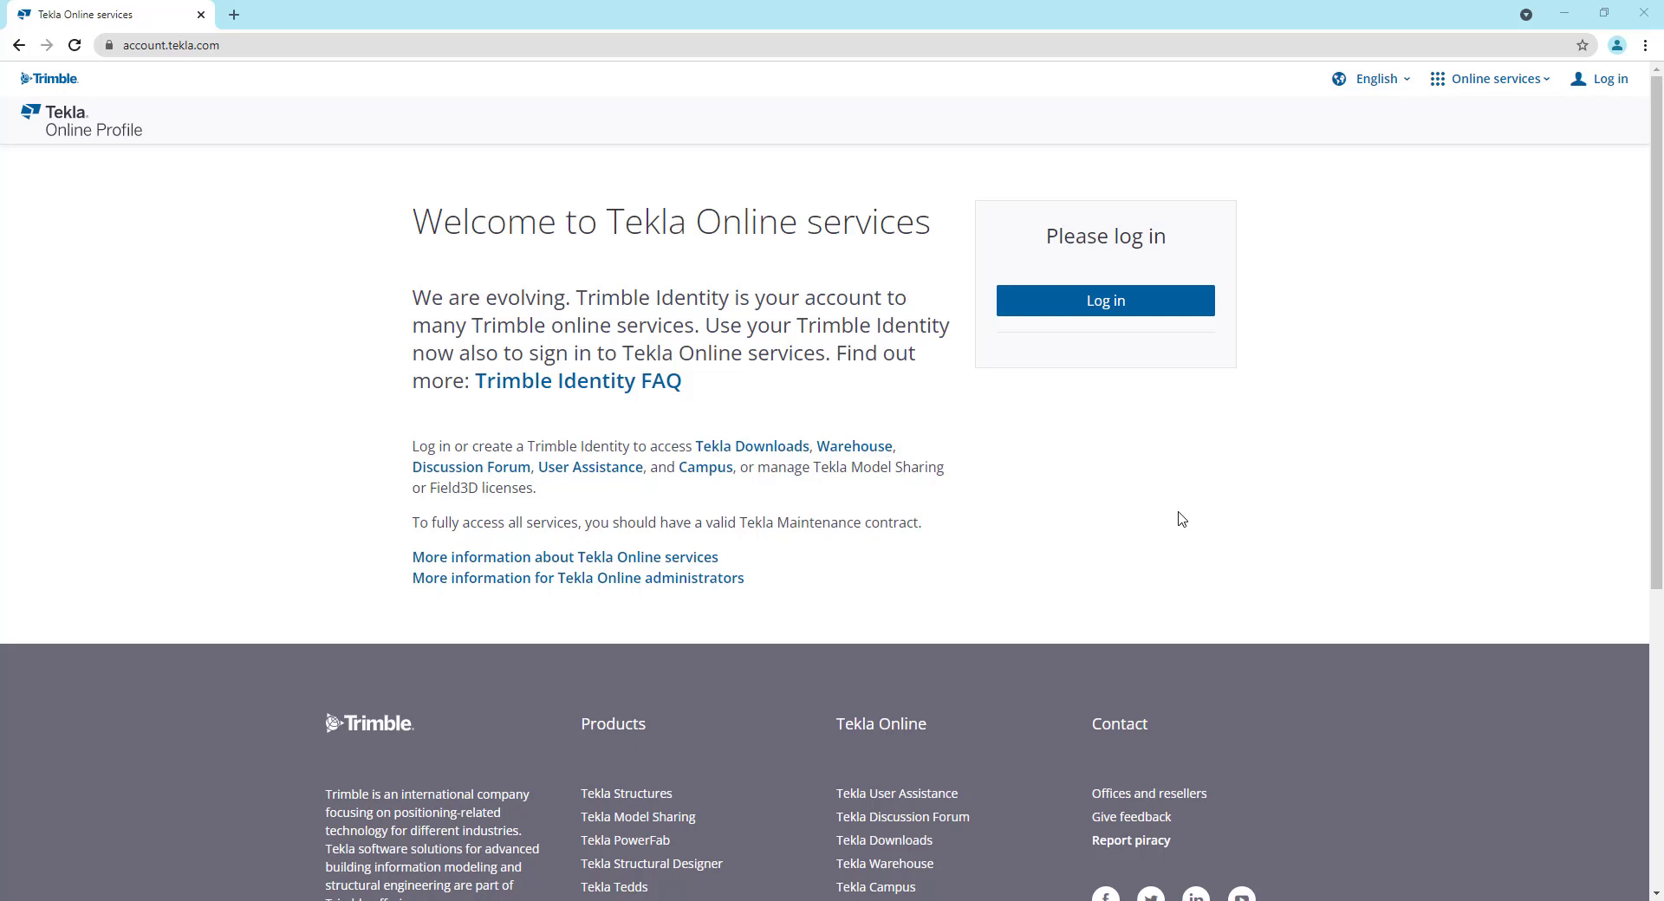
mouse_move(166, 97)
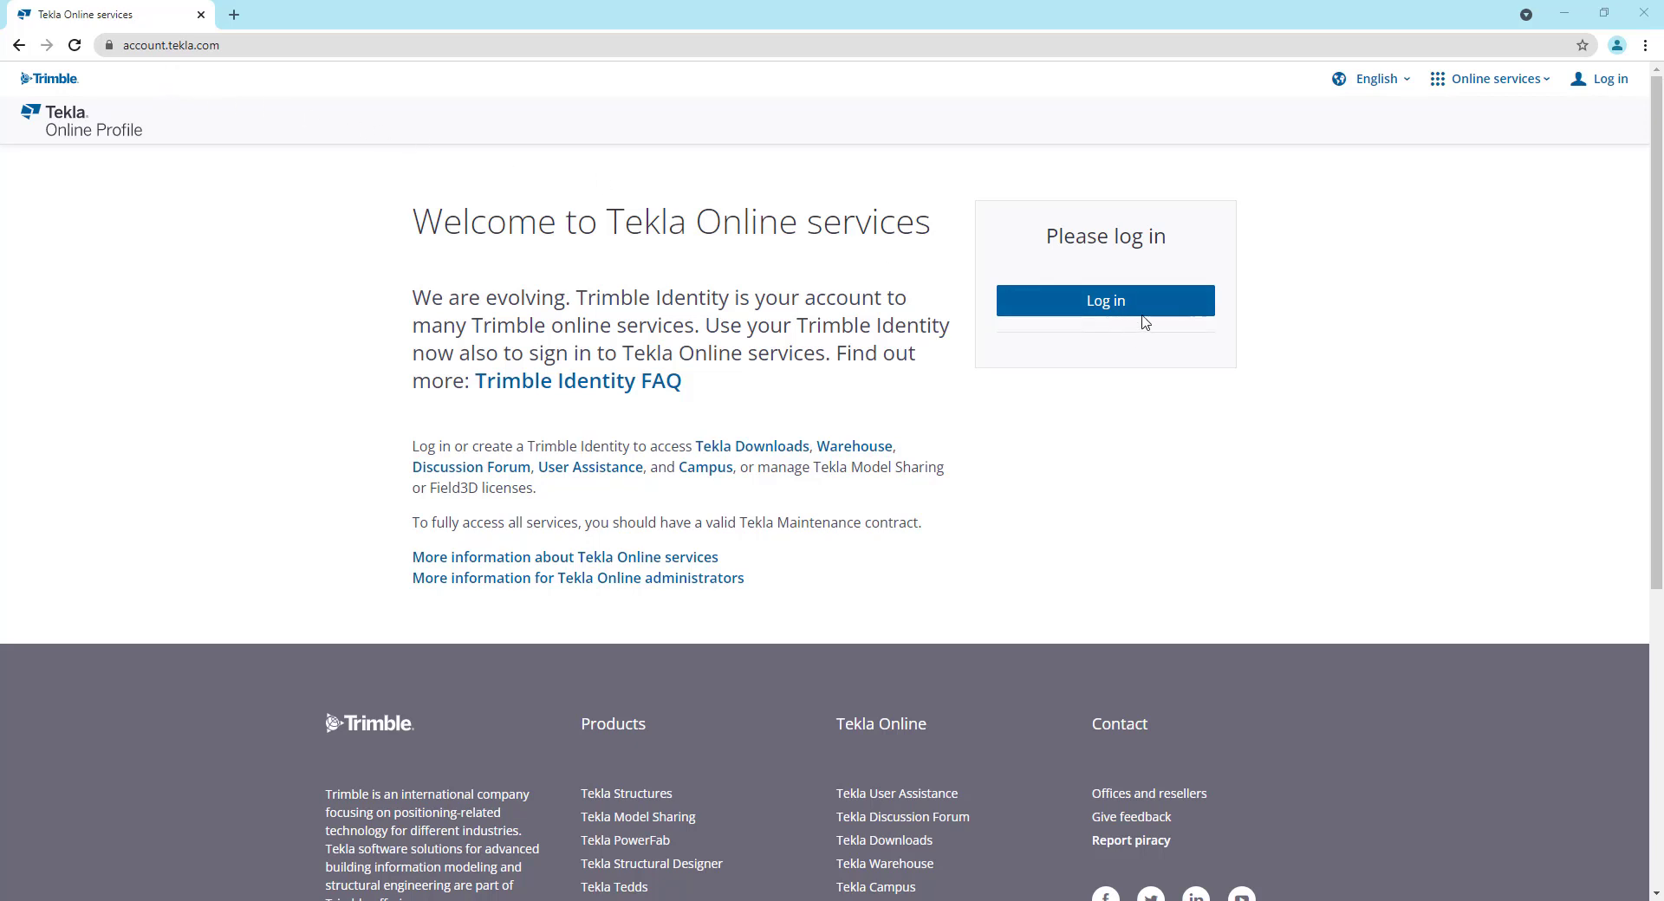
Start logging in from the Tekla Online services welcome page
left_click(1106, 301)
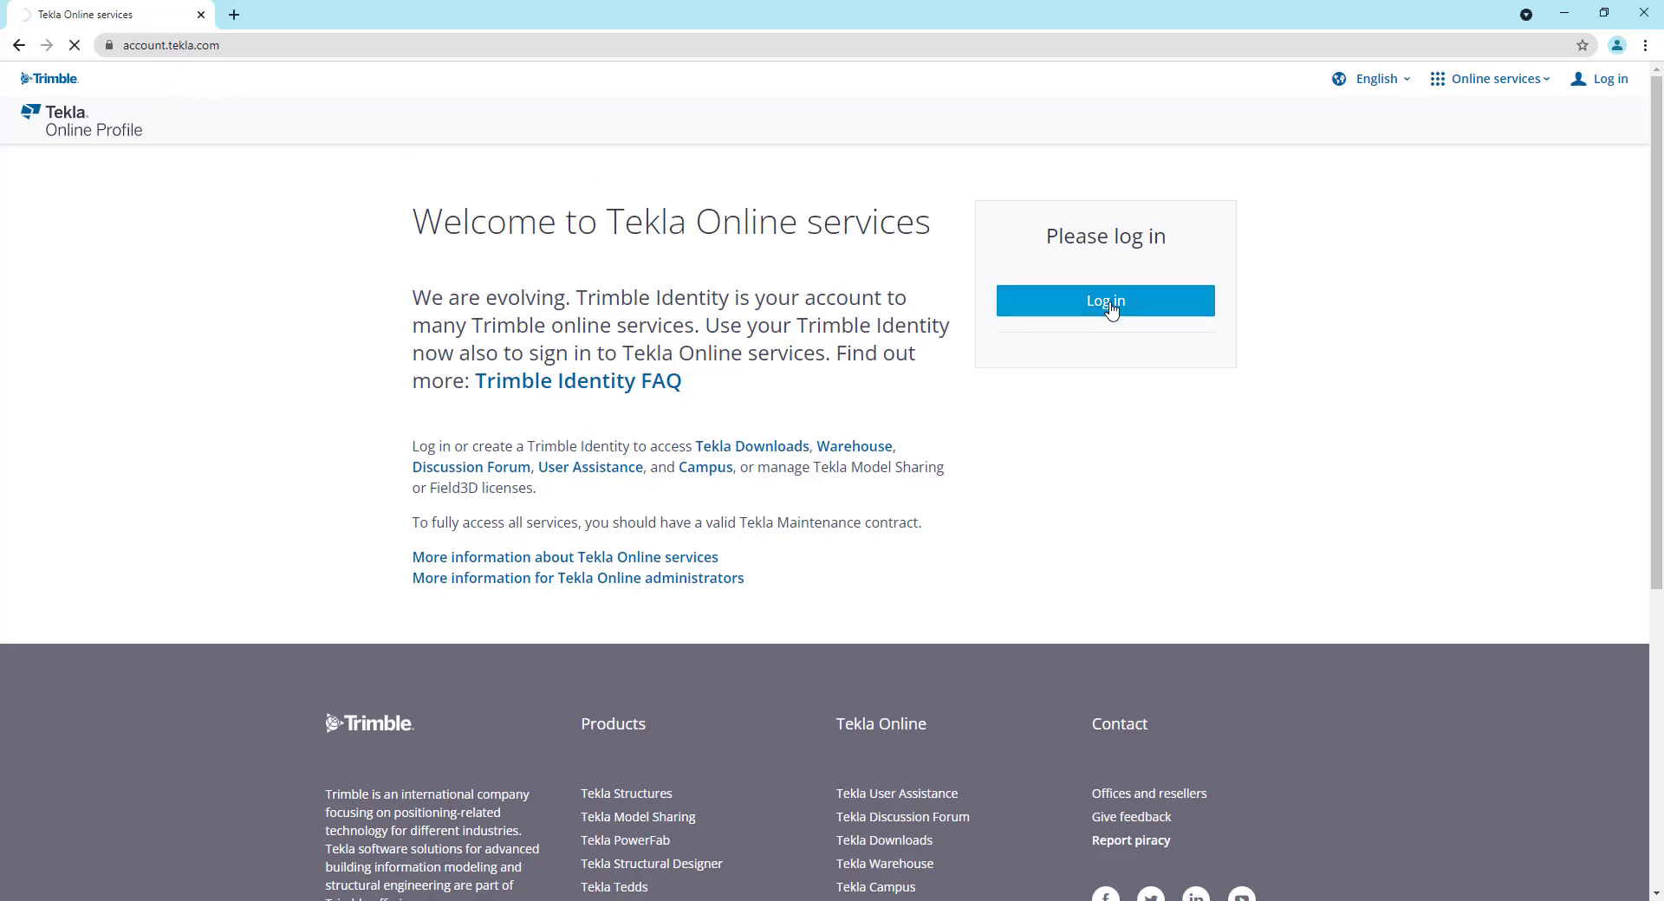
left_click(1106, 301)
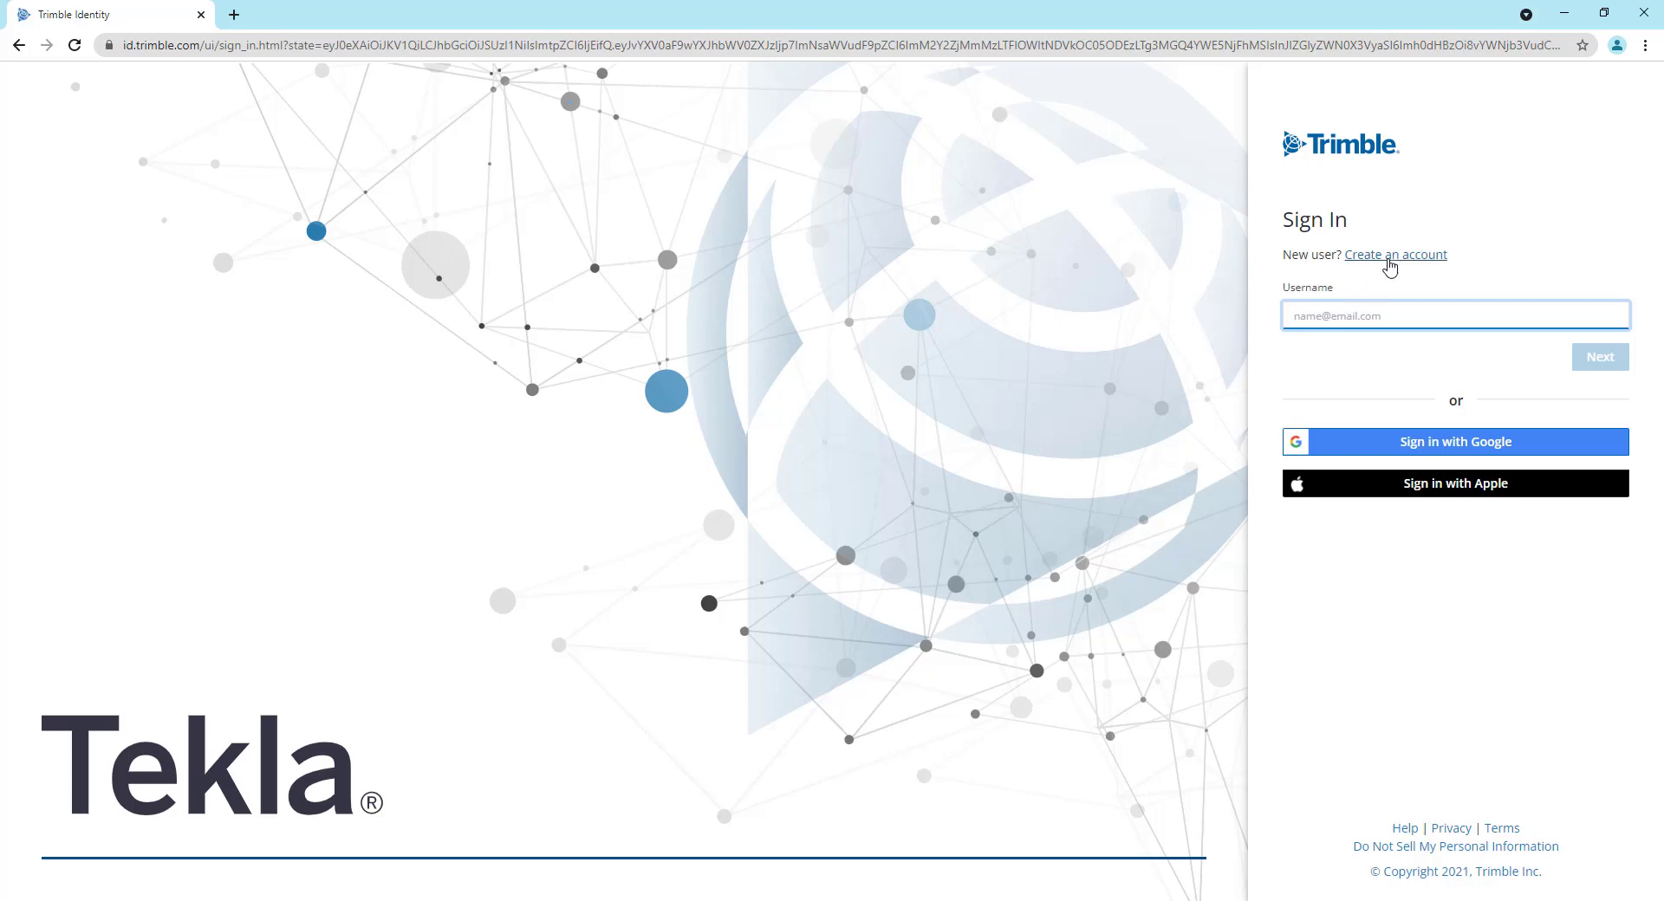
mouse_move(1402, 264)
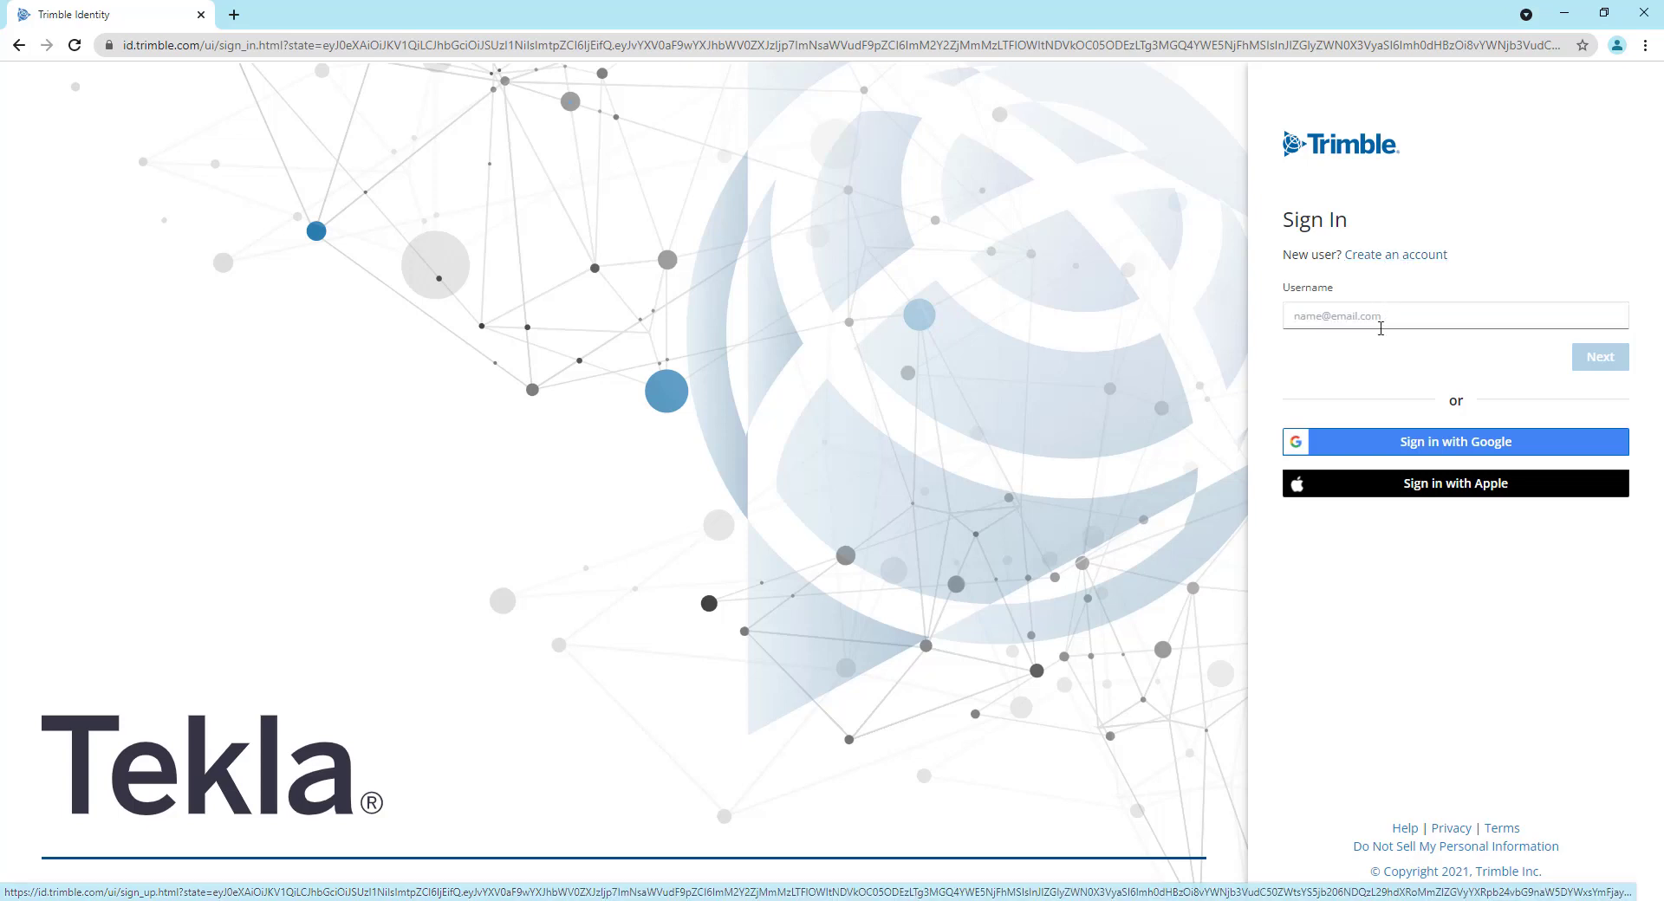
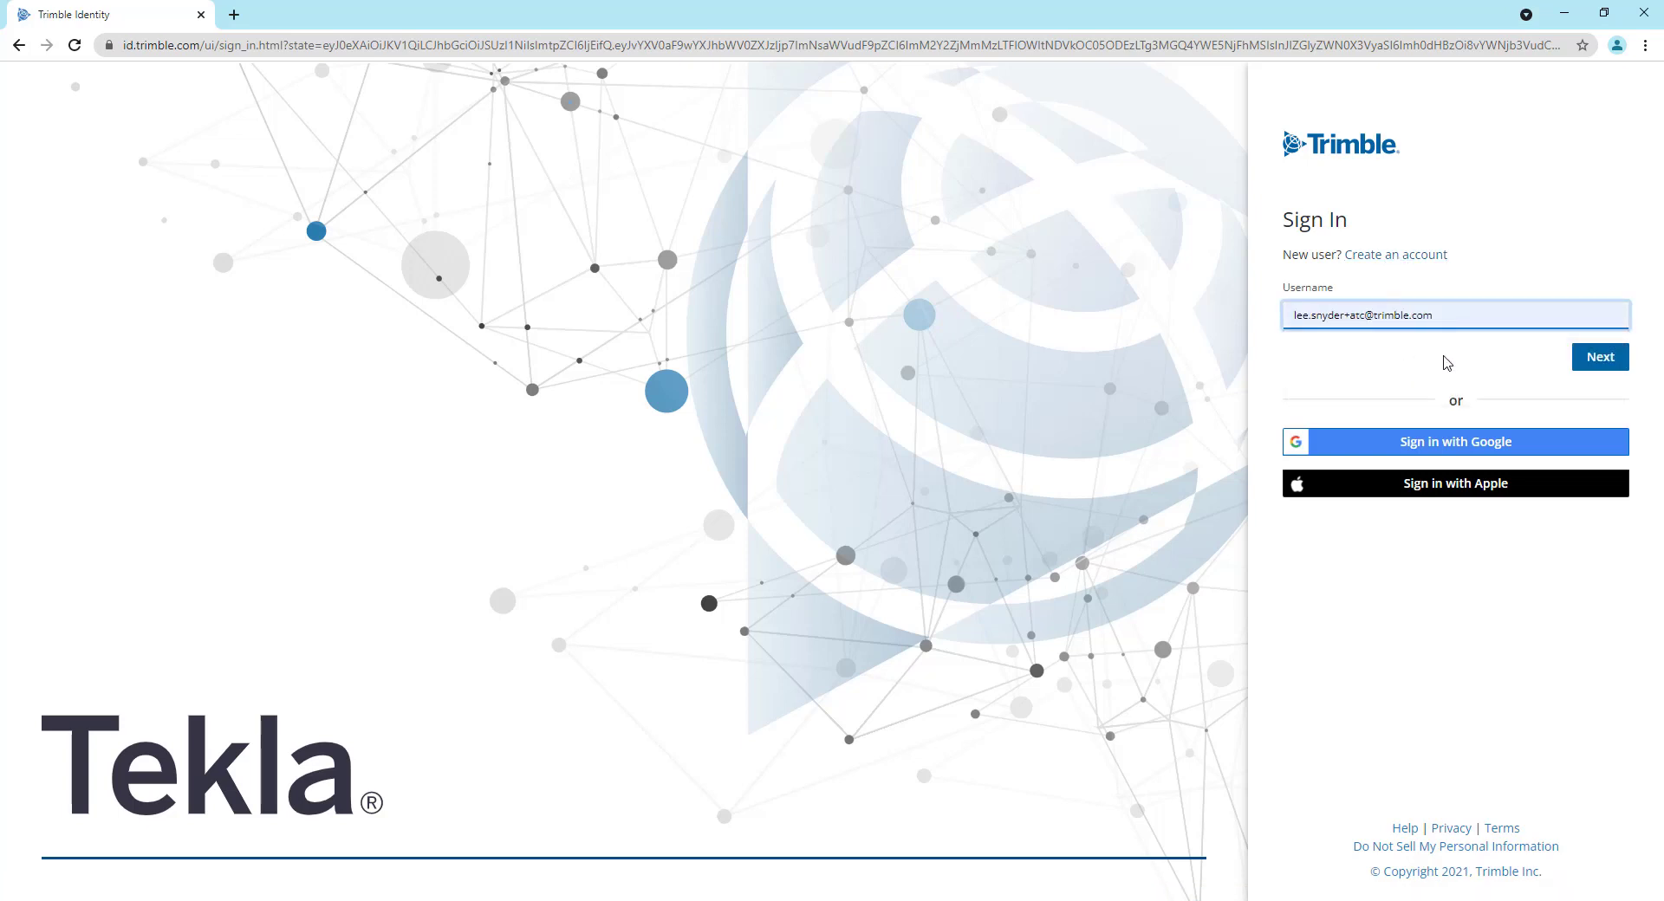
left_click(1600, 357)
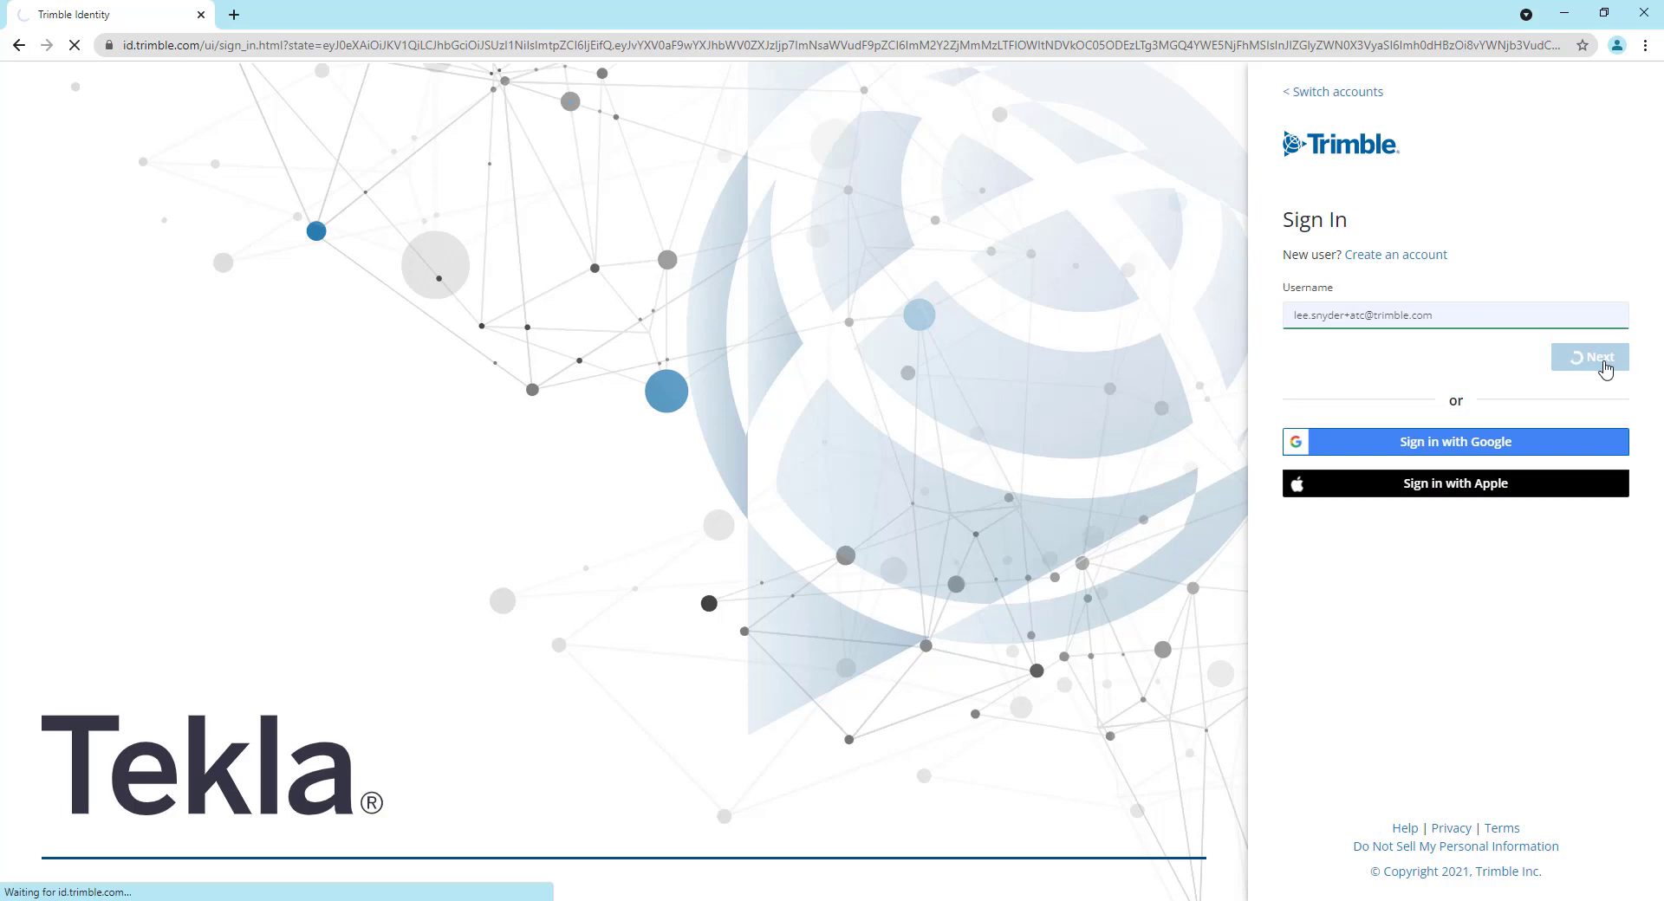
left_click(1591, 357)
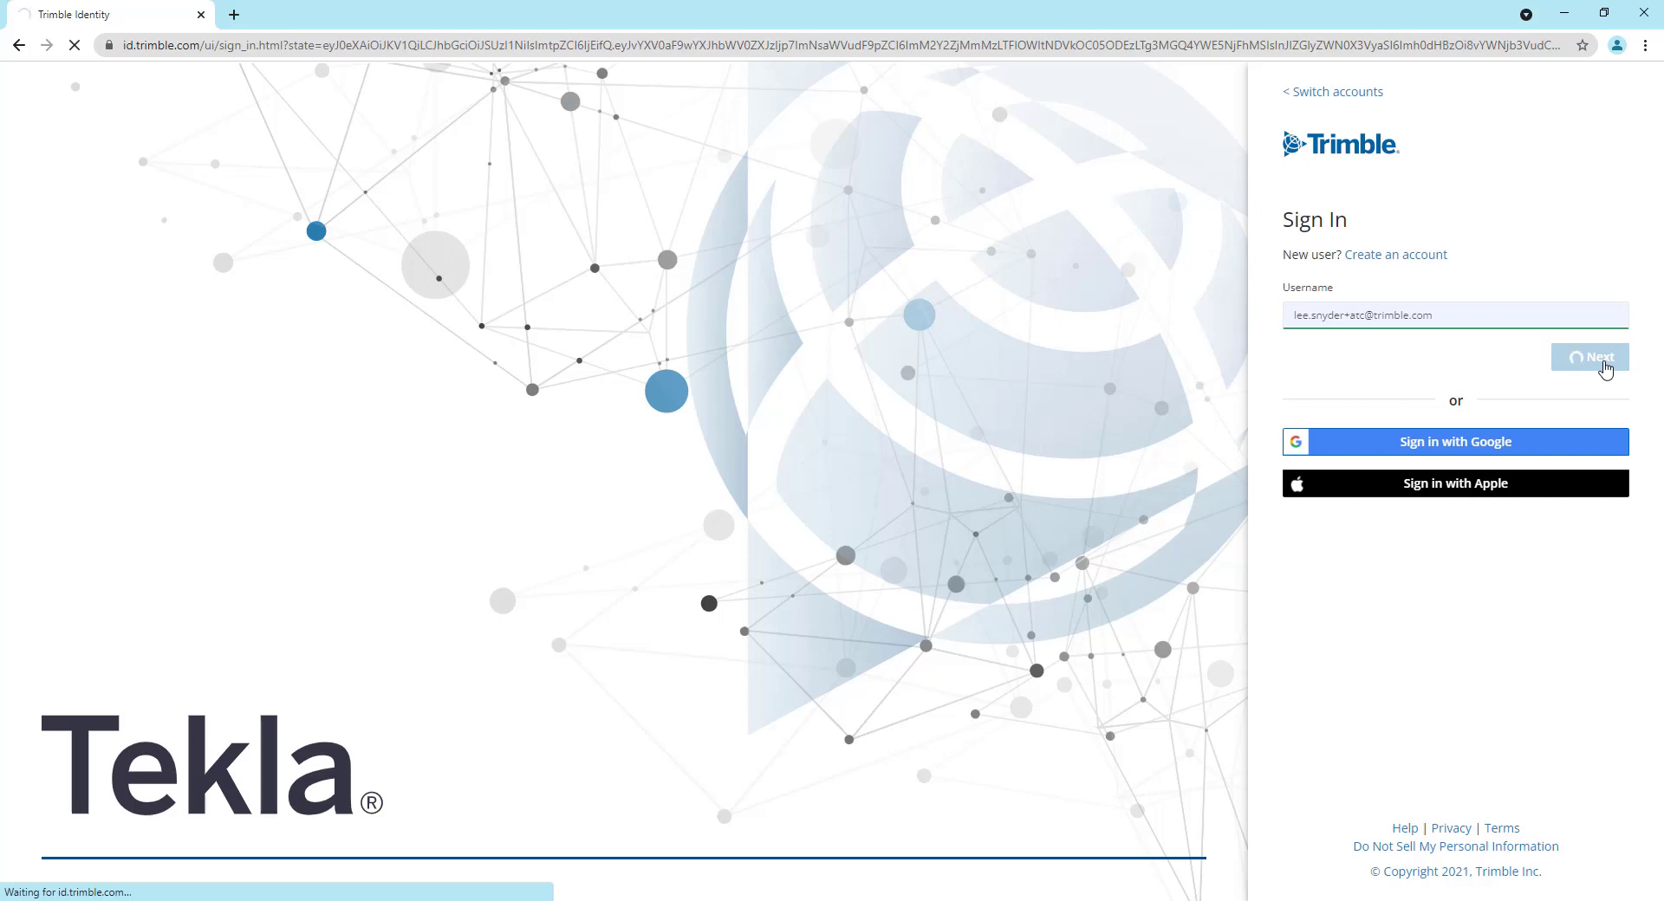
left_click(1594, 356)
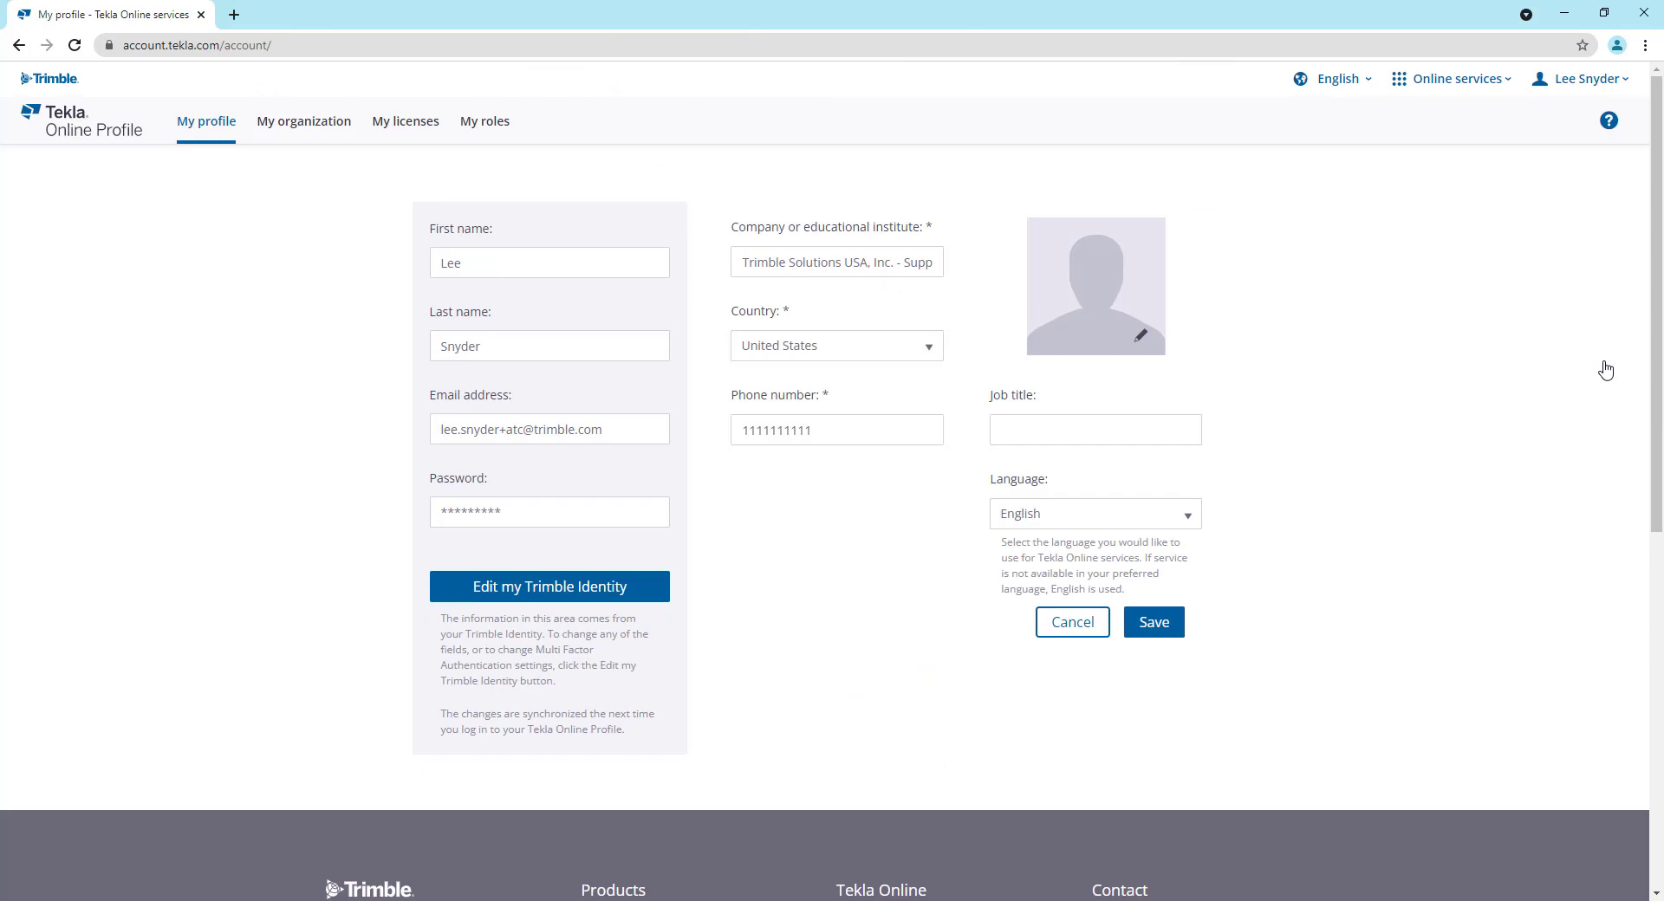
mouse_move(1547, 371)
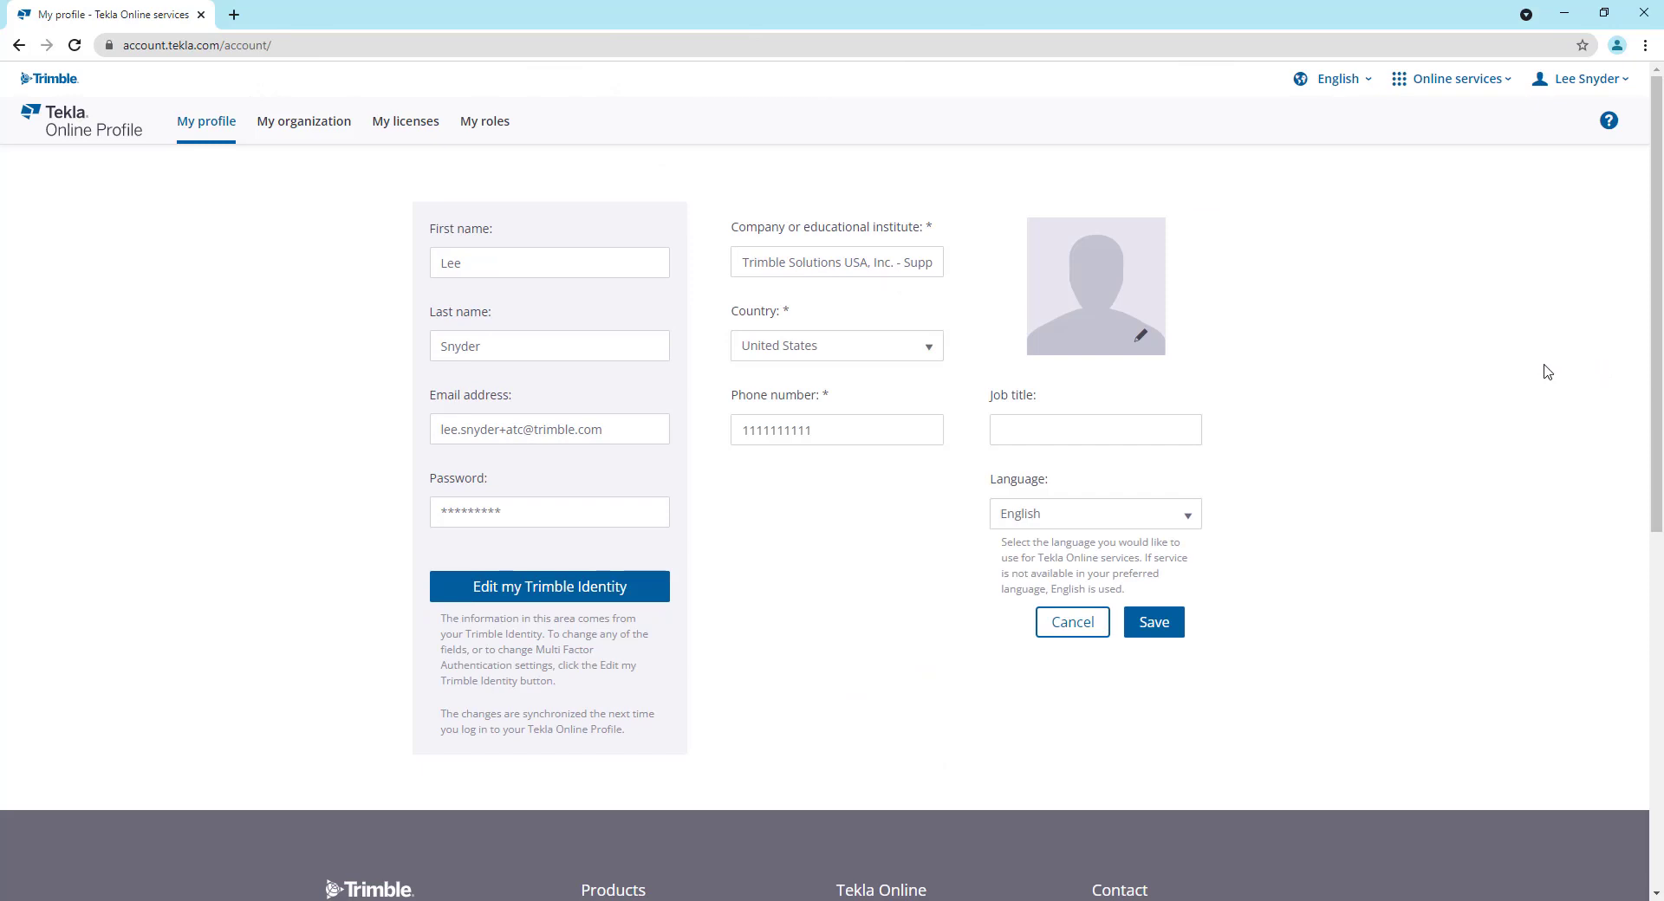
mouse_move(305, 133)
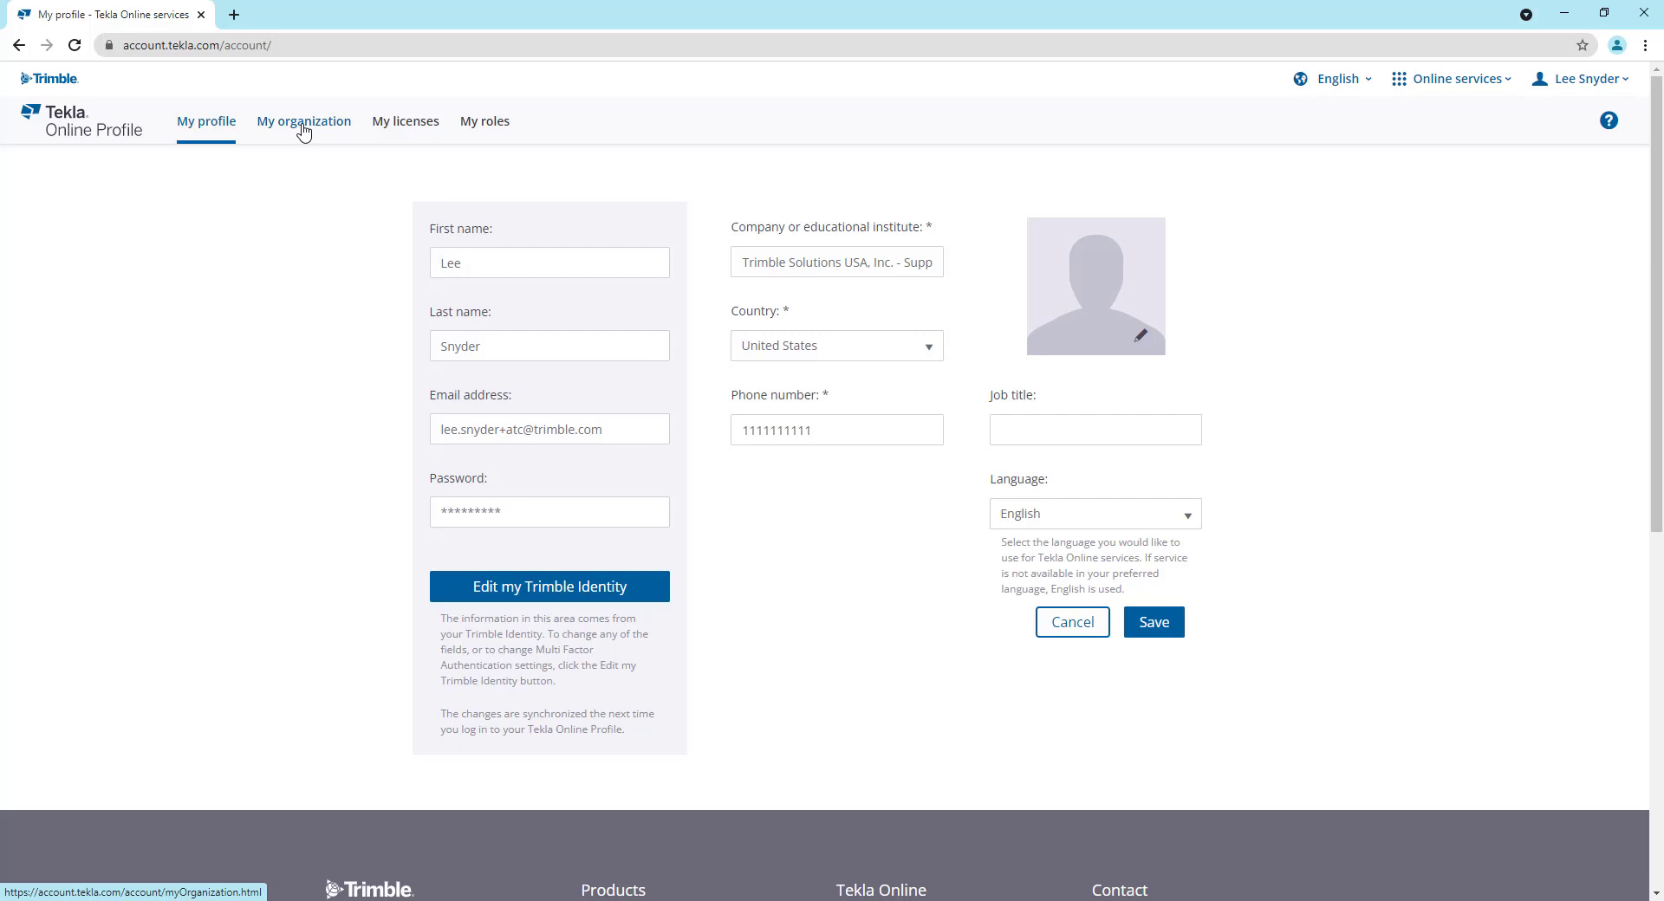
View the company's administrator rights under My organization, then launch the Admin Tool
left_click(303, 121)
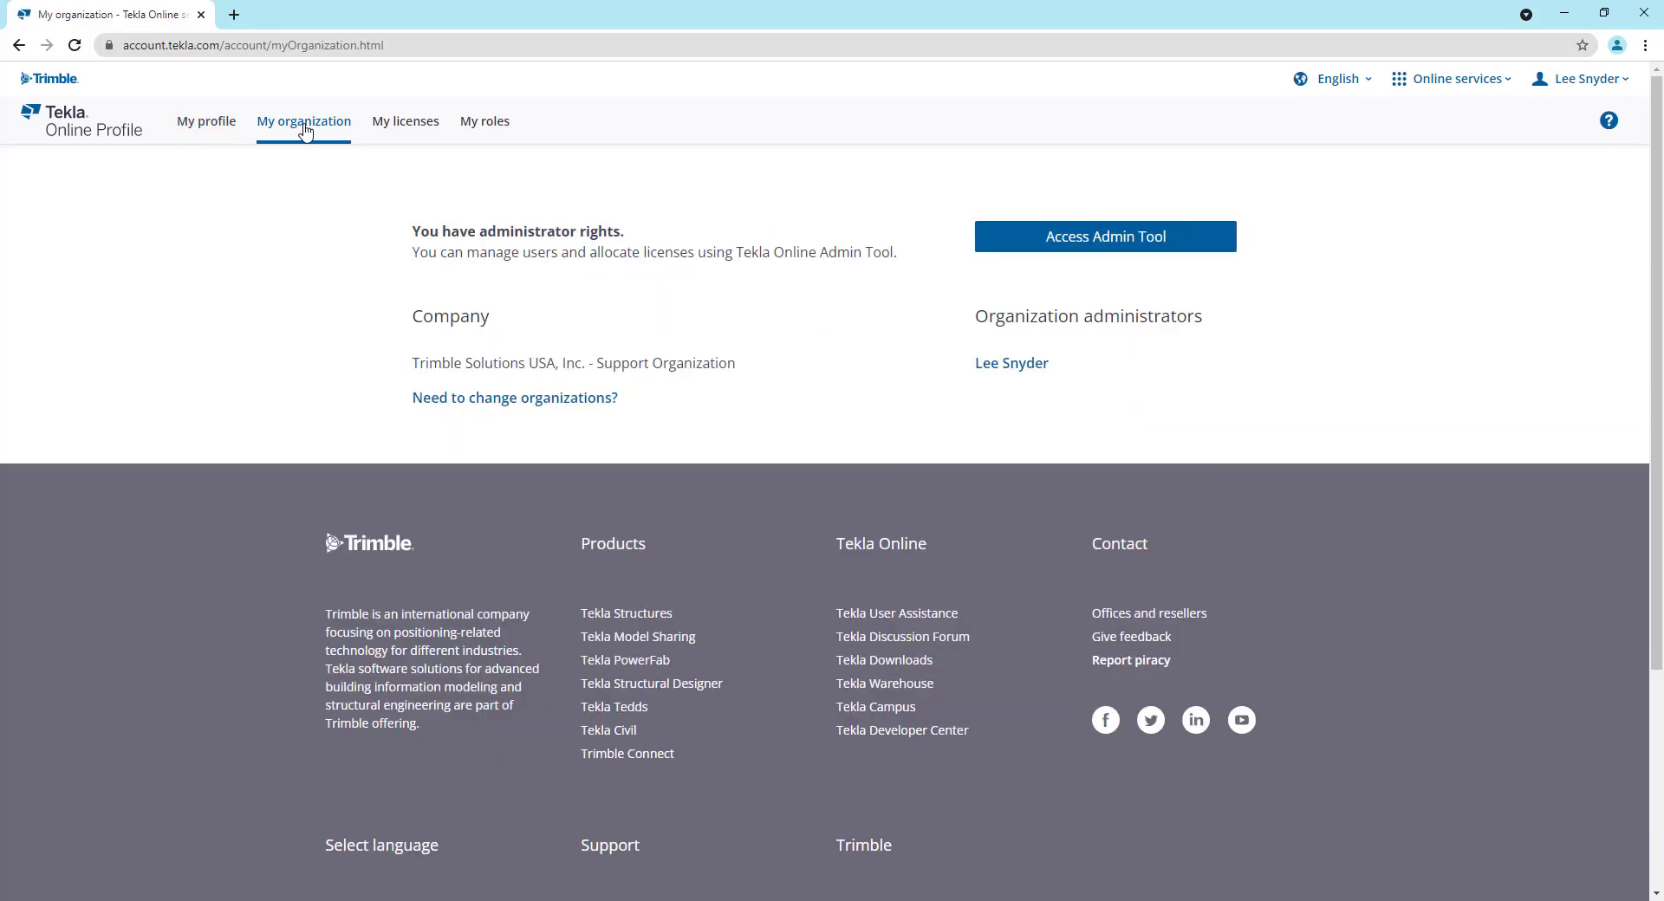
mouse_move(1095, 260)
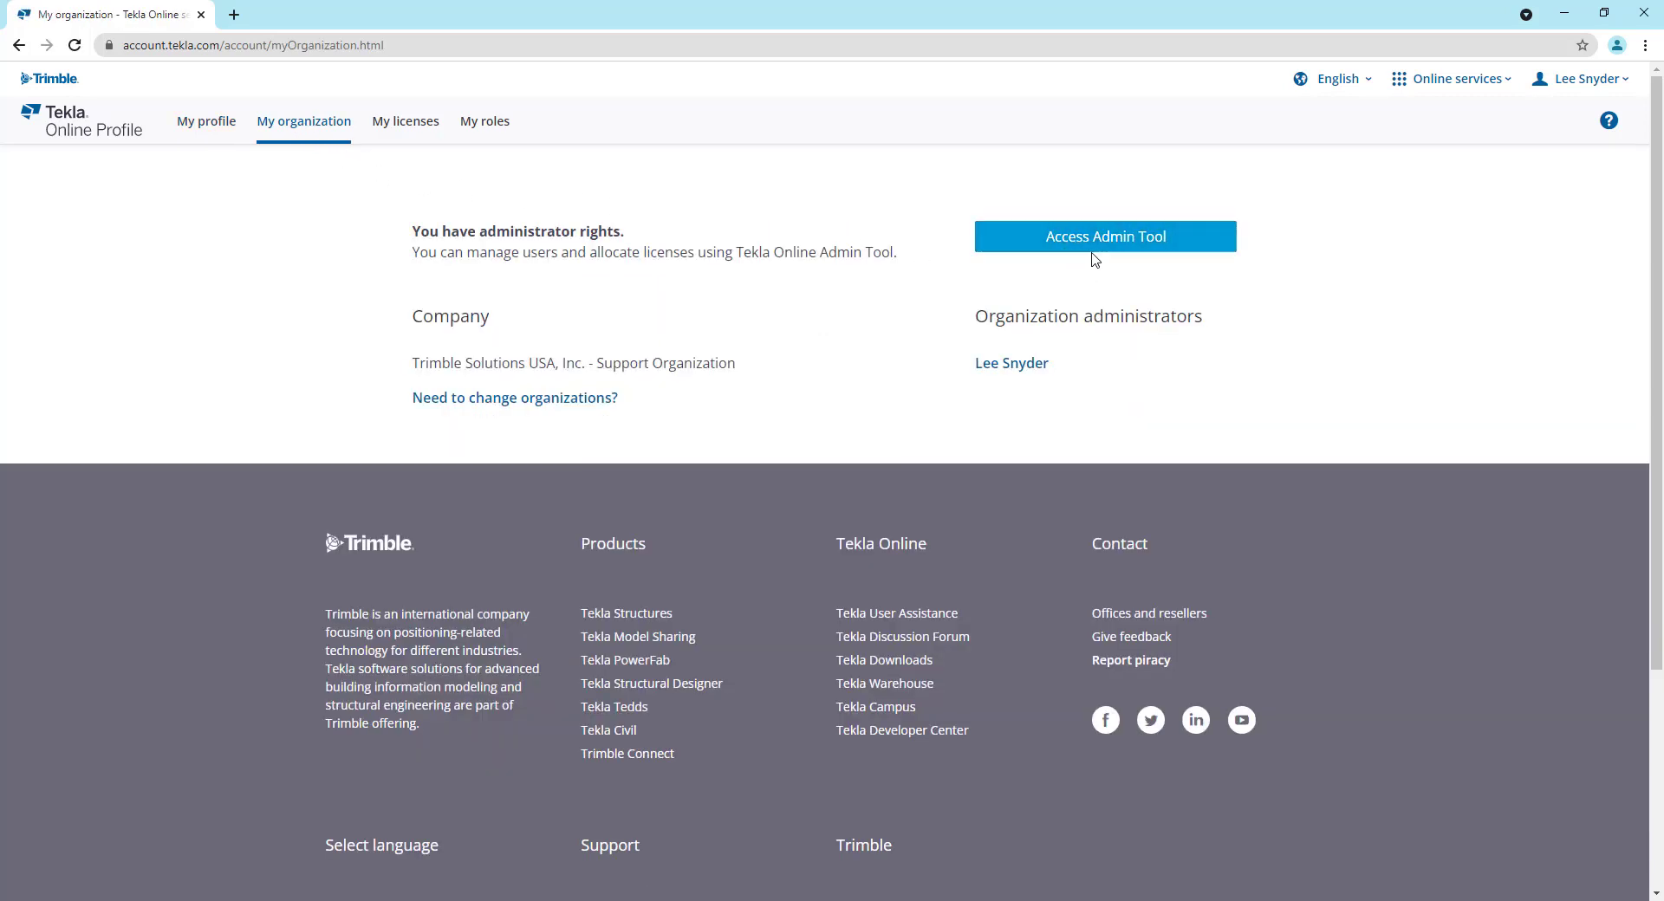
mouse_move(1142, 260)
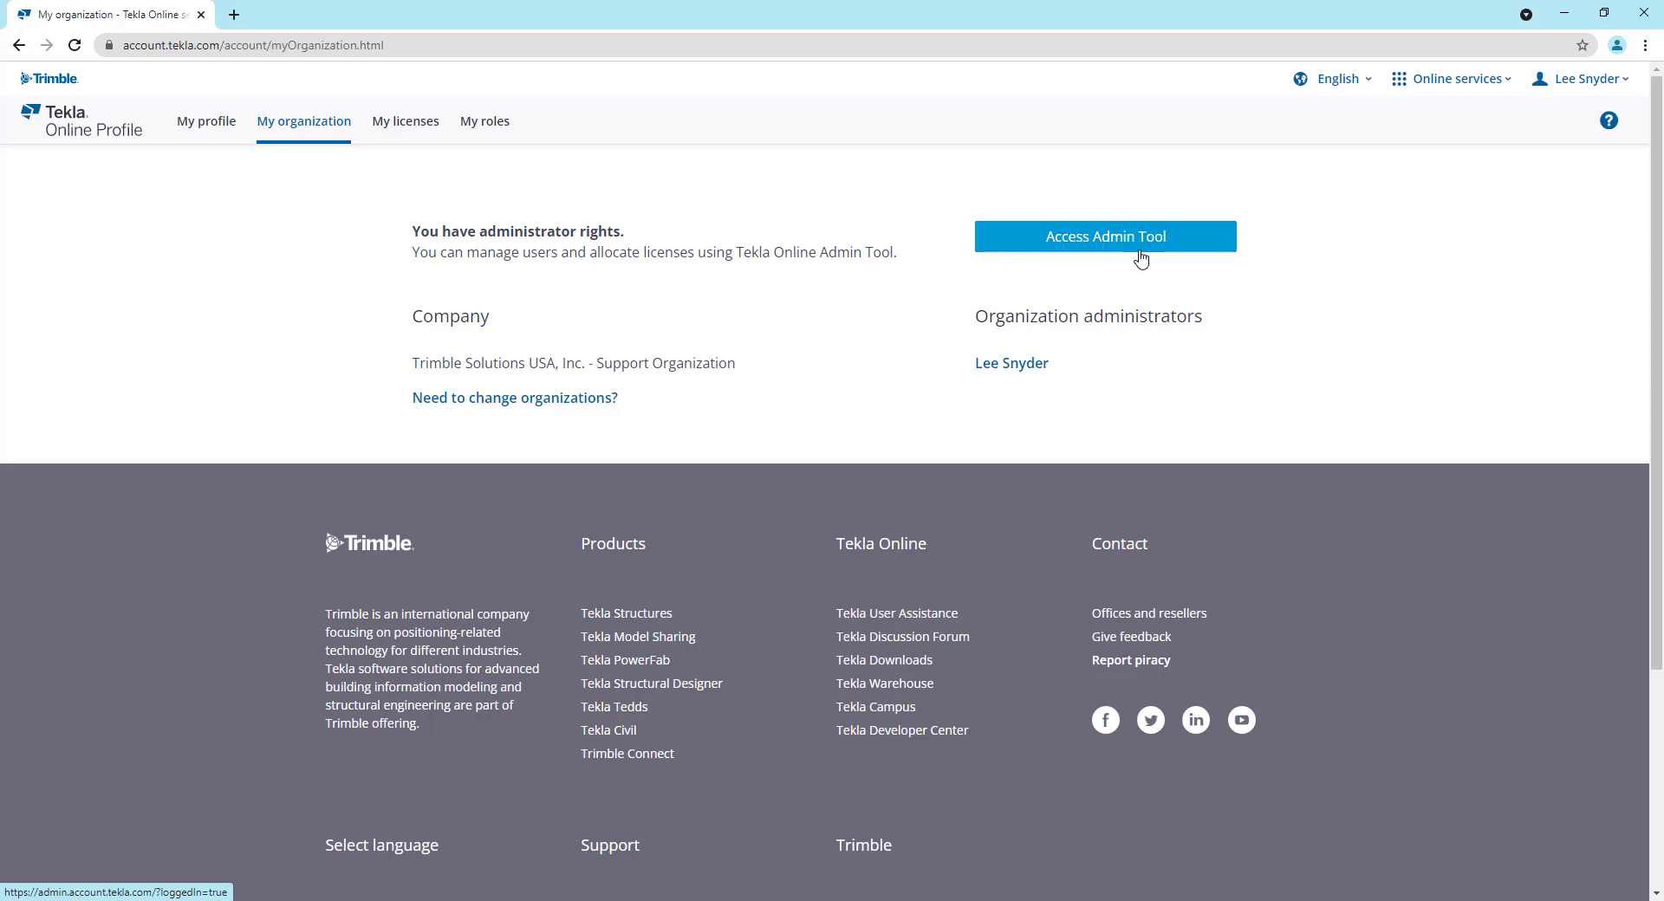
mouse_move(1027, 393)
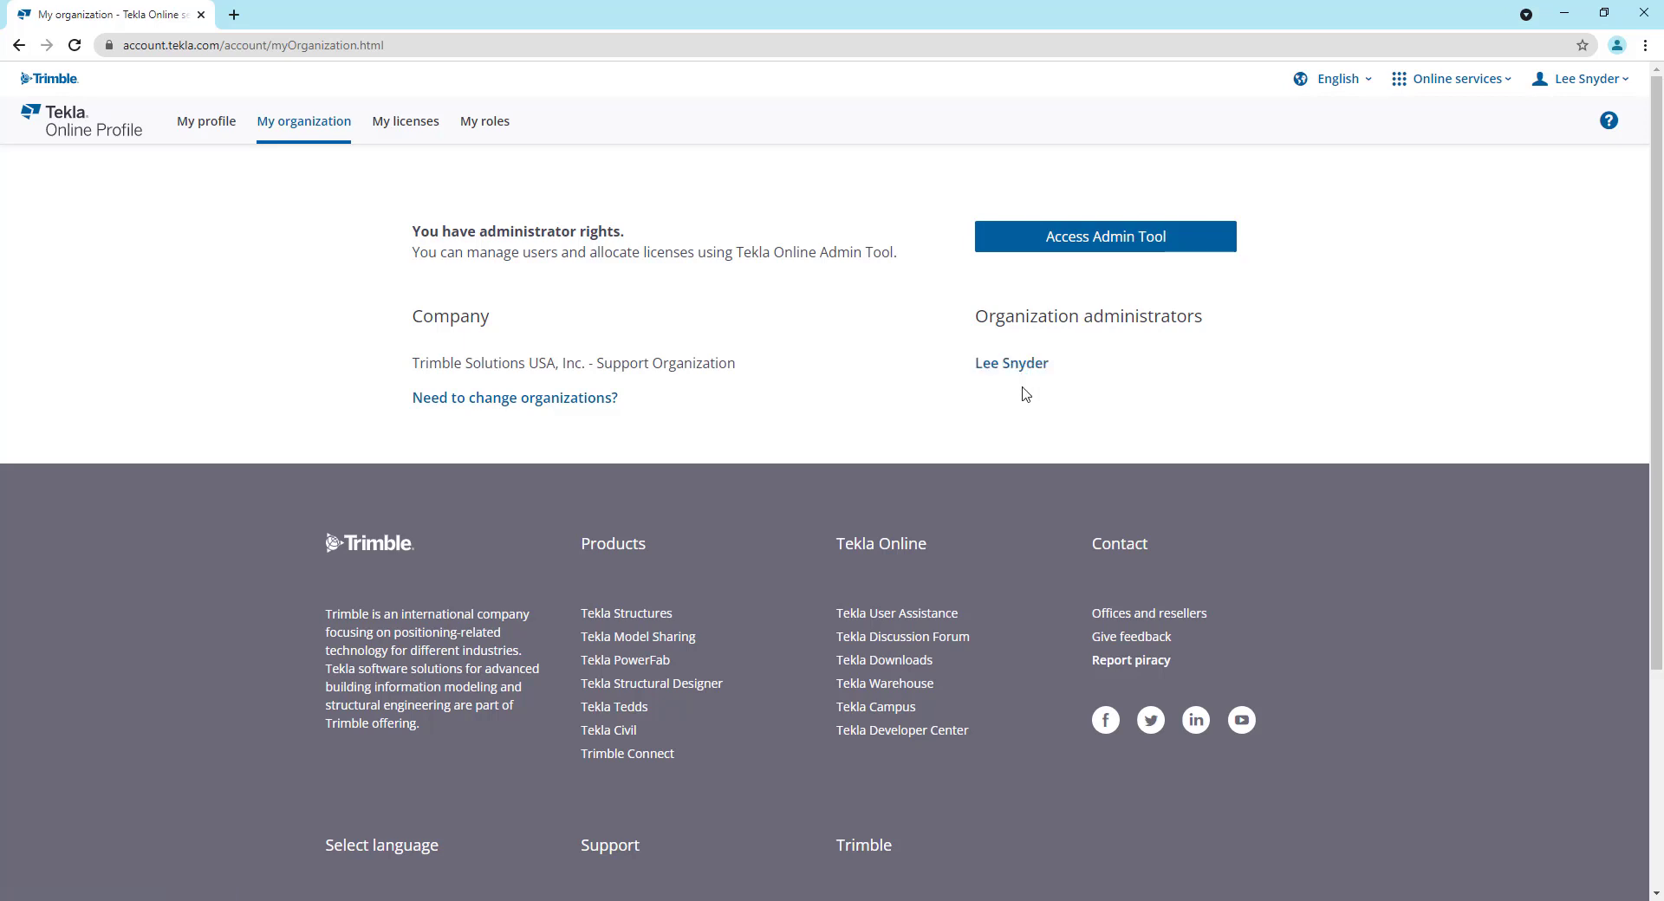
mouse_move(1041, 380)
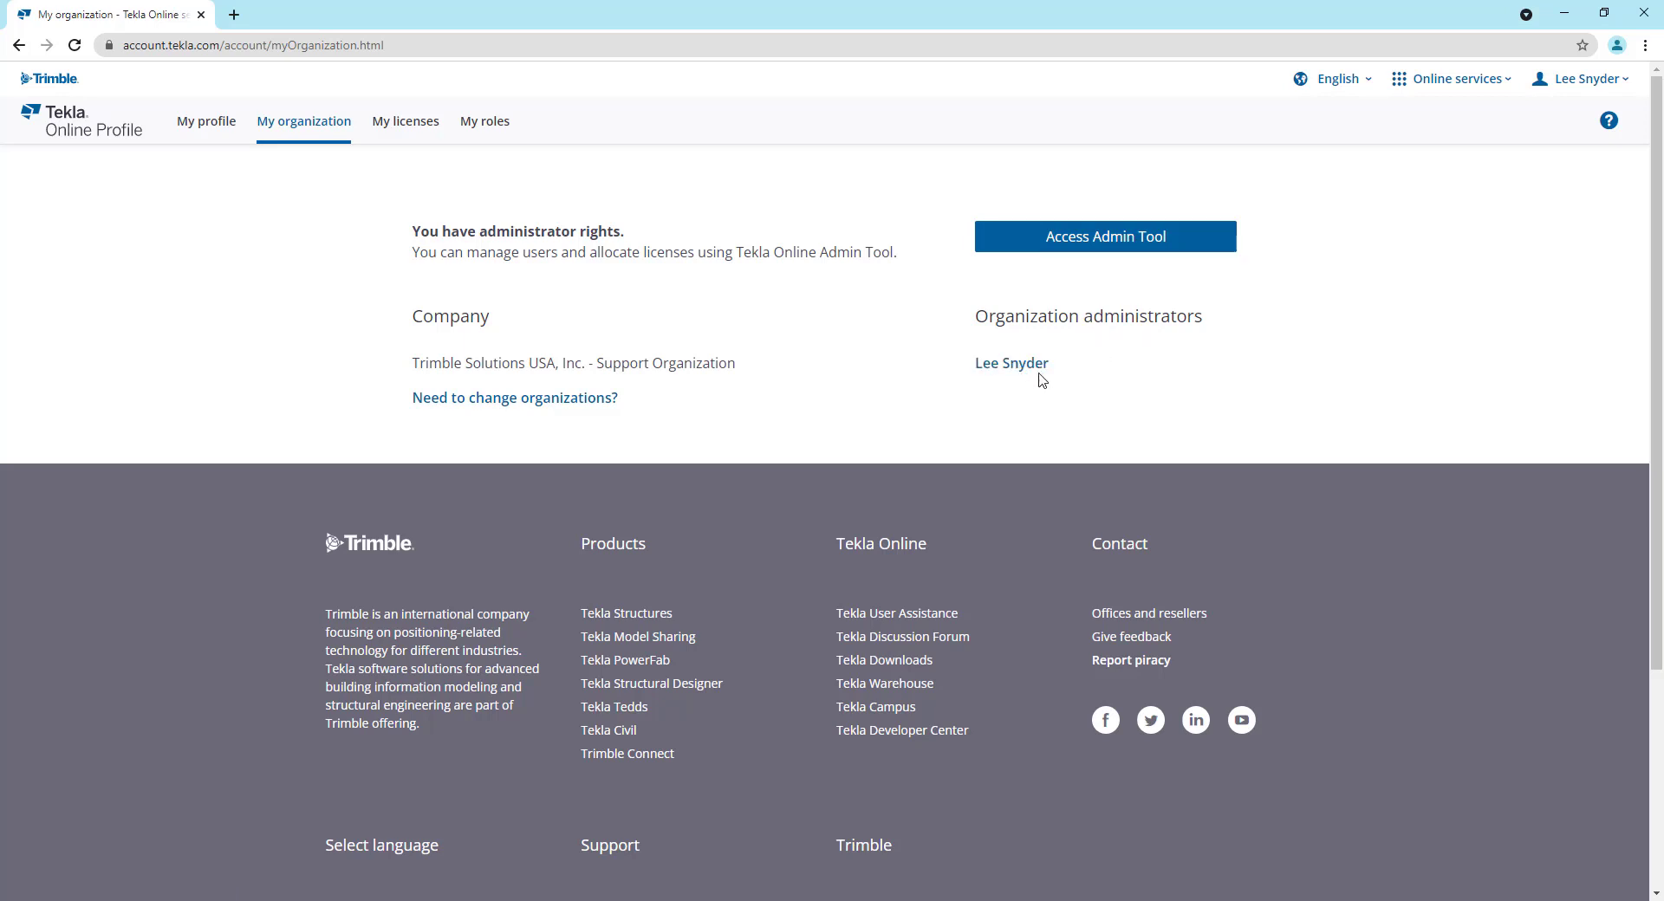
mouse_move(1042, 412)
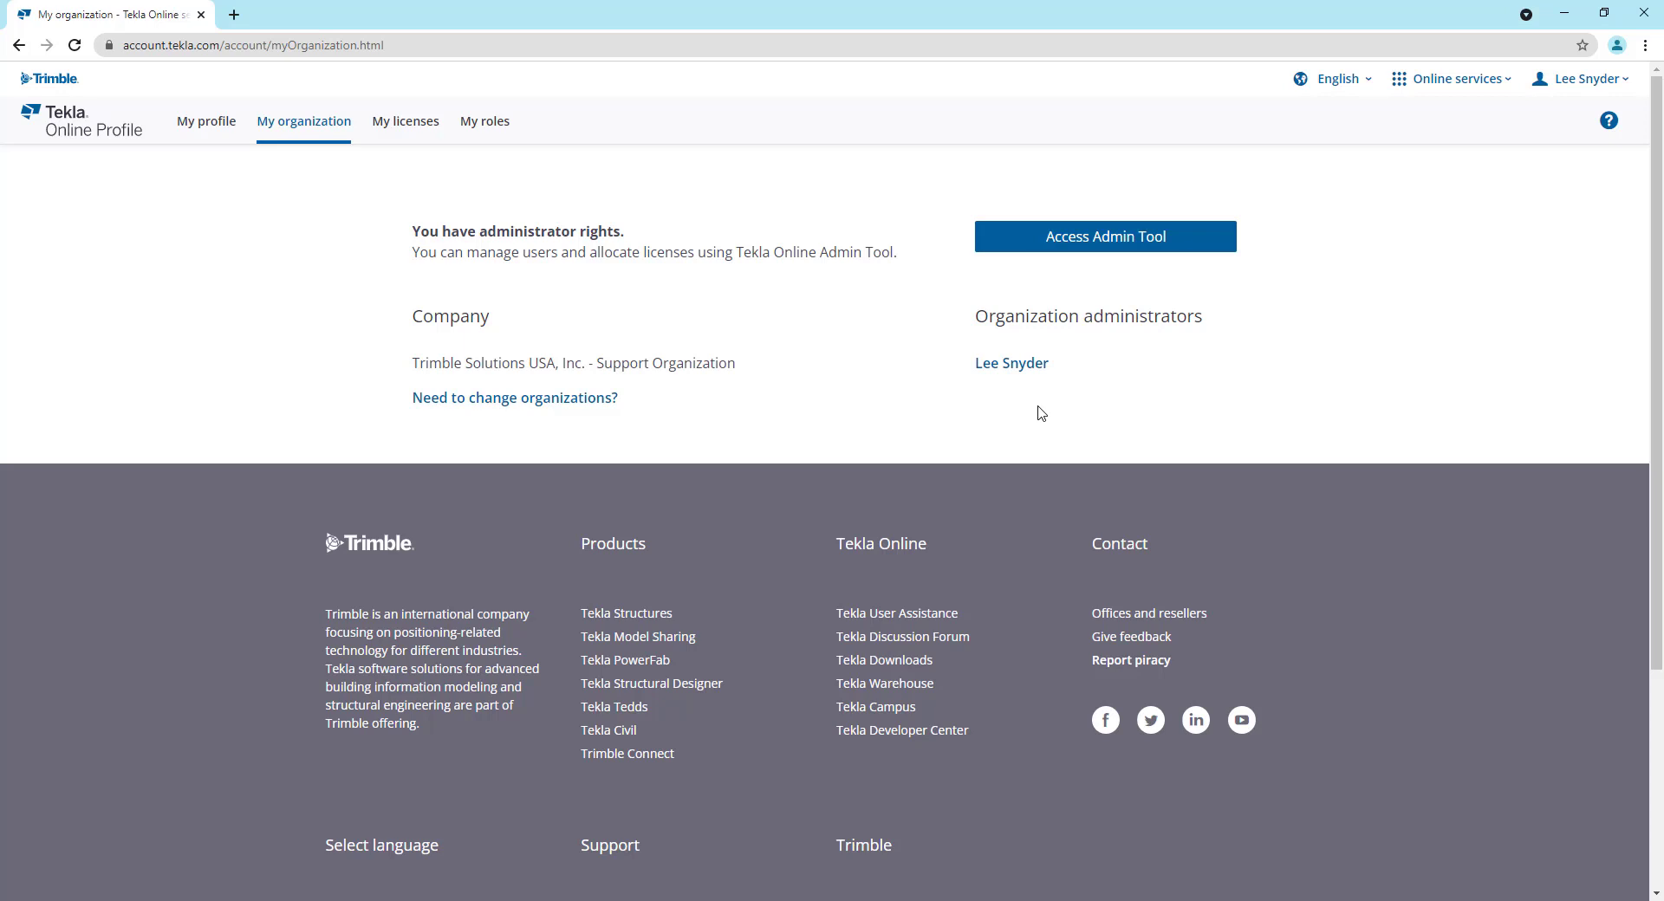
mouse_move(1102, 241)
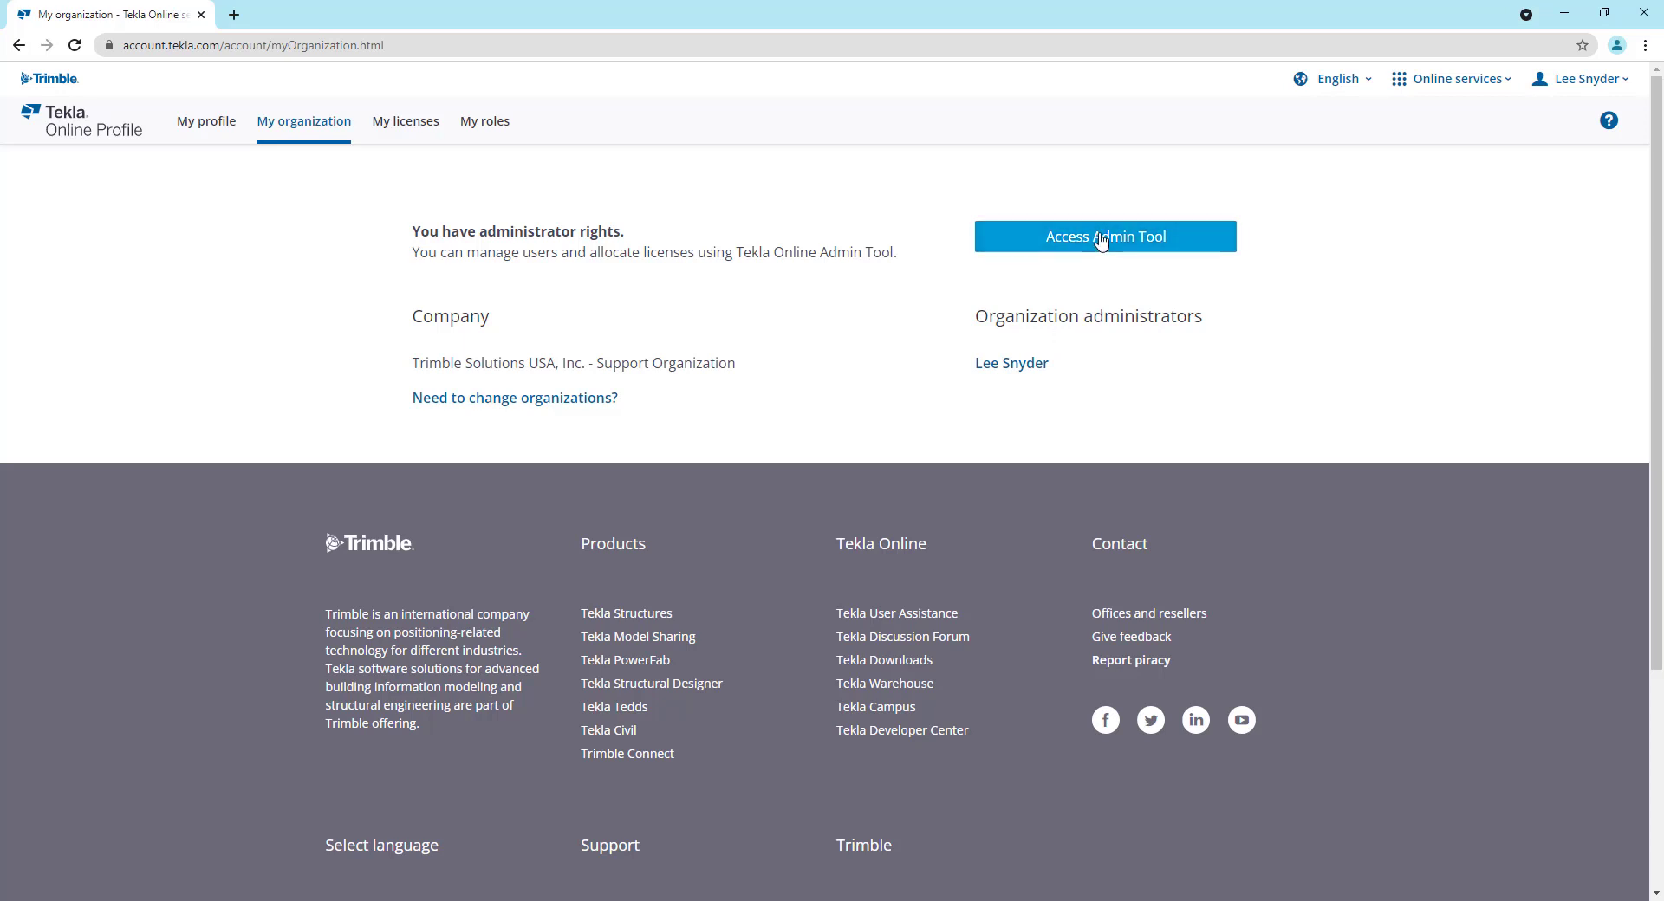
left_click(1105, 236)
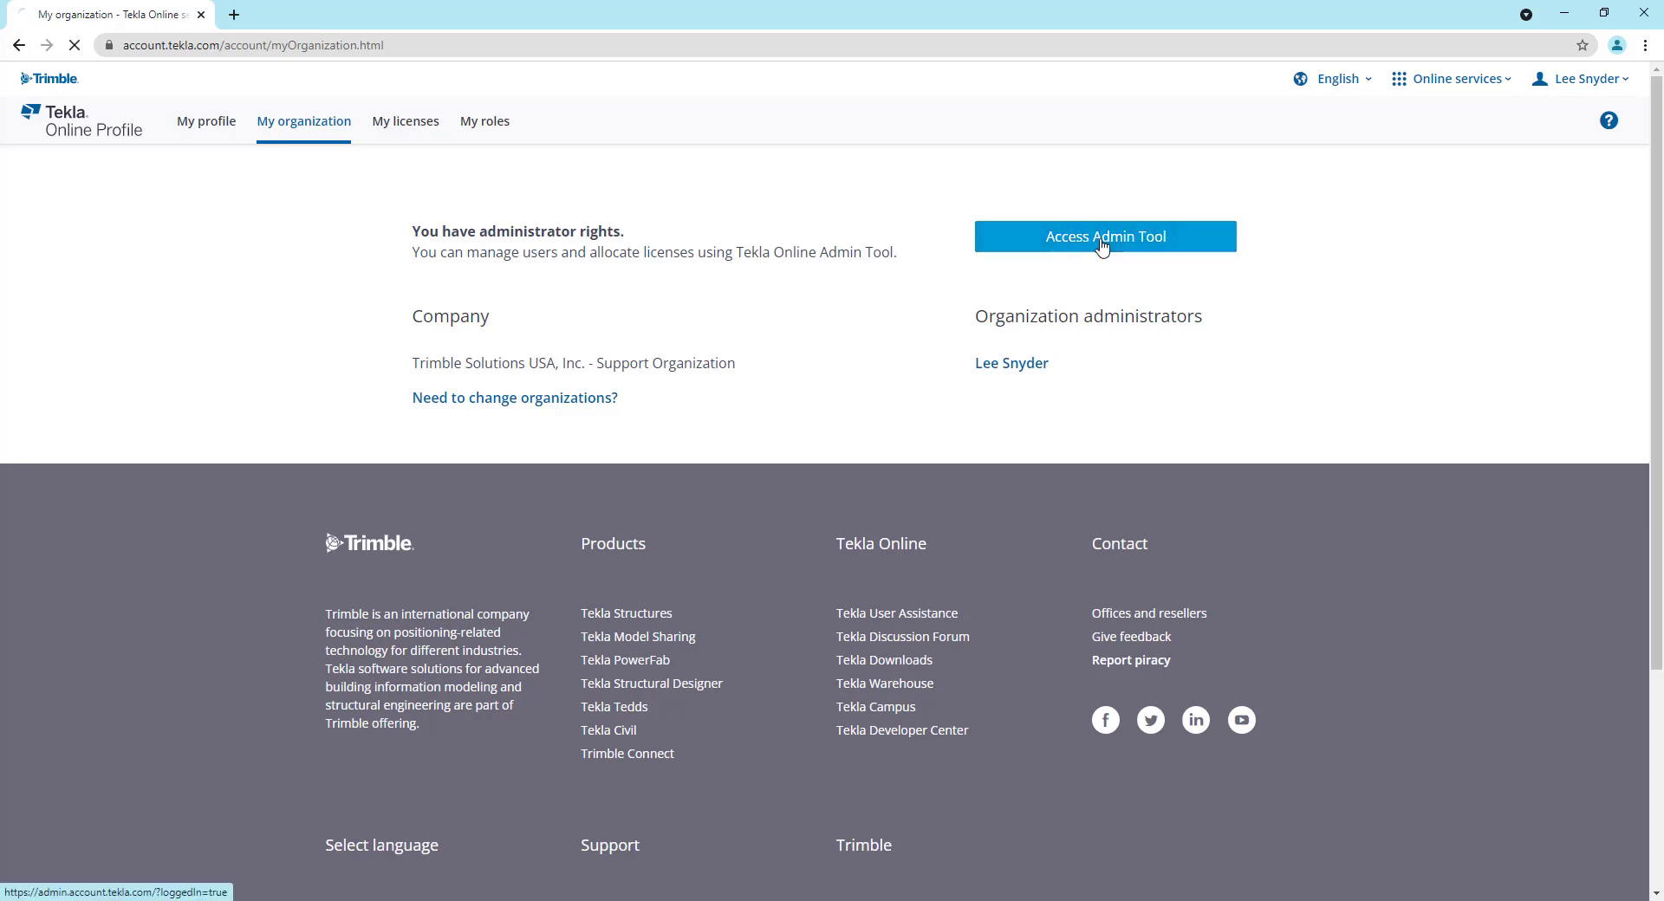
Scroll down to the Employees table with administrator and Tekla Structures license columns
left_click(1106, 235)
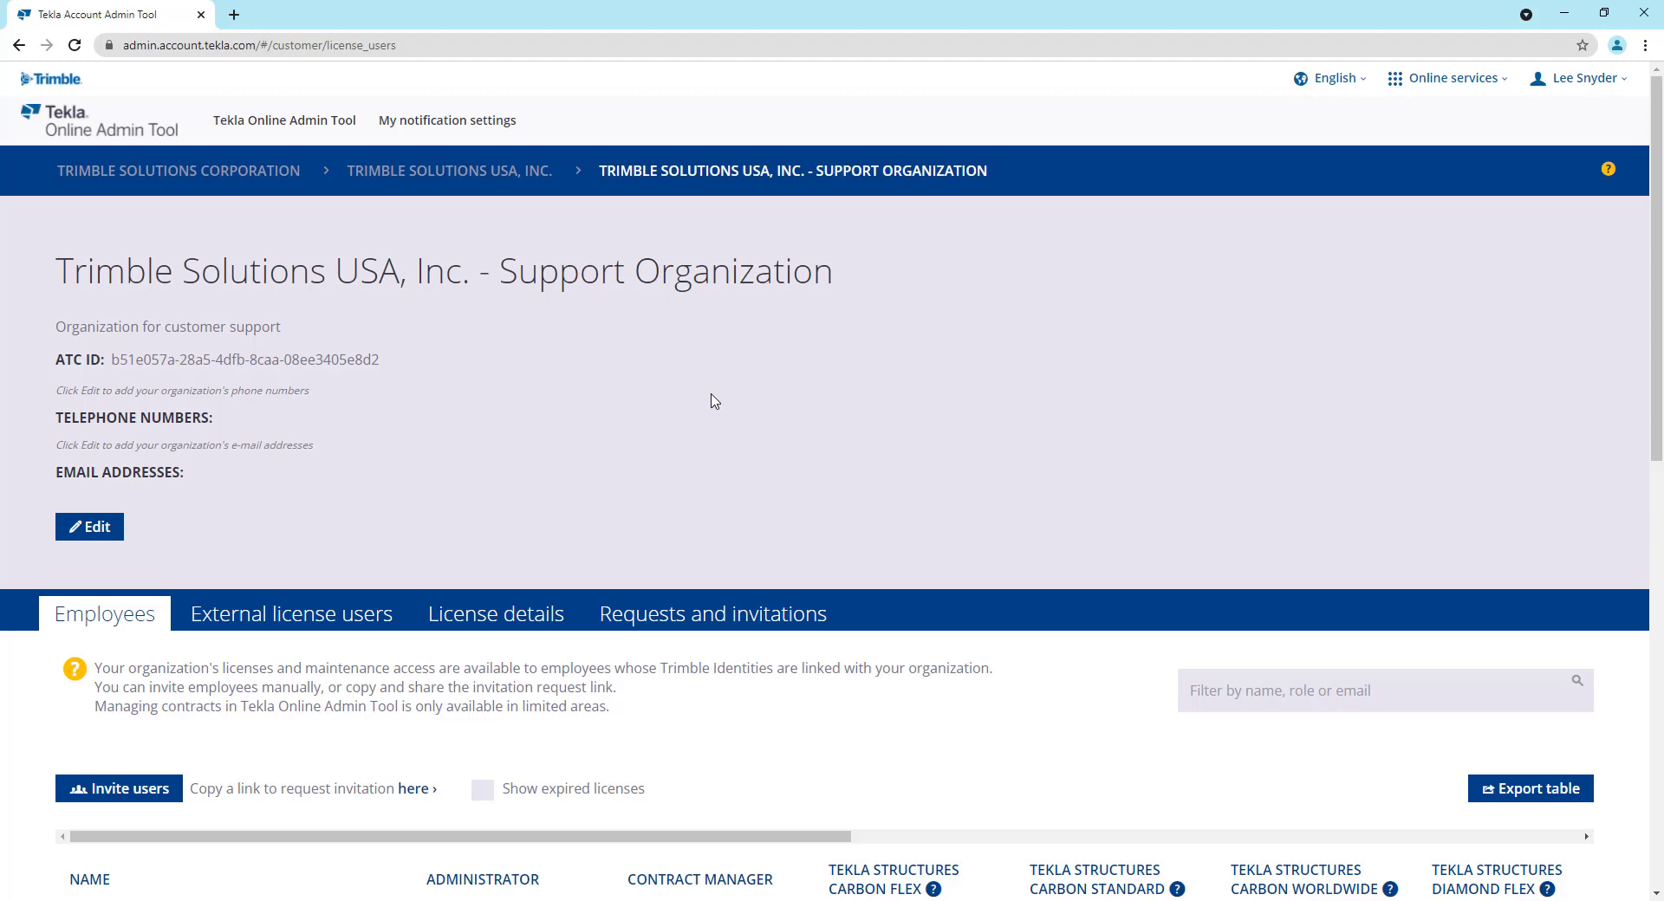
scroll("down", 3)
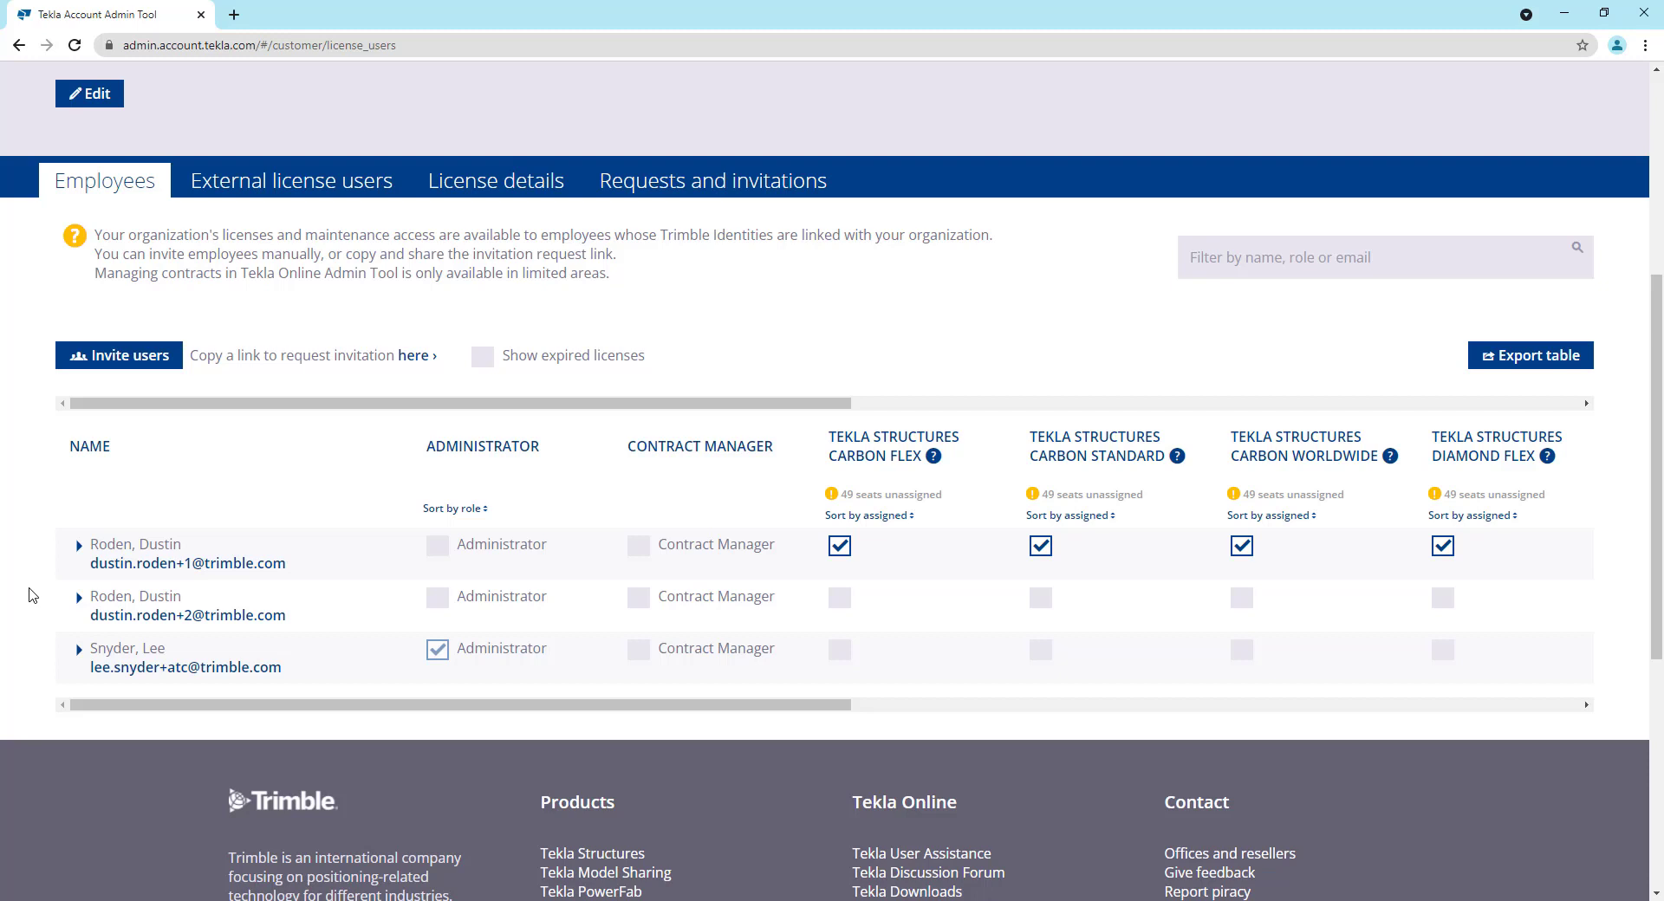
mouse_move(42, 549)
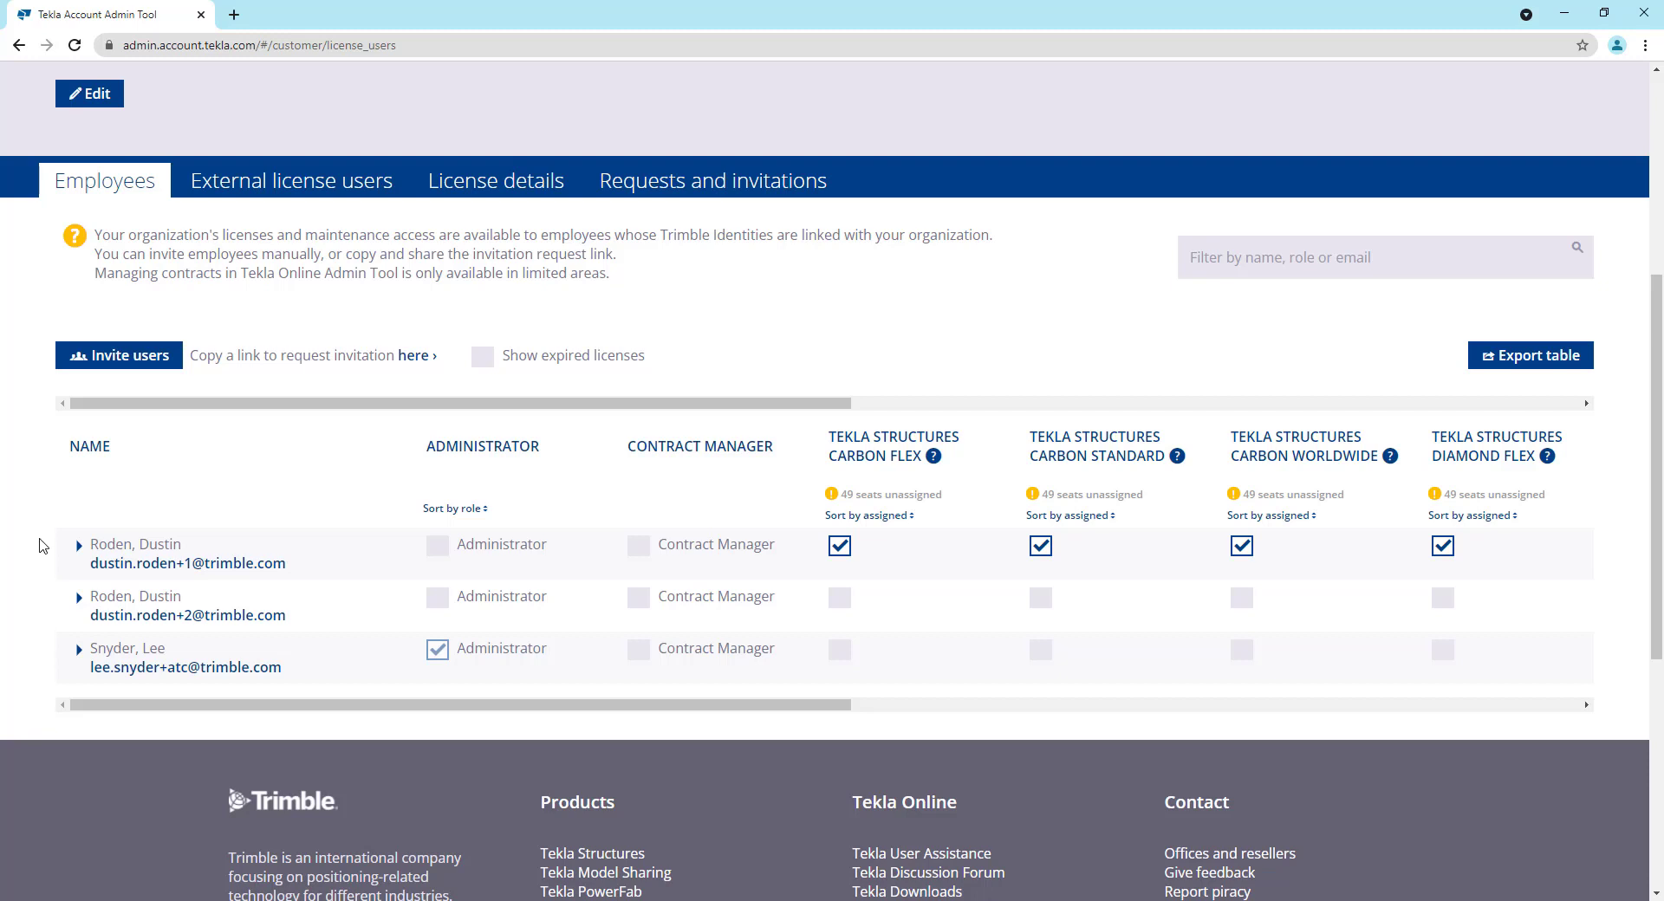
mouse_move(121, 361)
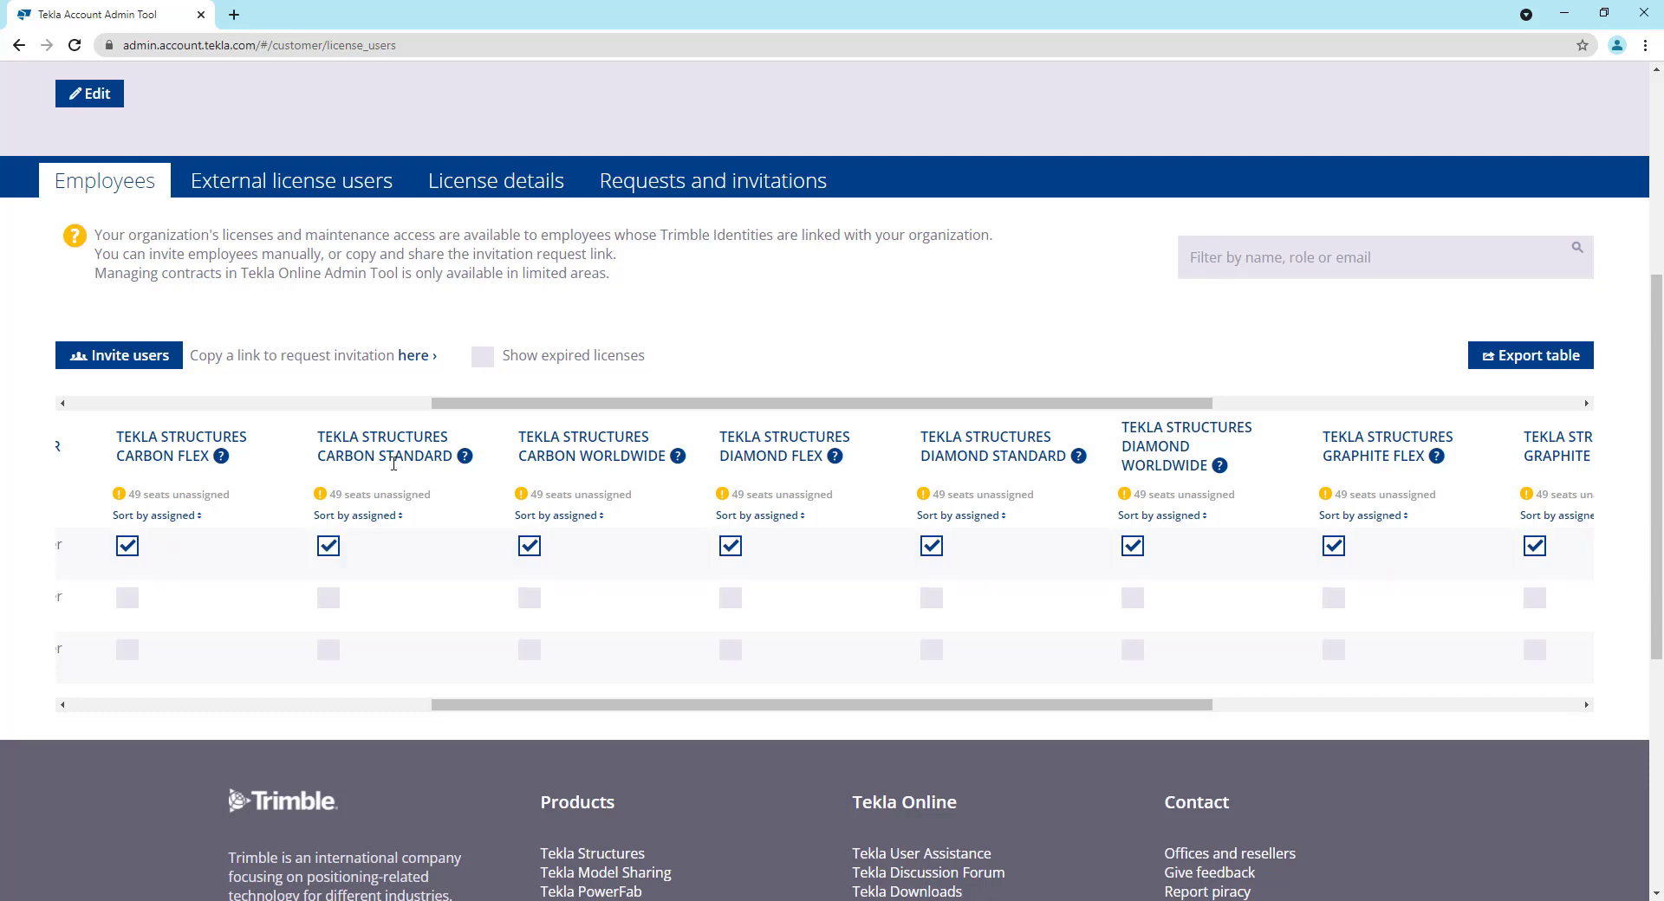
mouse_move(881, 468)
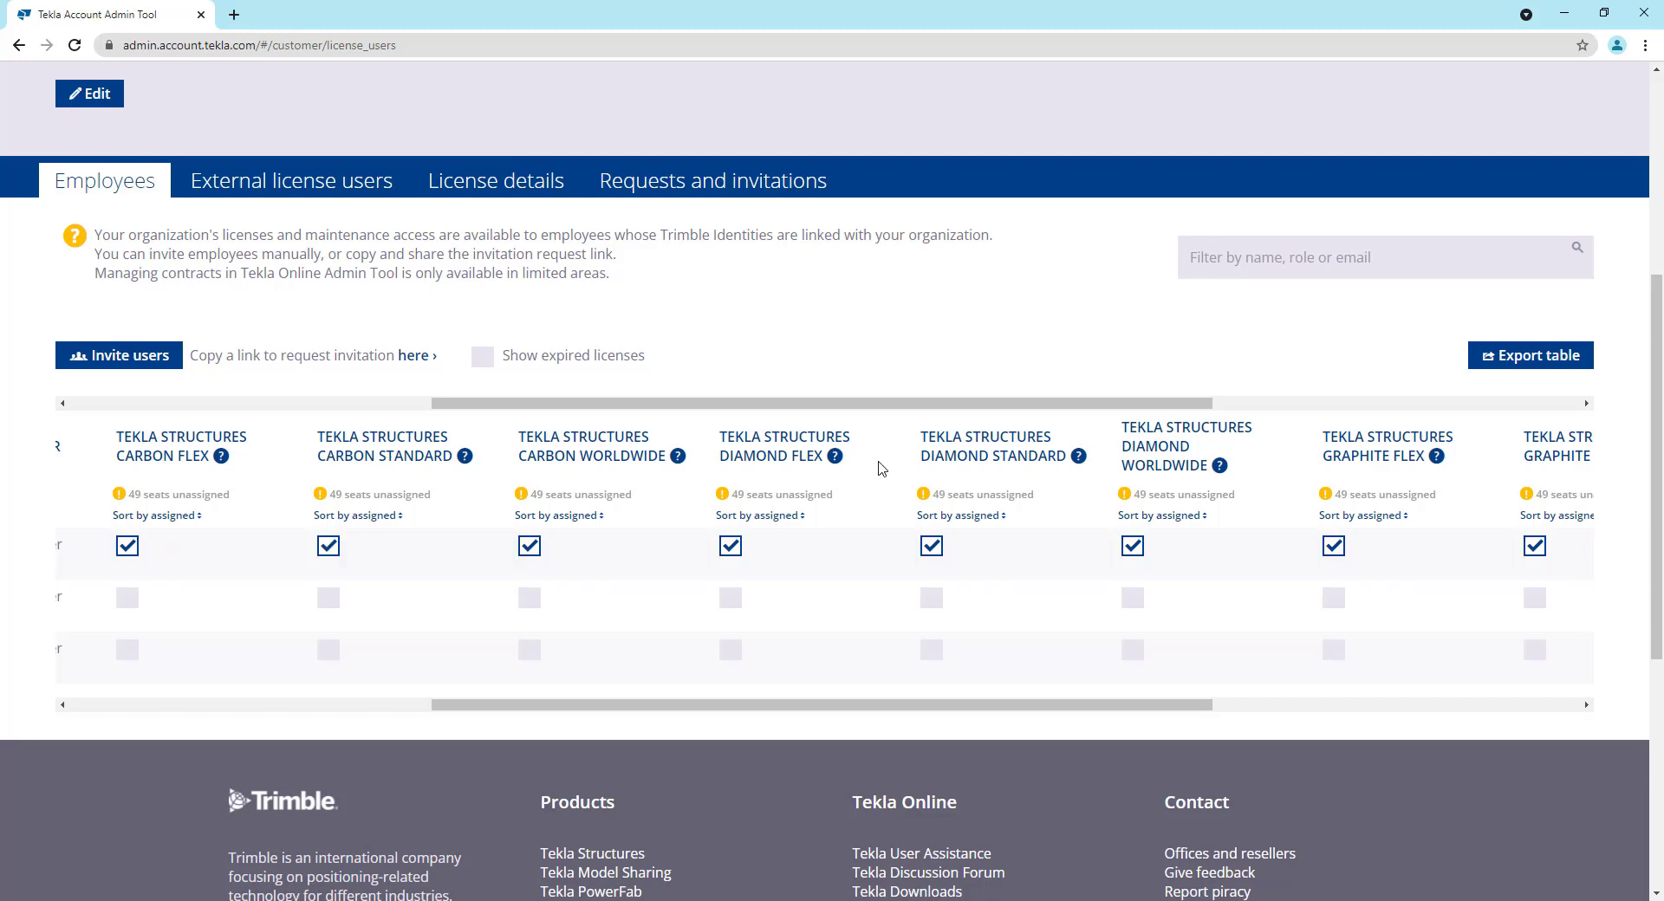
mouse_move(419, 476)
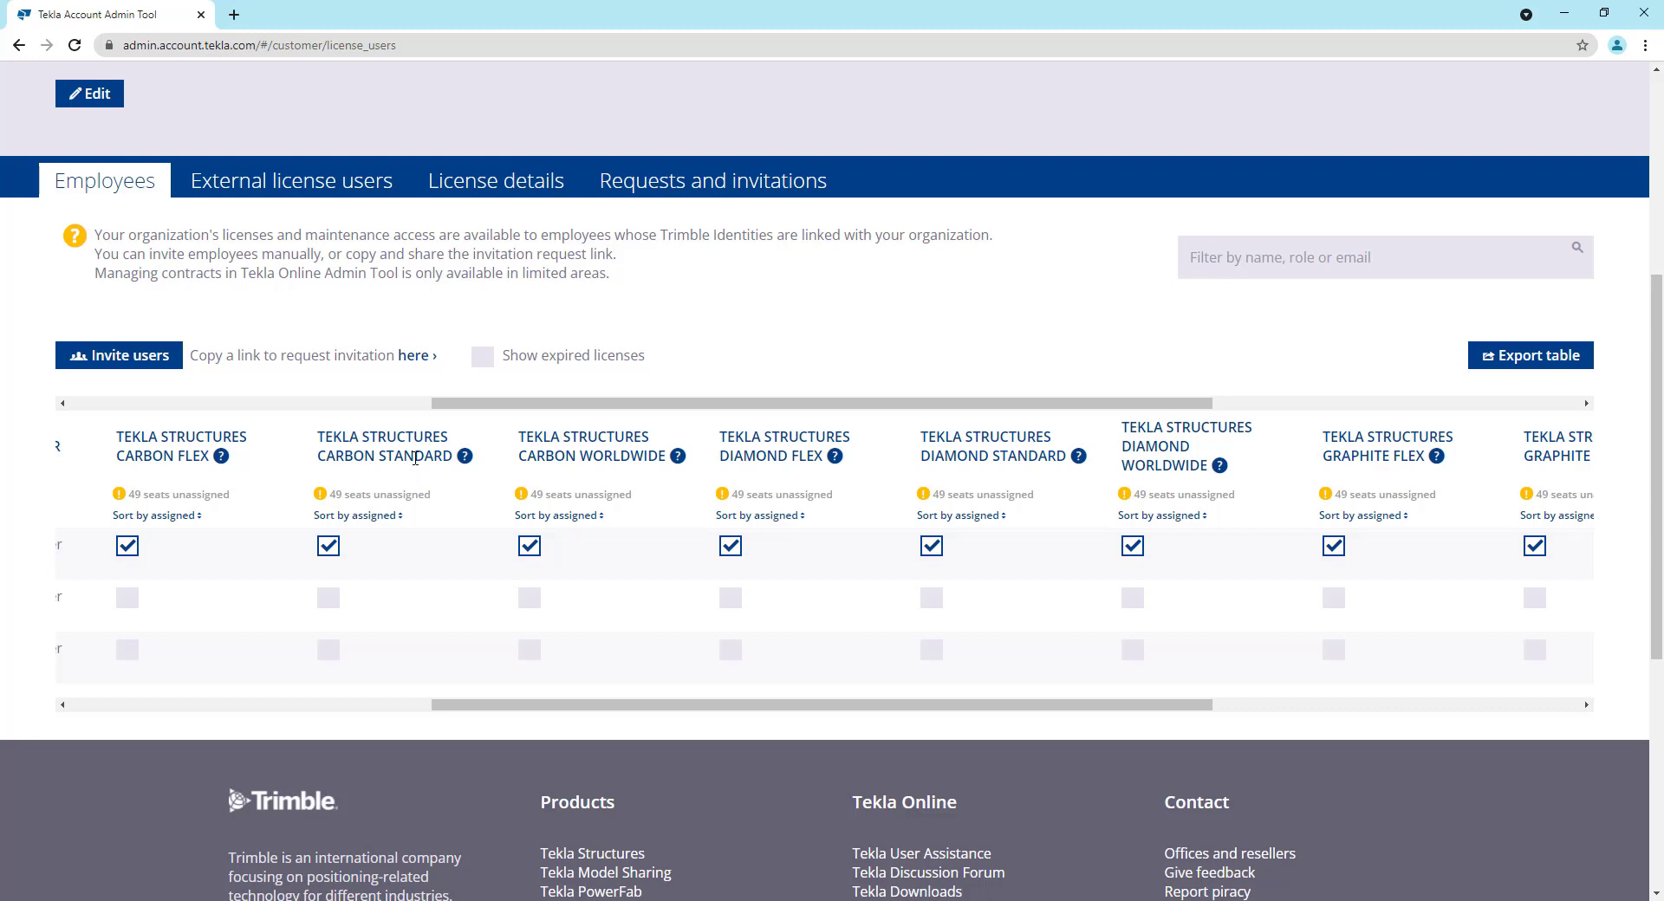
mouse_move(402, 482)
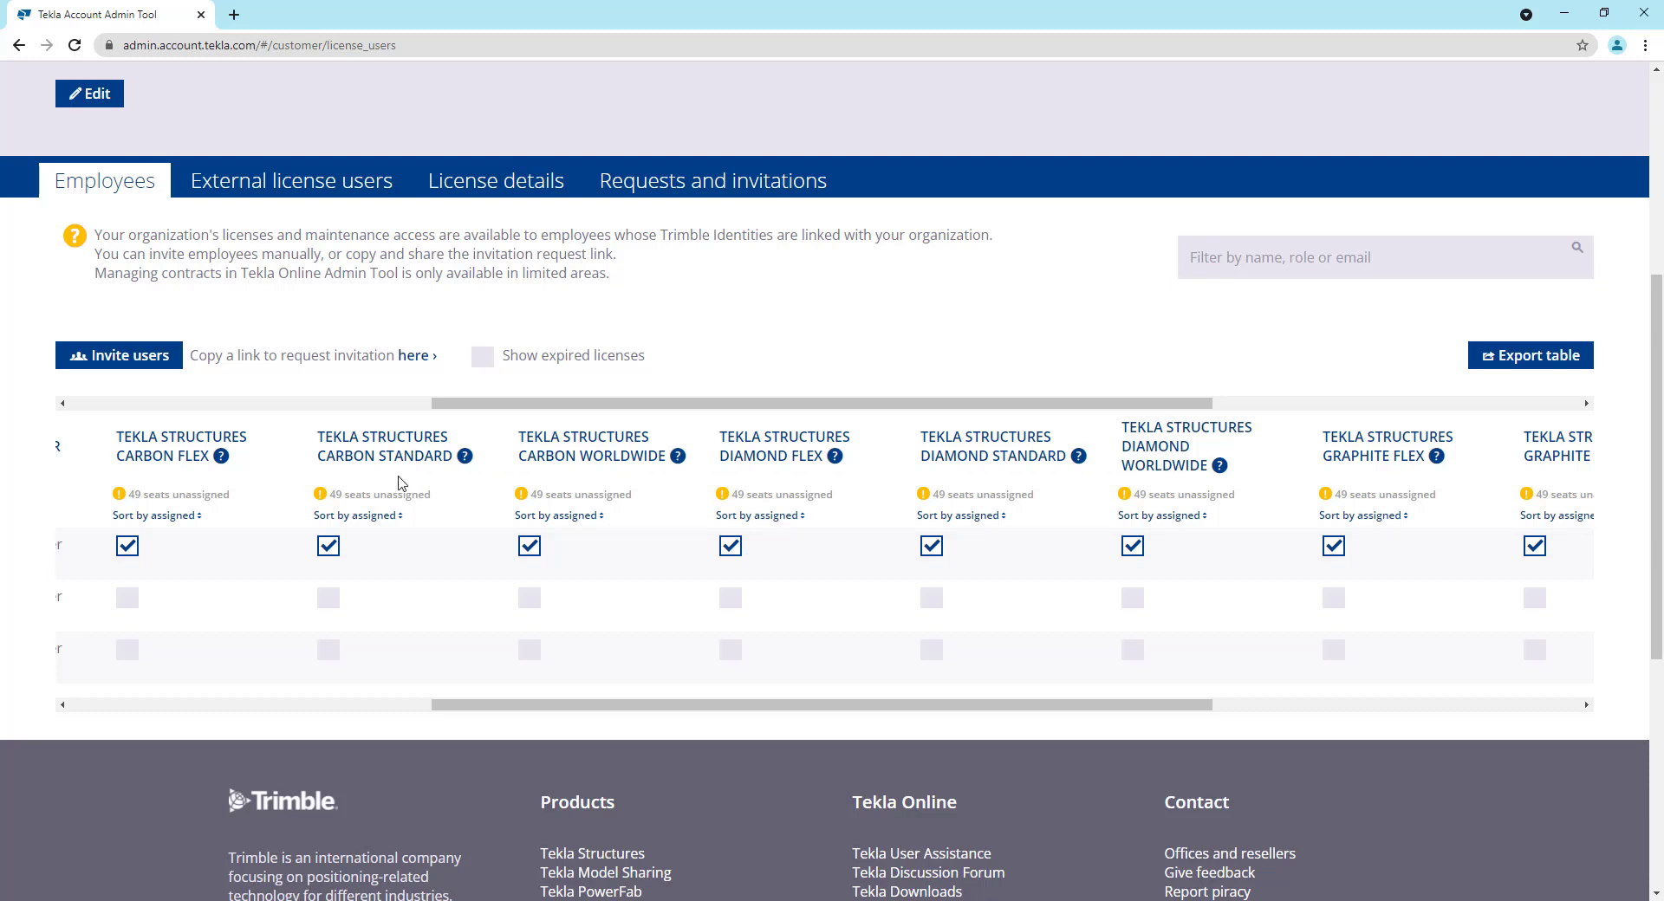
mouse_move(510, 458)
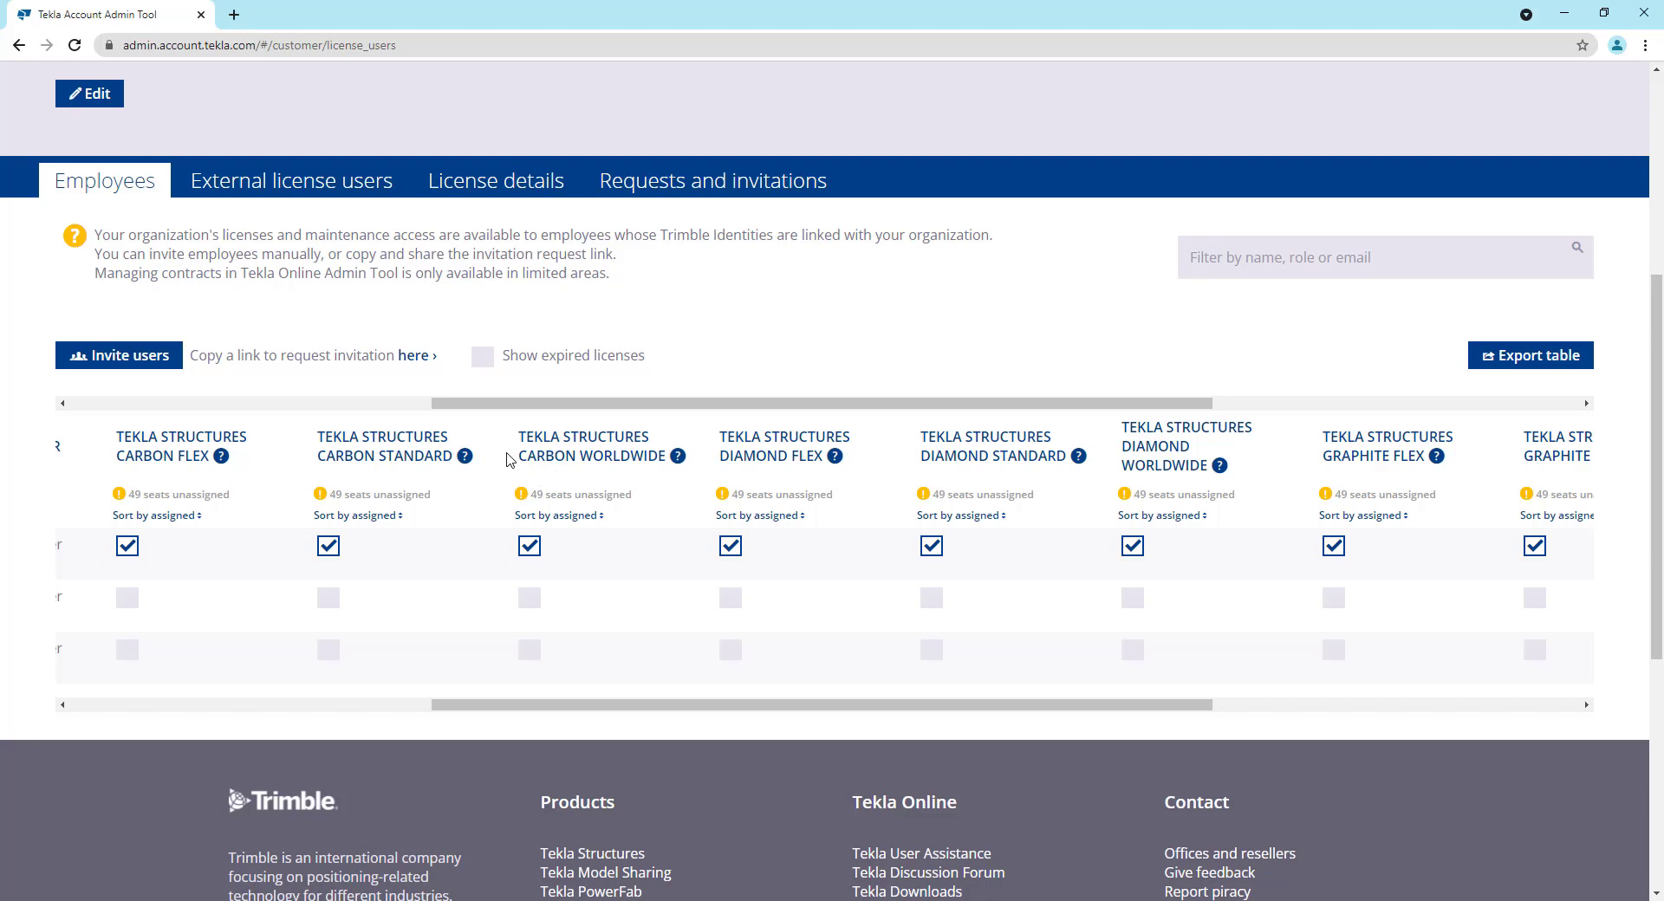
mouse_move(497, 431)
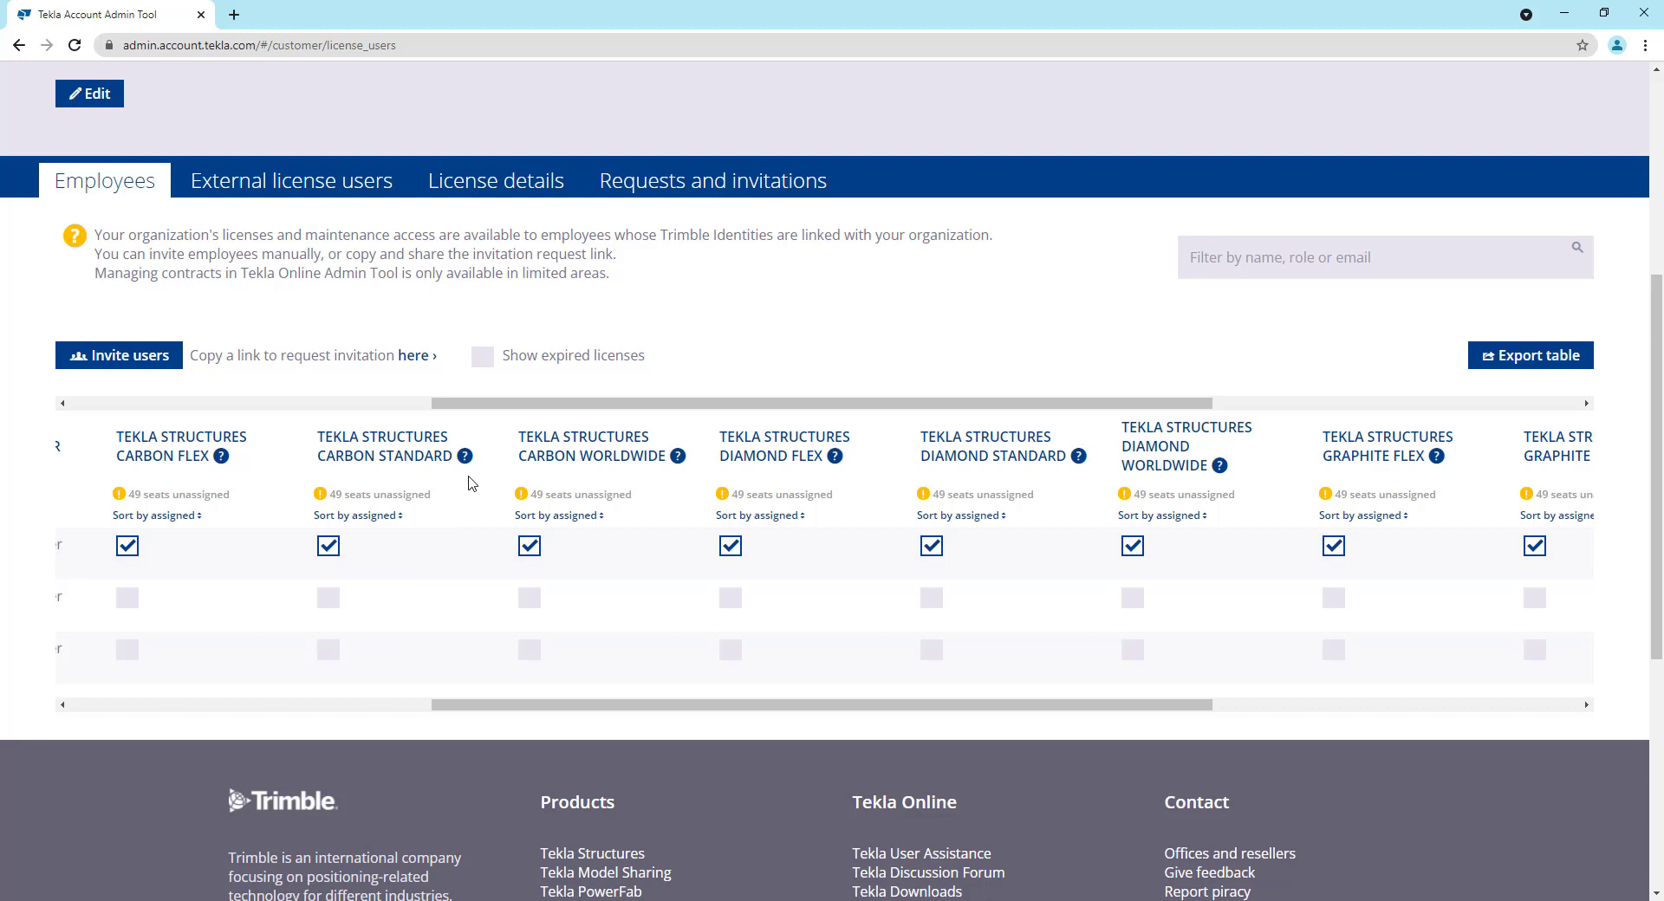
mouse_move(437, 474)
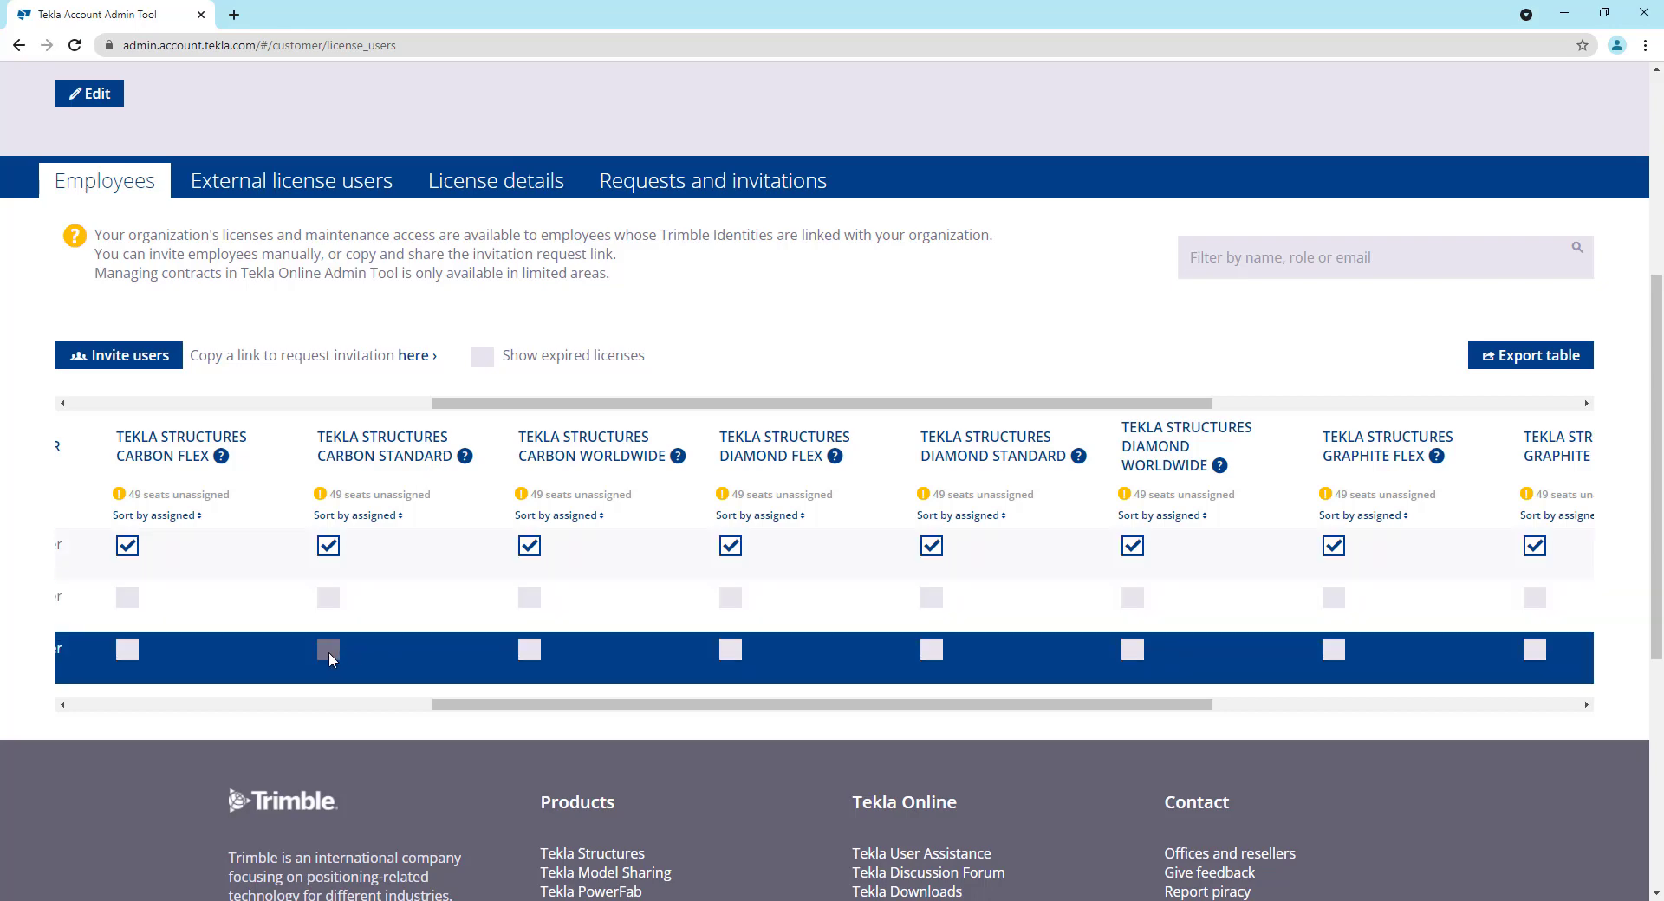
Request a Tekla Structures Carbon Standard license for the third employee
left_click(328, 650)
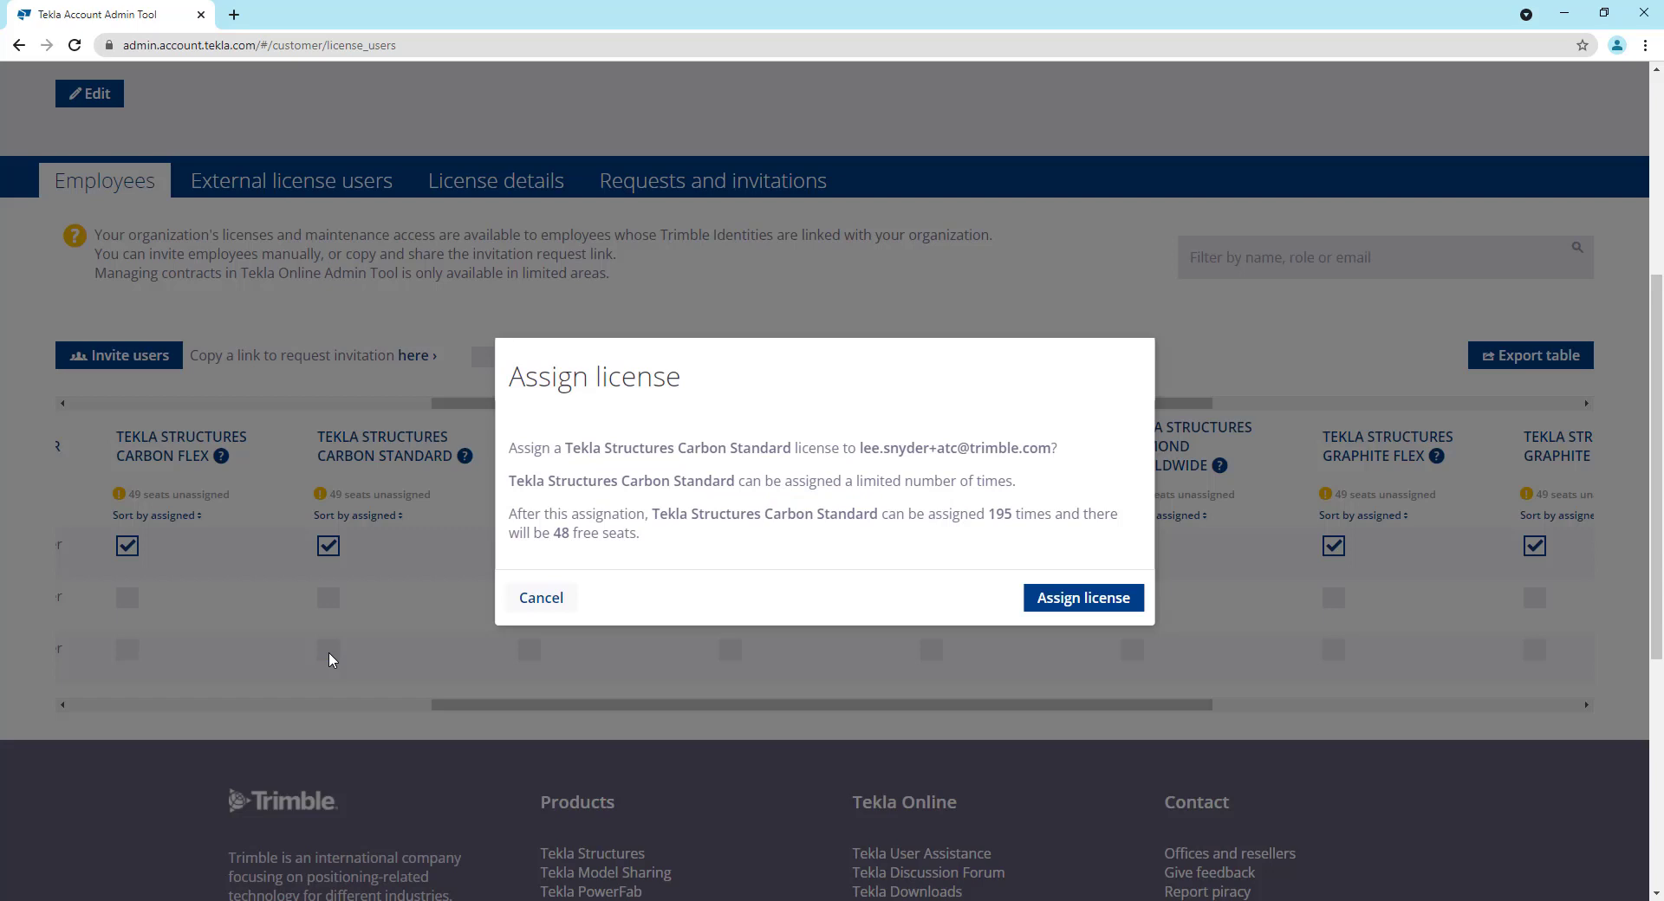
mouse_move(683, 467)
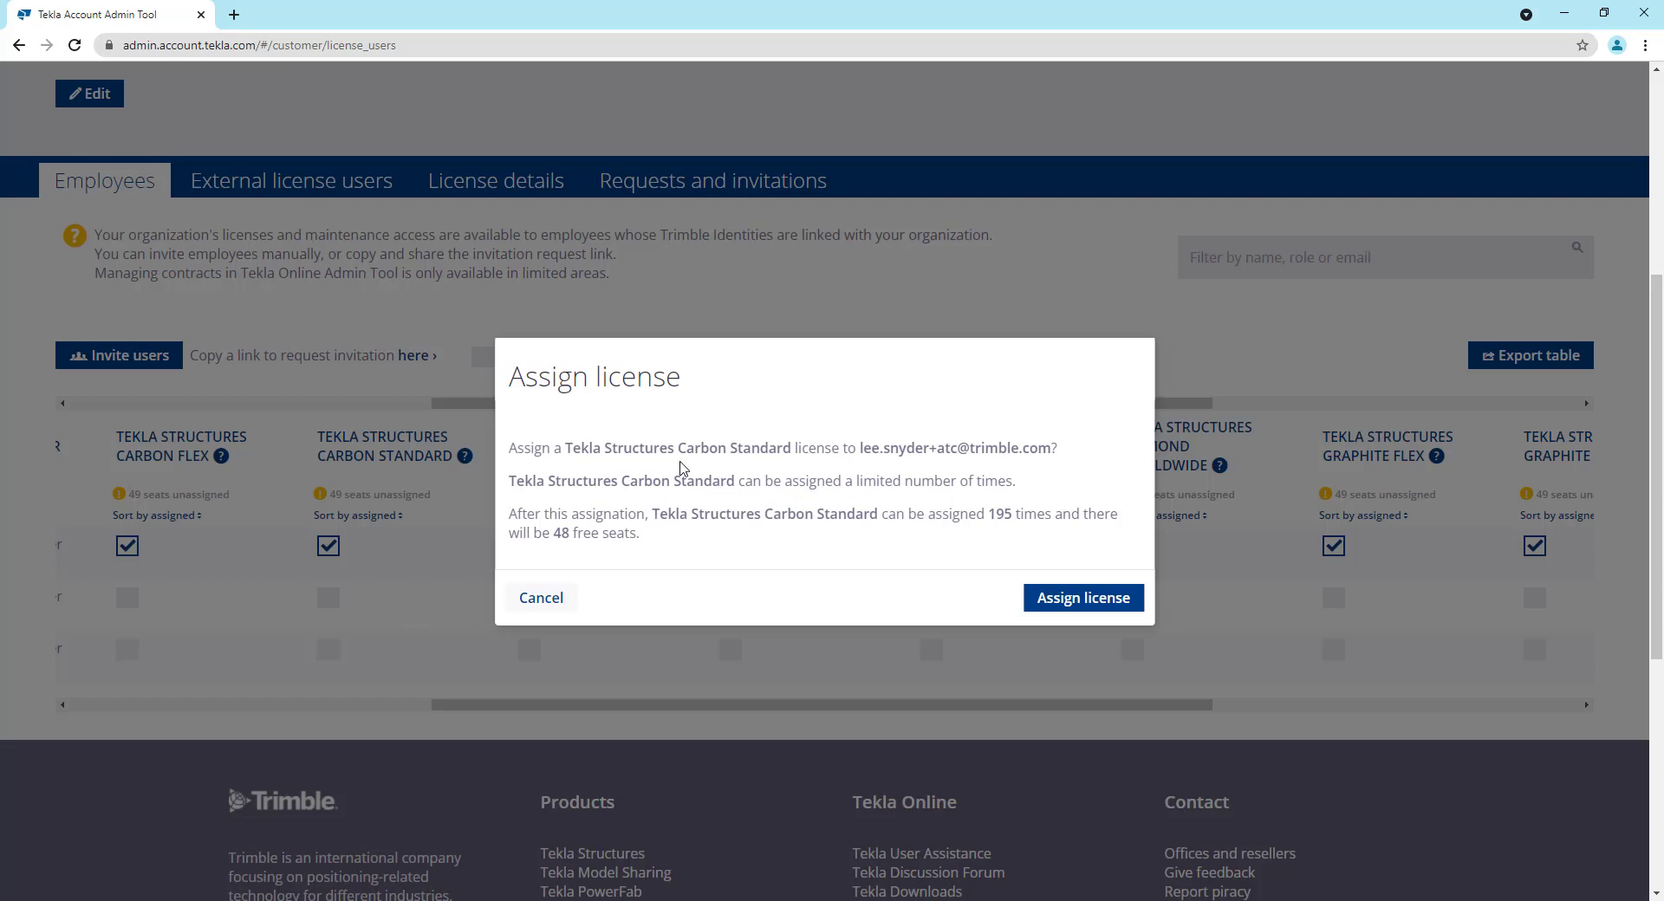
mouse_move(661, 403)
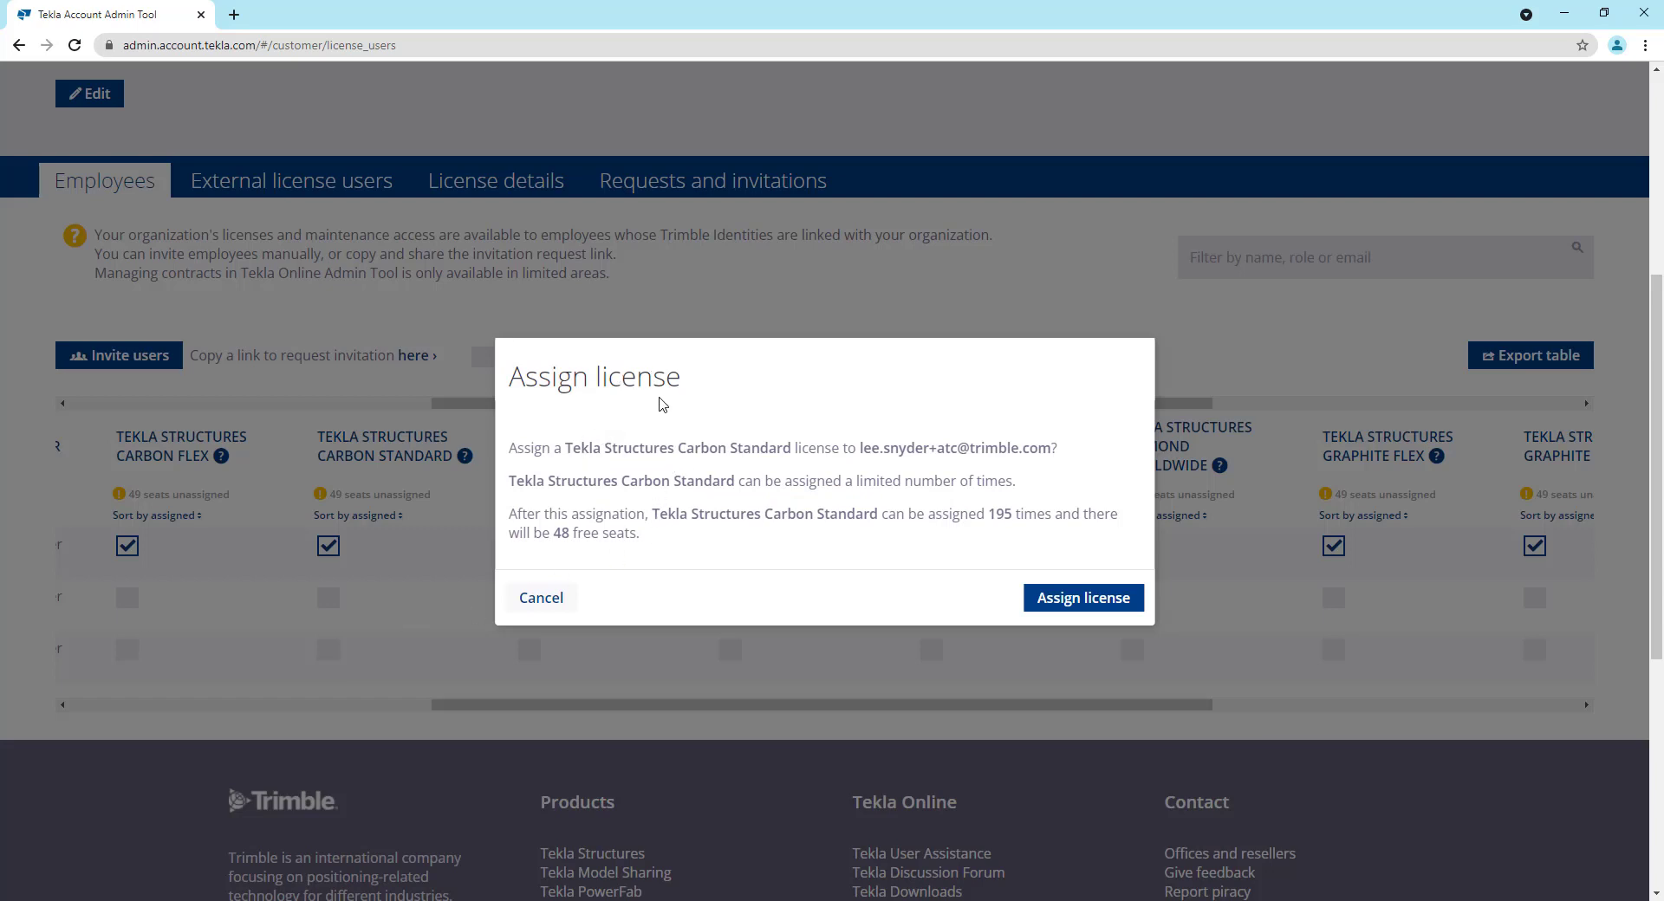
mouse_move(596, 451)
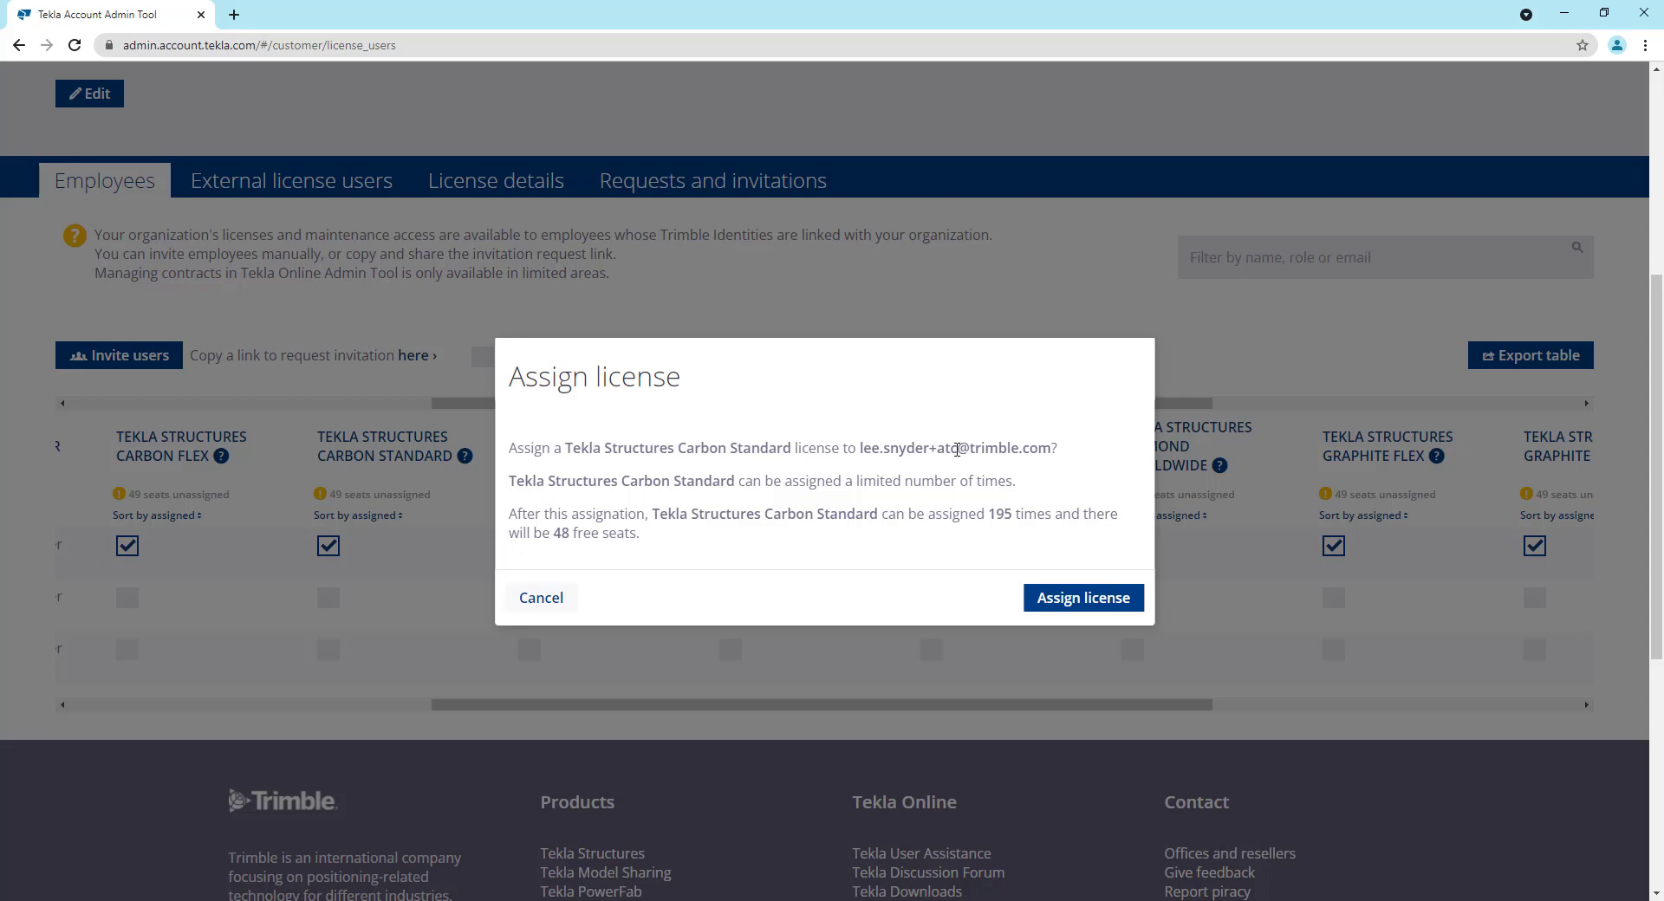
mouse_move(940, 481)
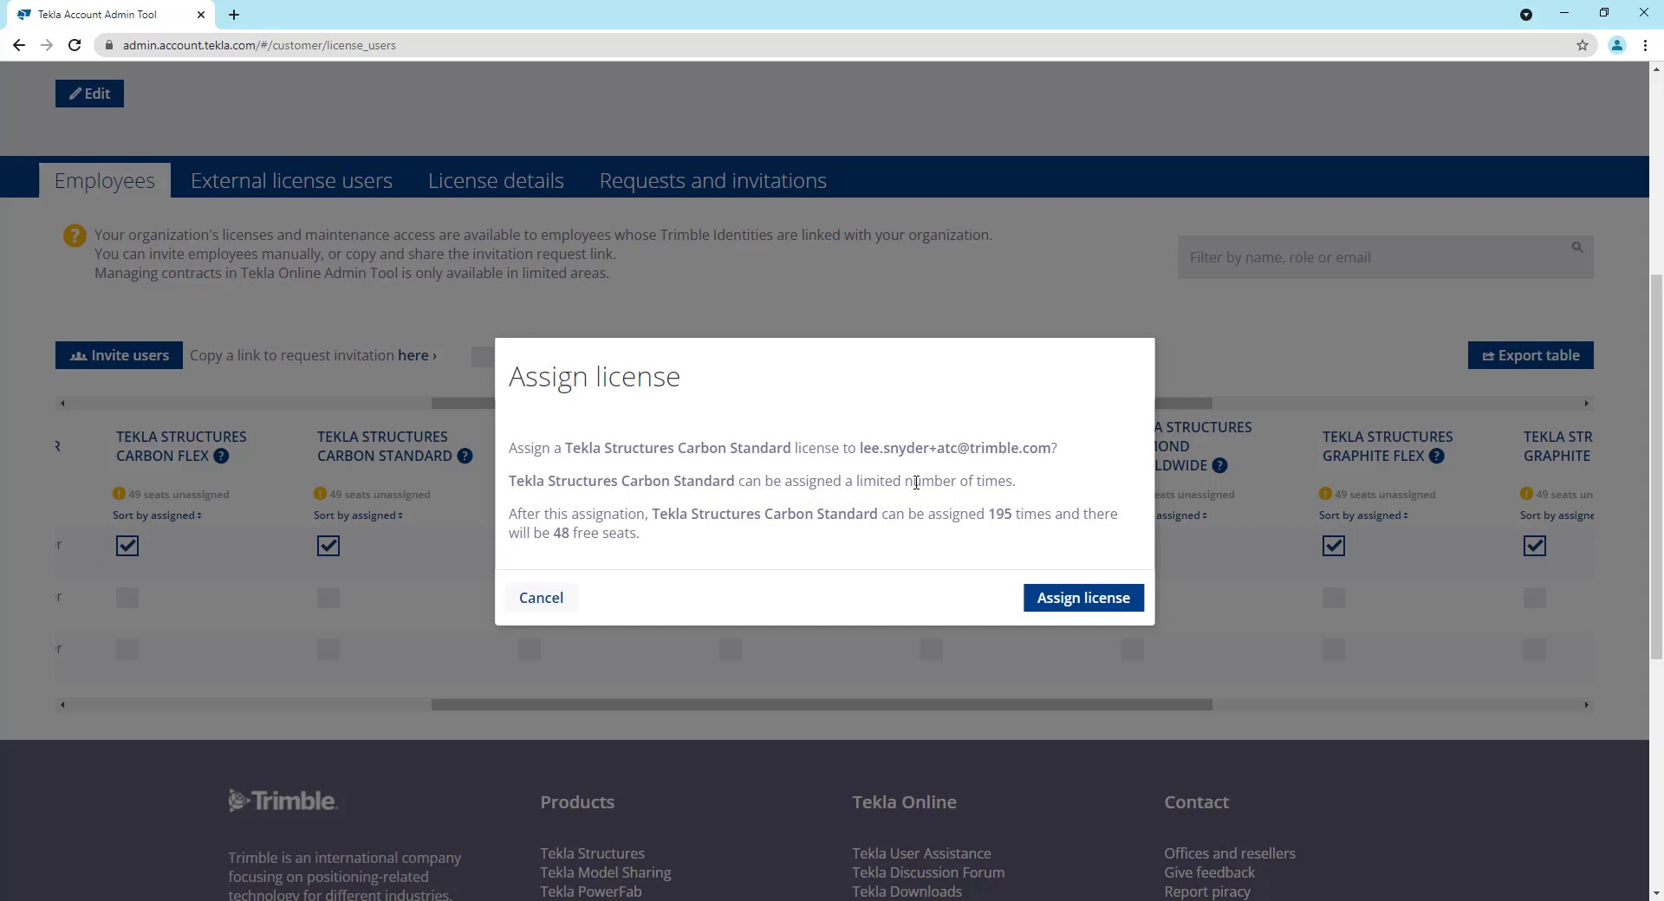
mouse_move(939, 482)
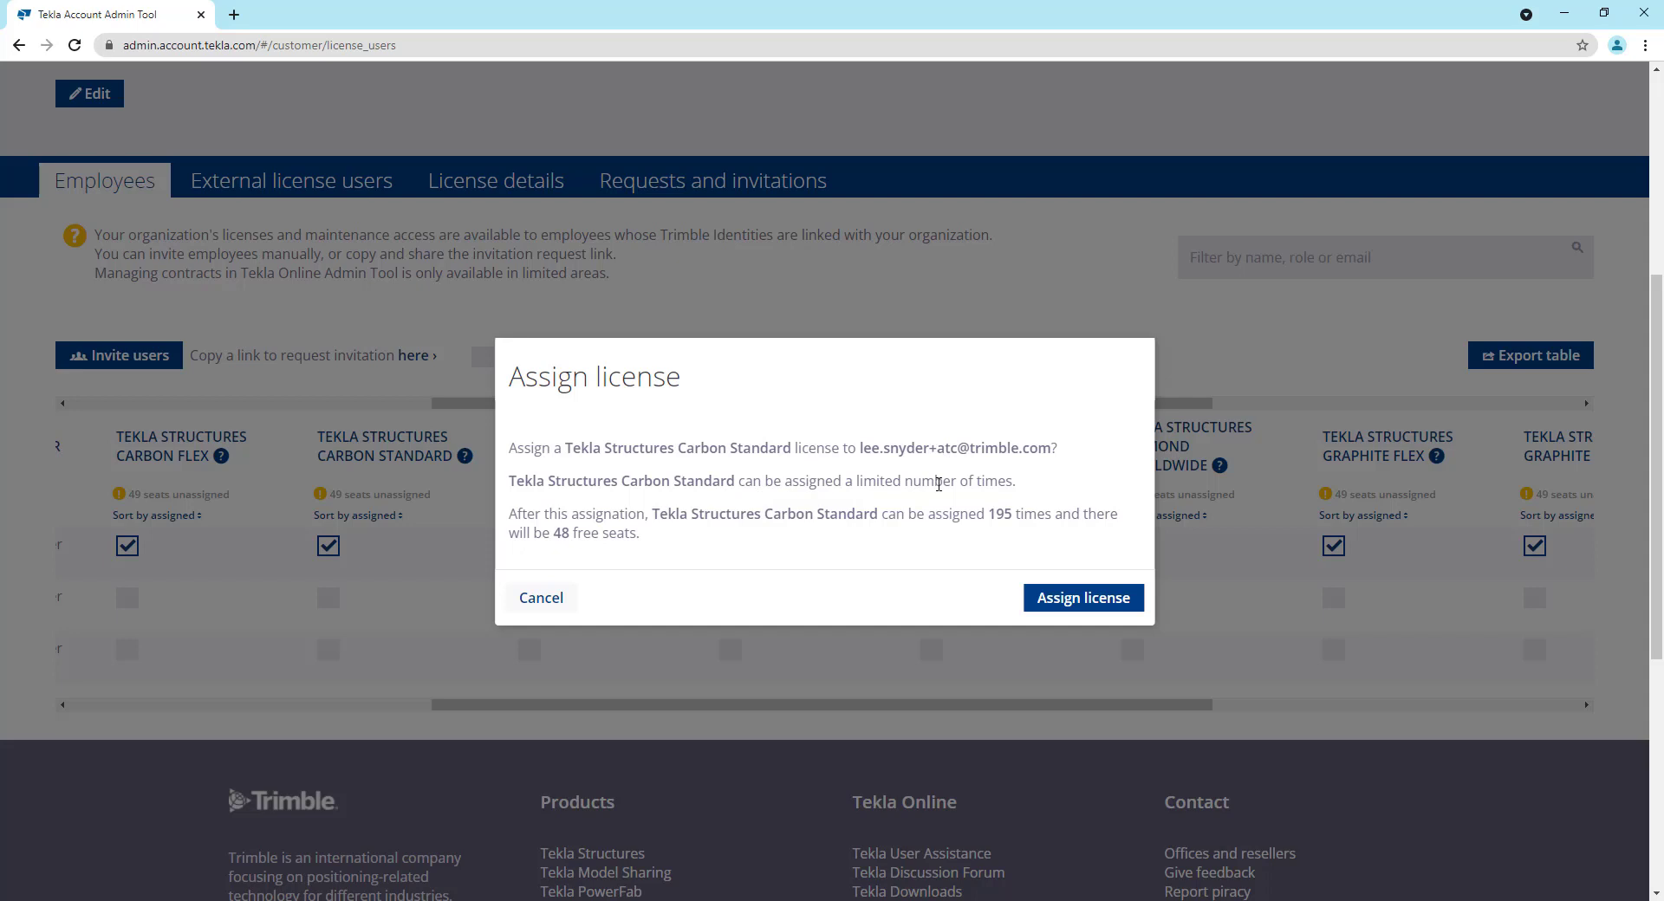
mouse_move(986, 514)
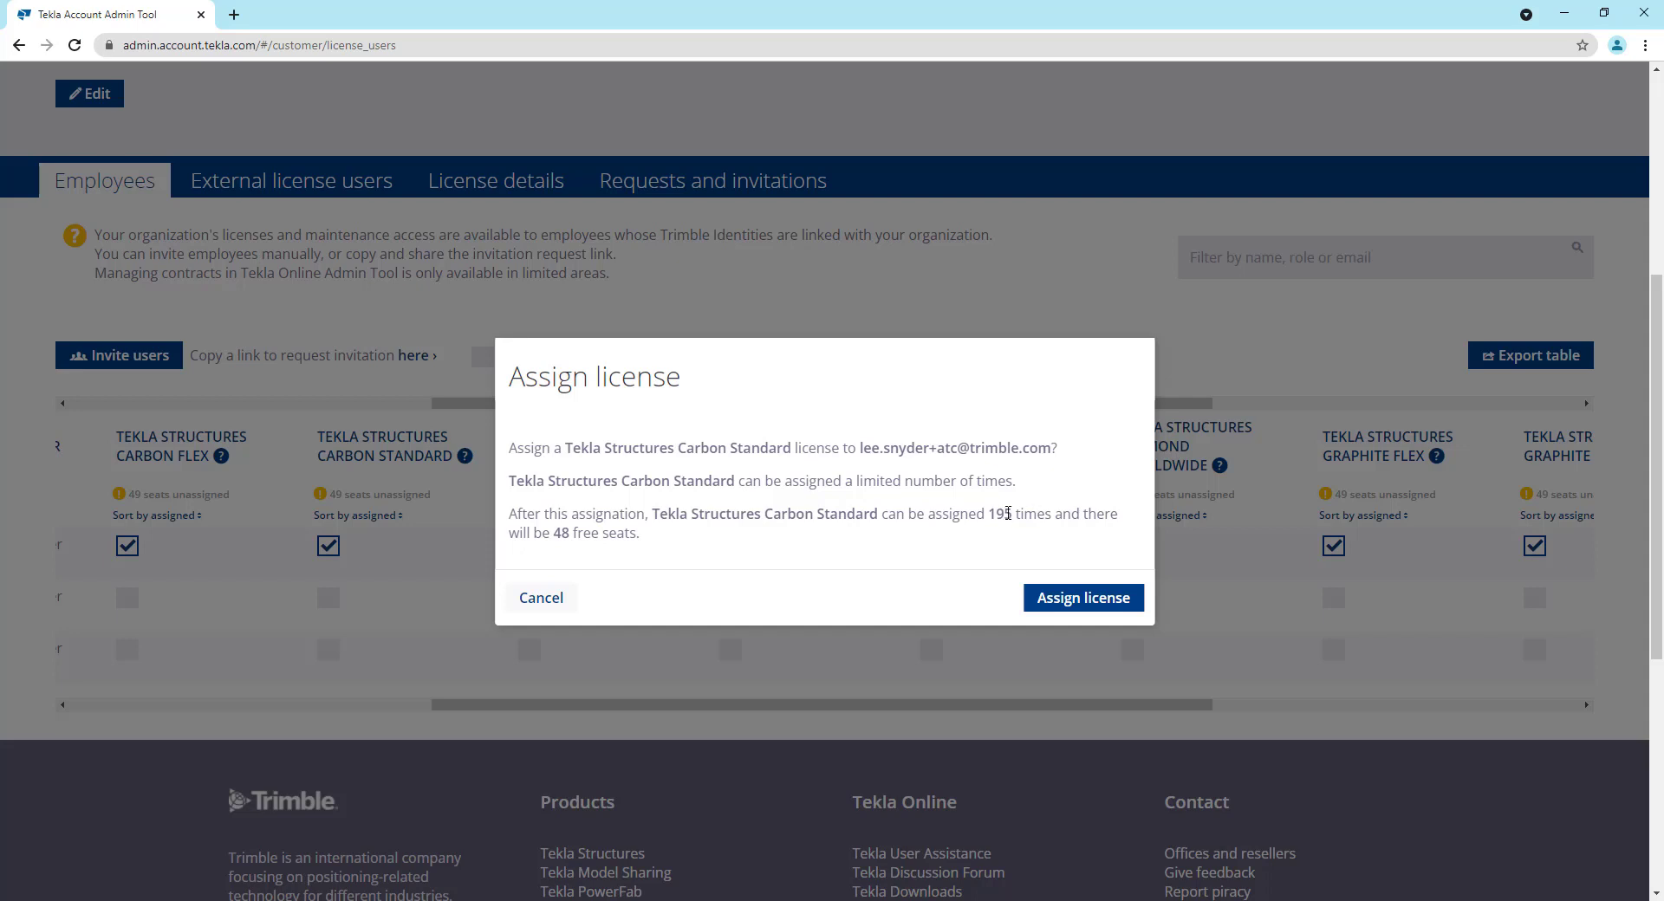
mouse_move(657, 547)
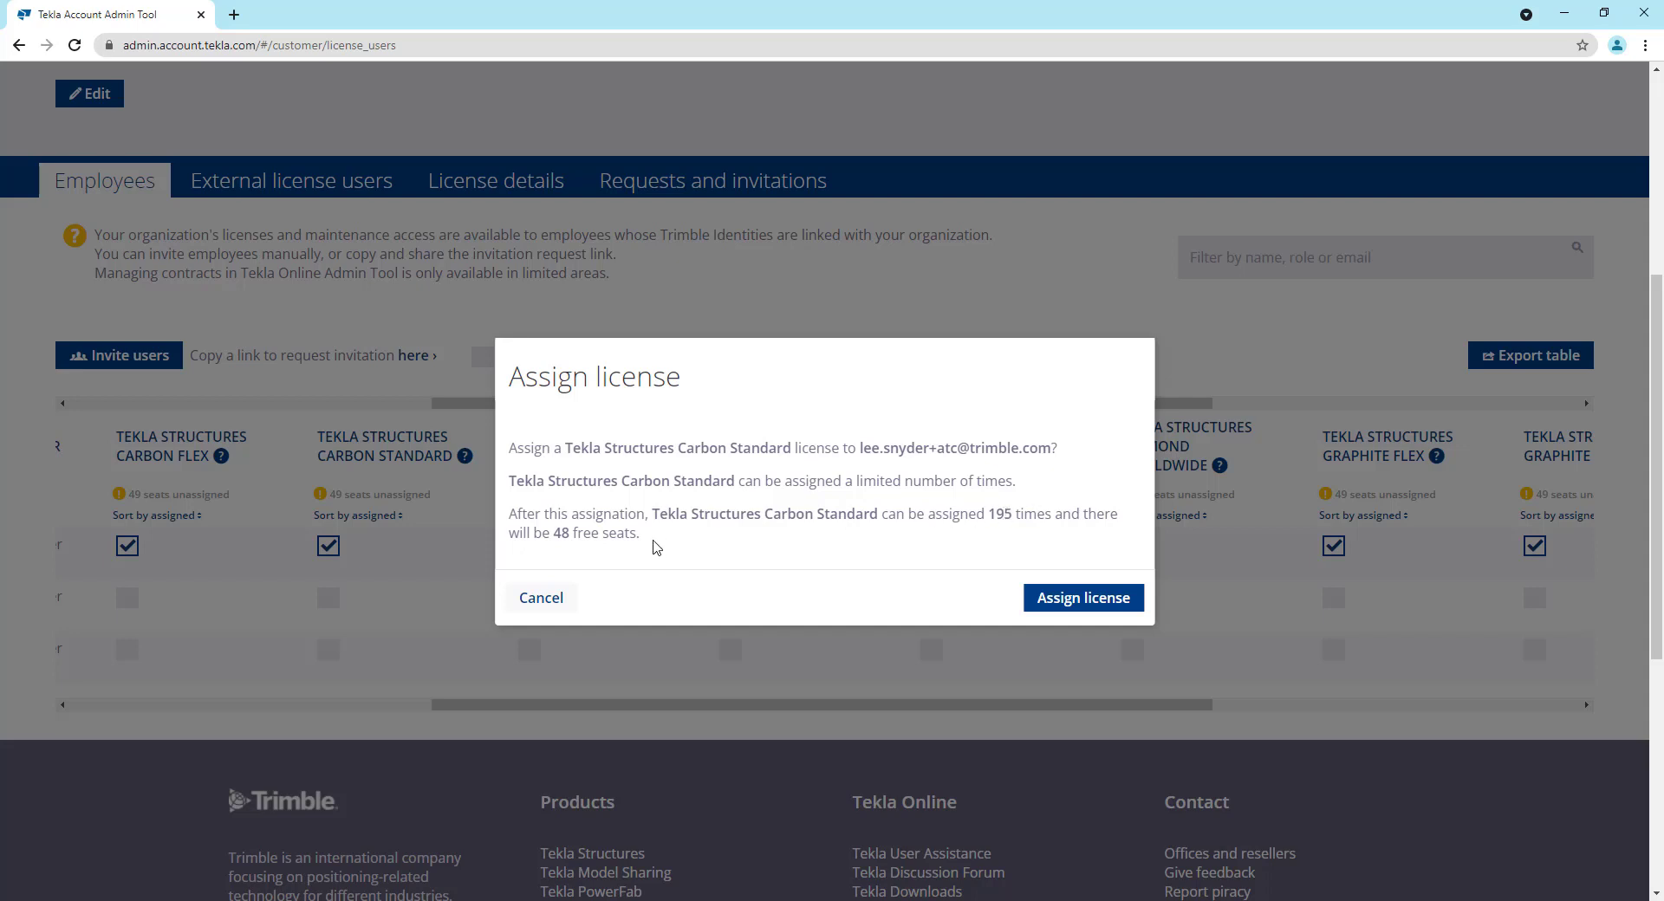
mouse_move(576, 534)
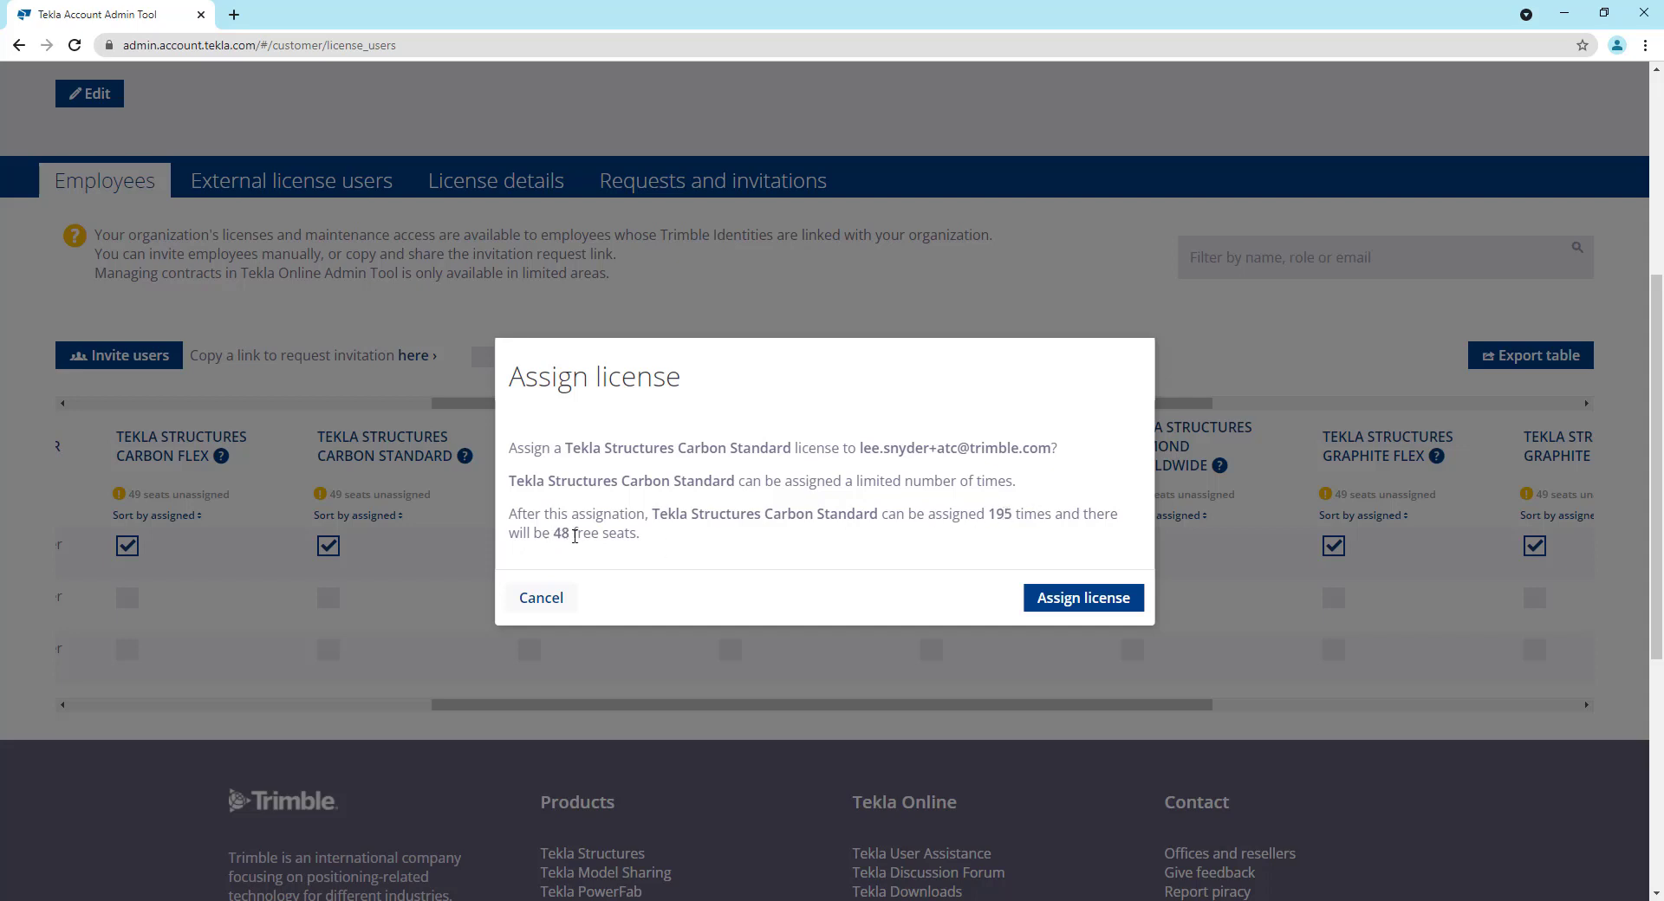
mouse_move(1081, 598)
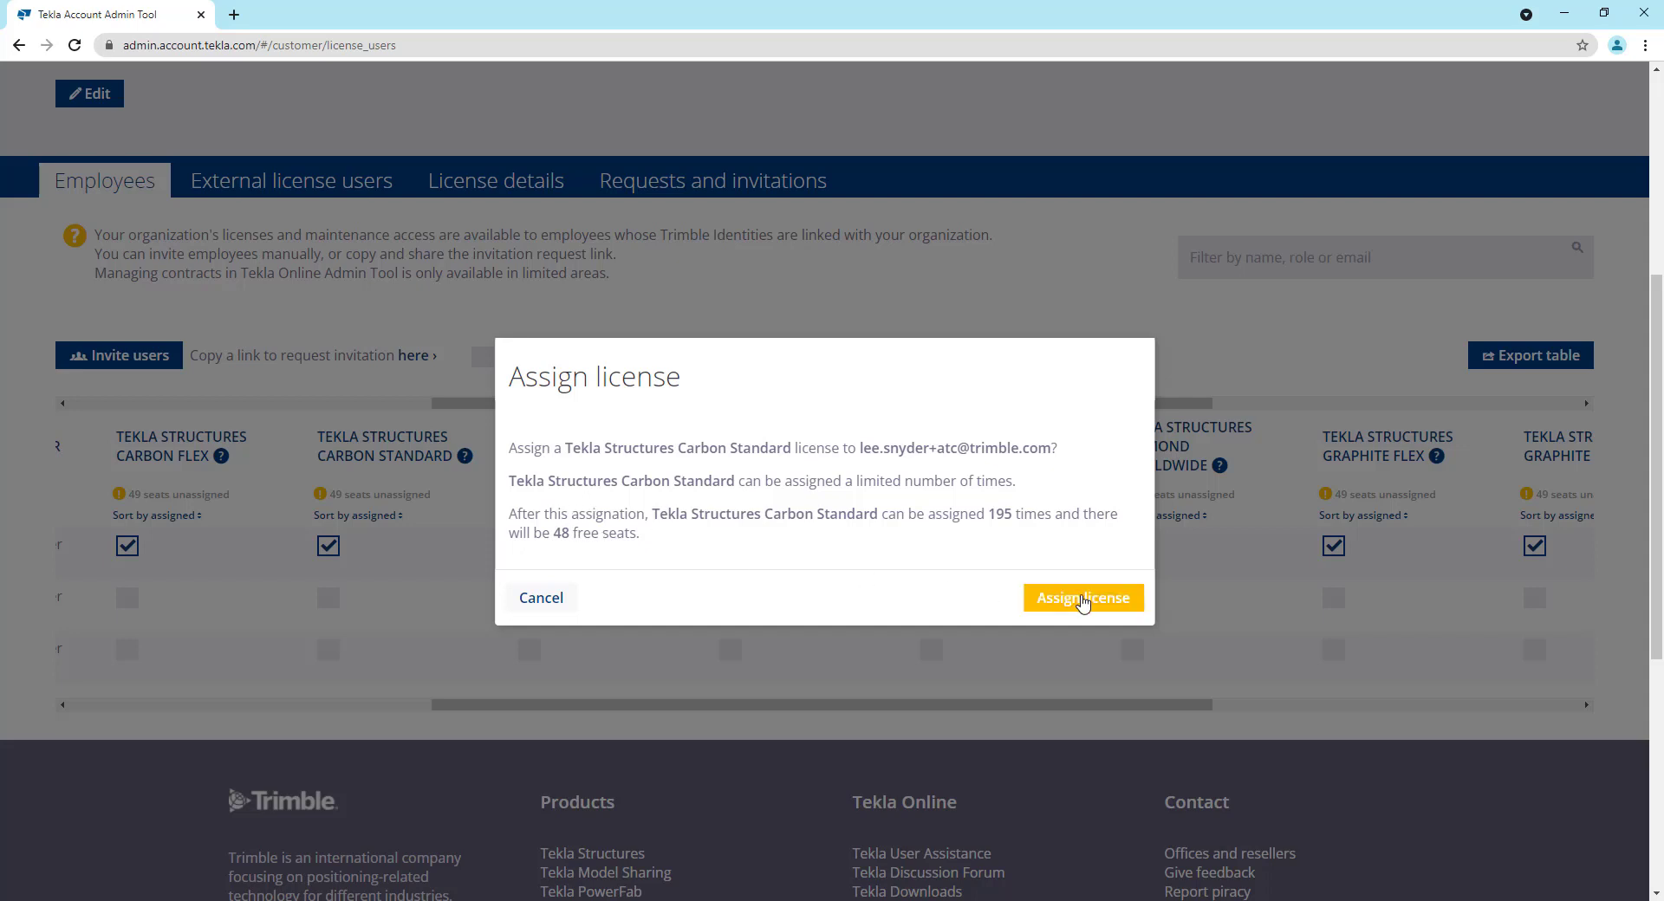
Confirm the Carbon Standard assignment, leaving 48 seats unassigned
left_click(1084, 597)
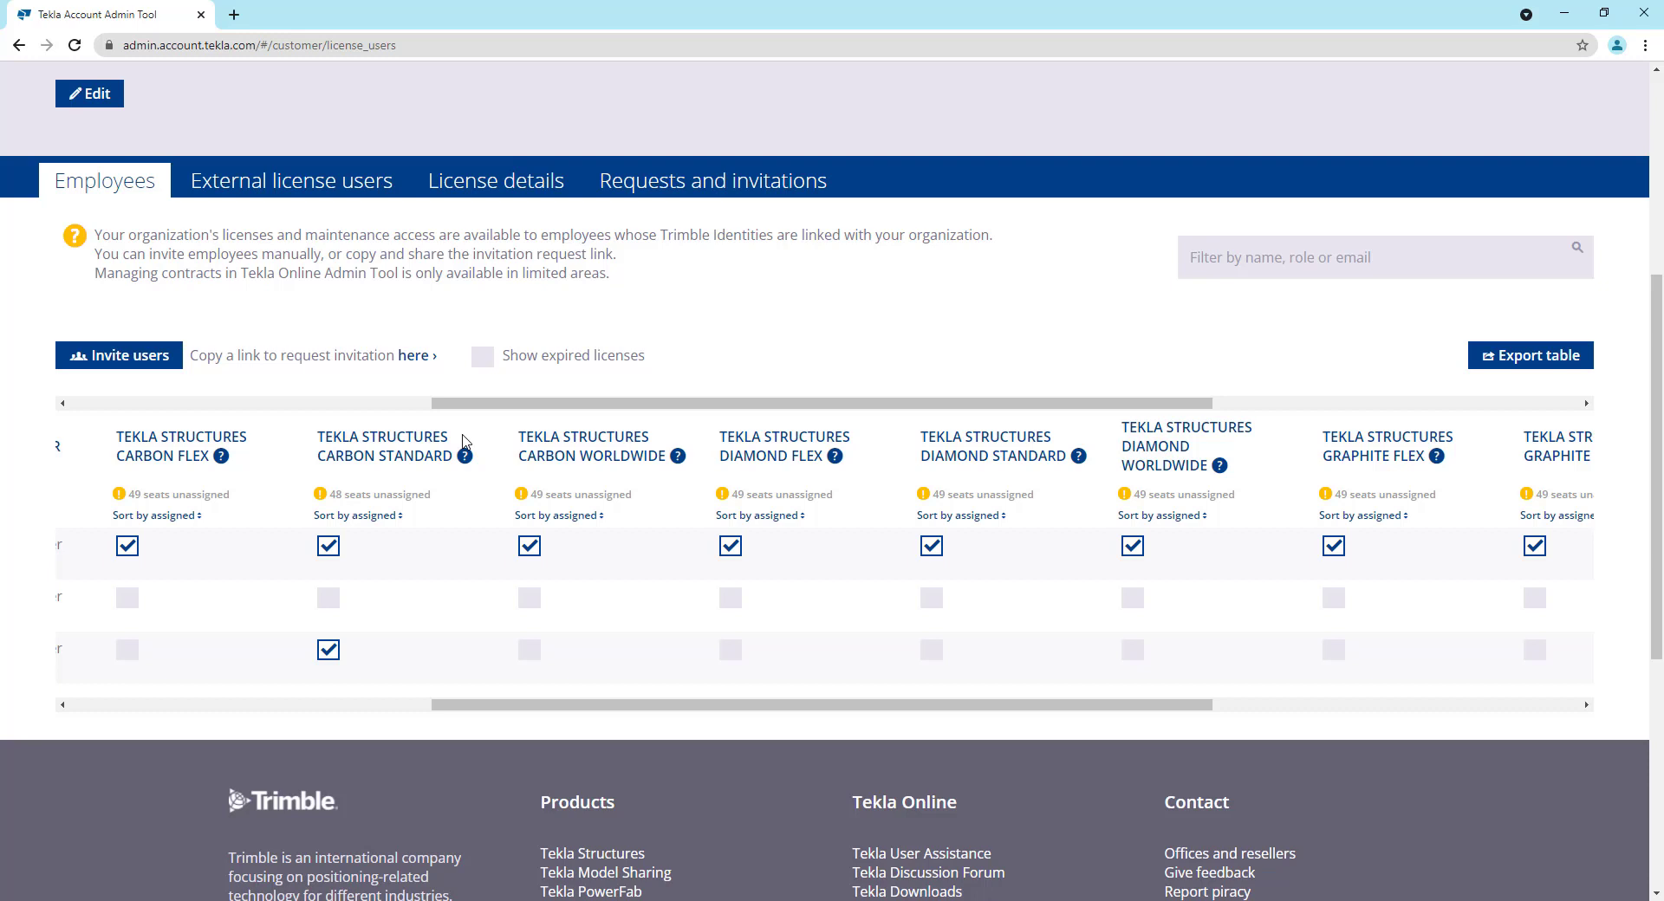
mouse_move(465, 470)
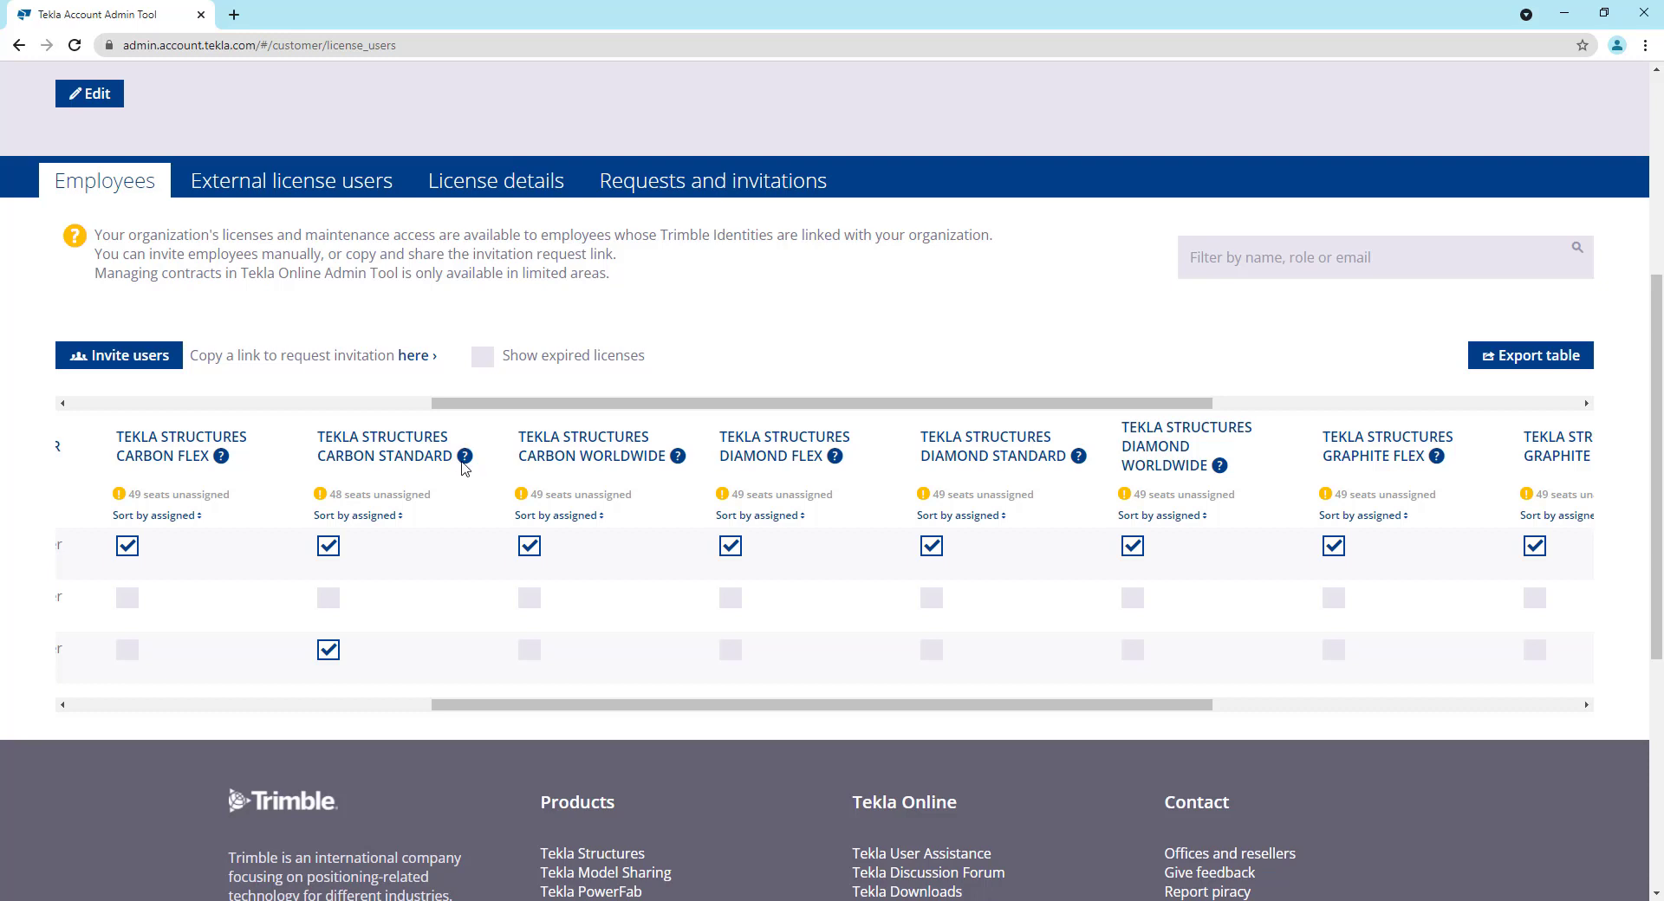
mouse_move(464, 456)
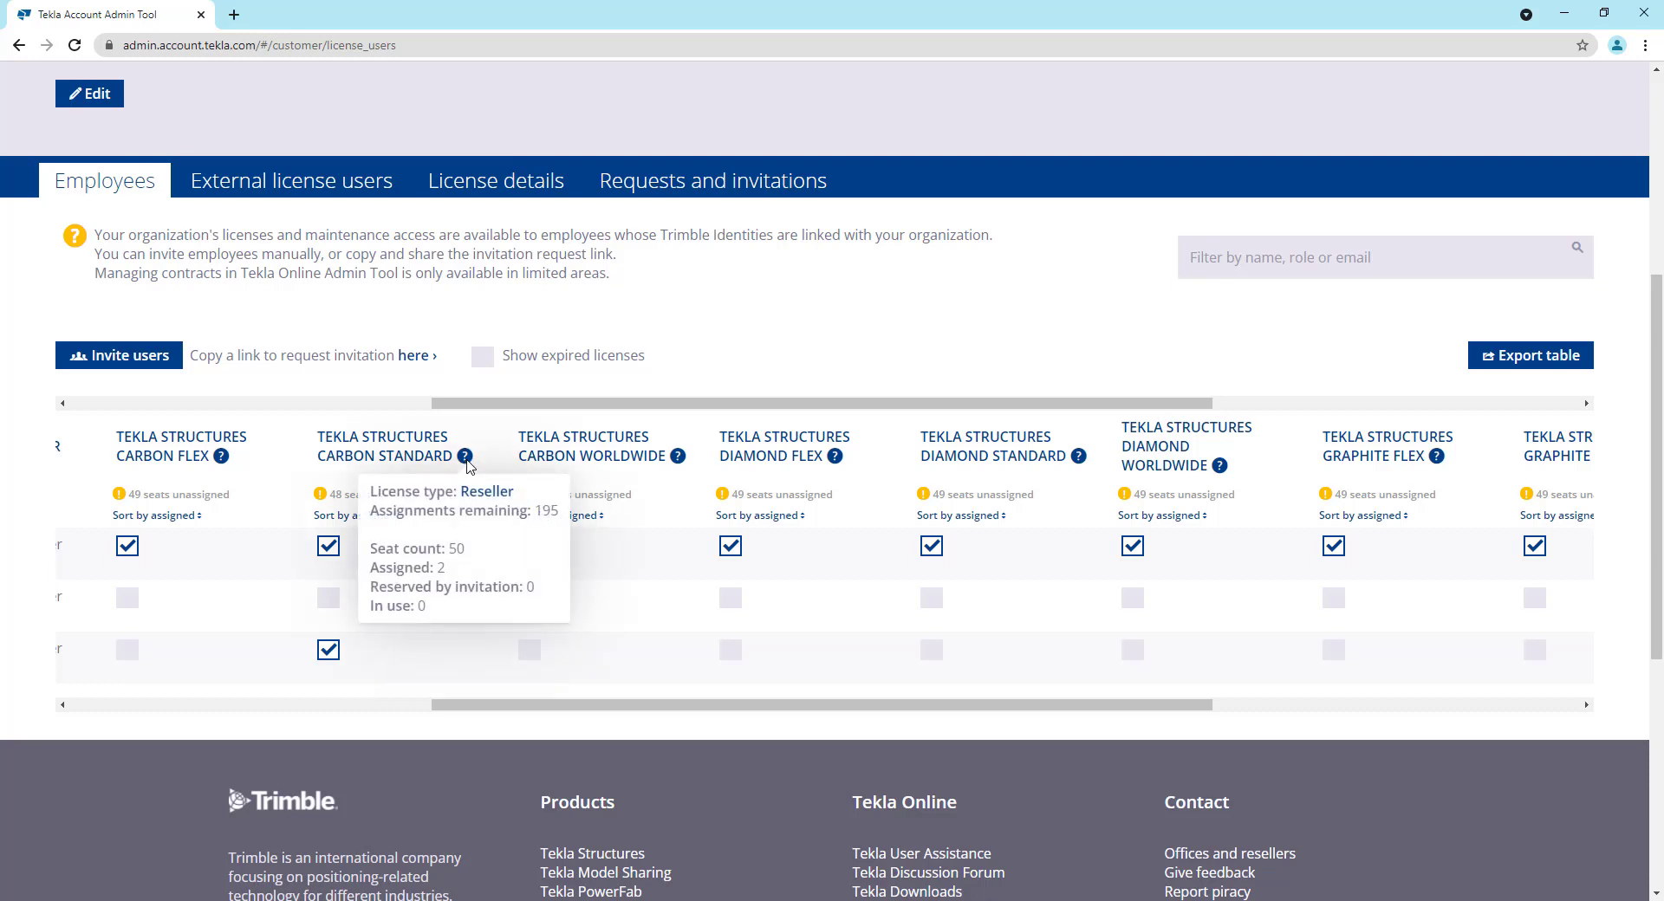
mouse_move(449, 548)
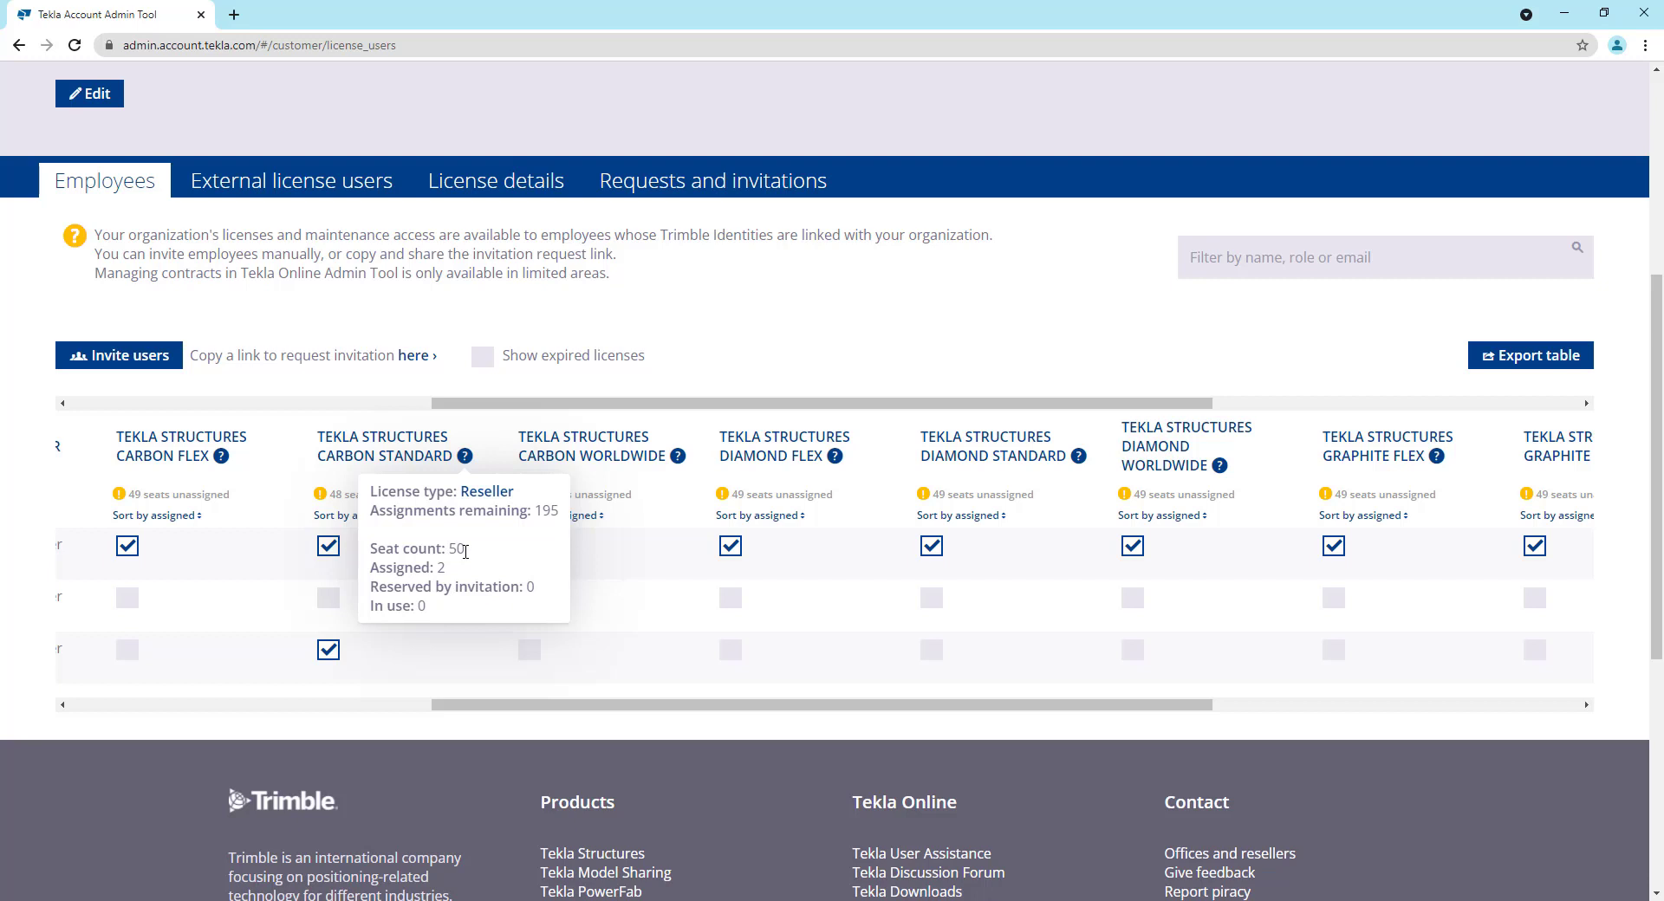
mouse_move(535, 510)
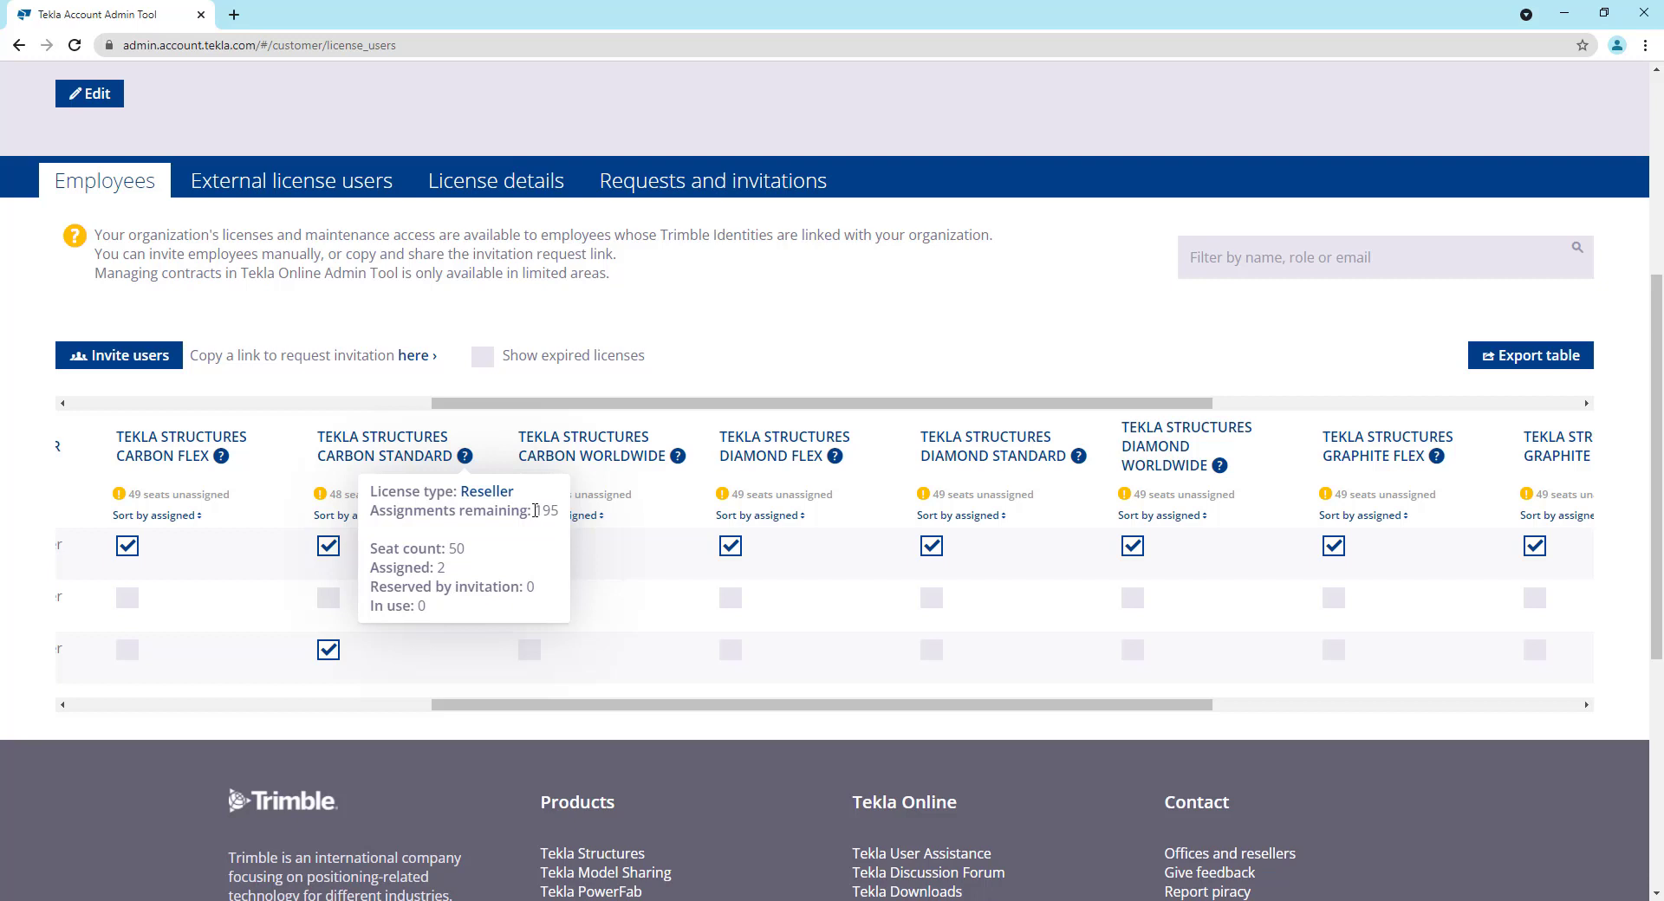
mouse_move(555, 511)
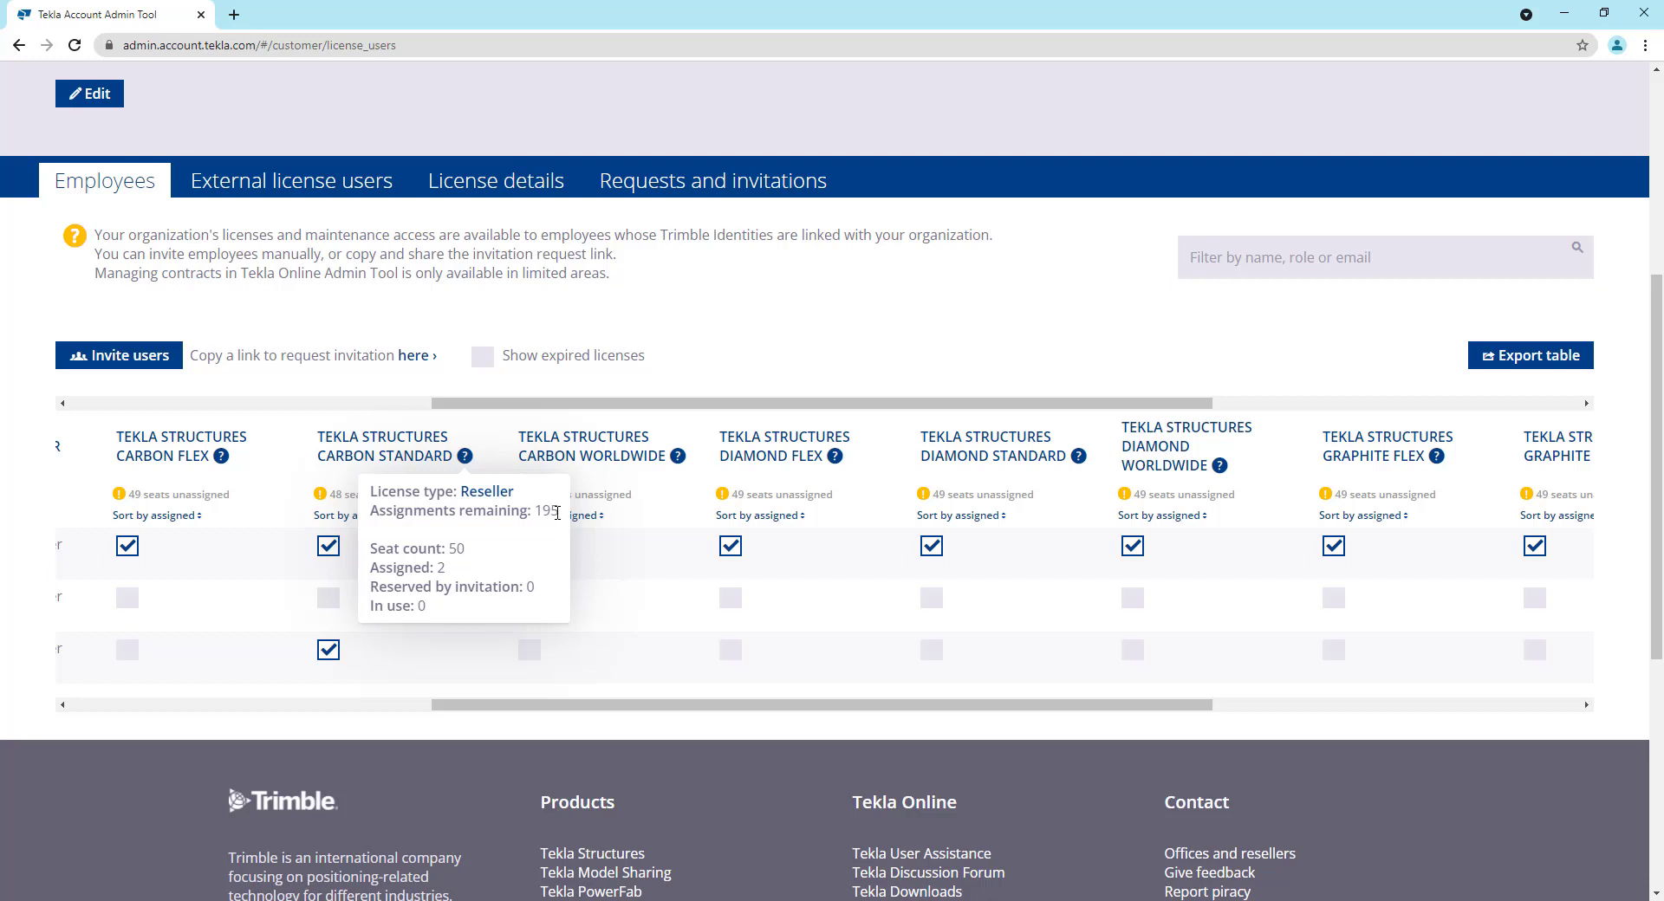
mouse_move(562, 521)
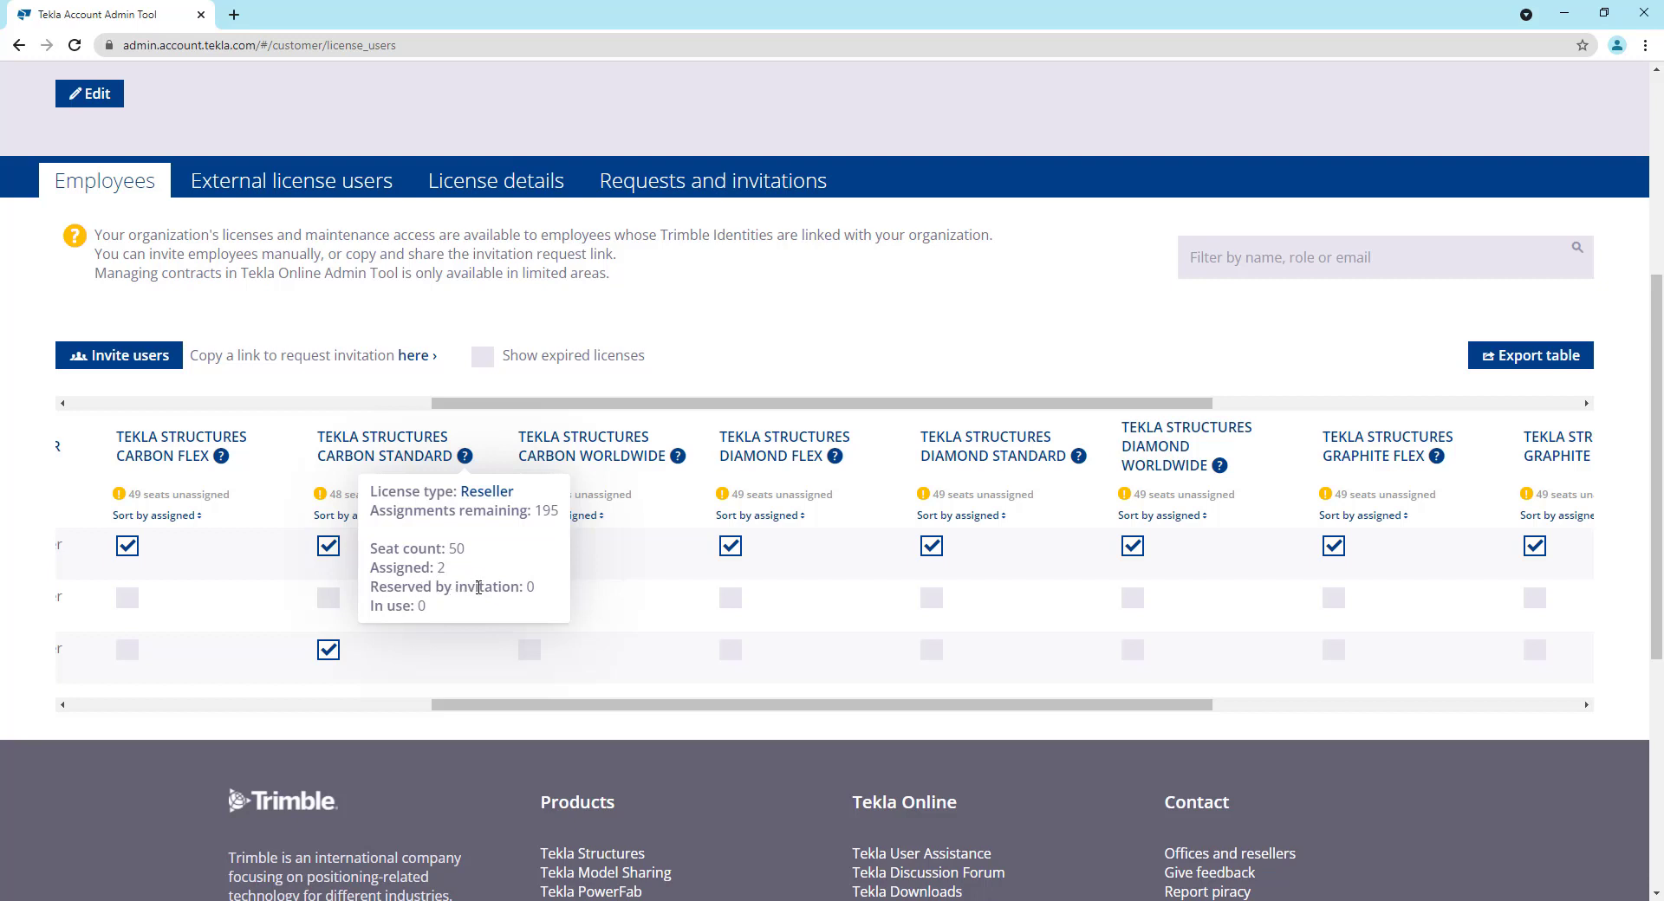
mouse_move(401, 607)
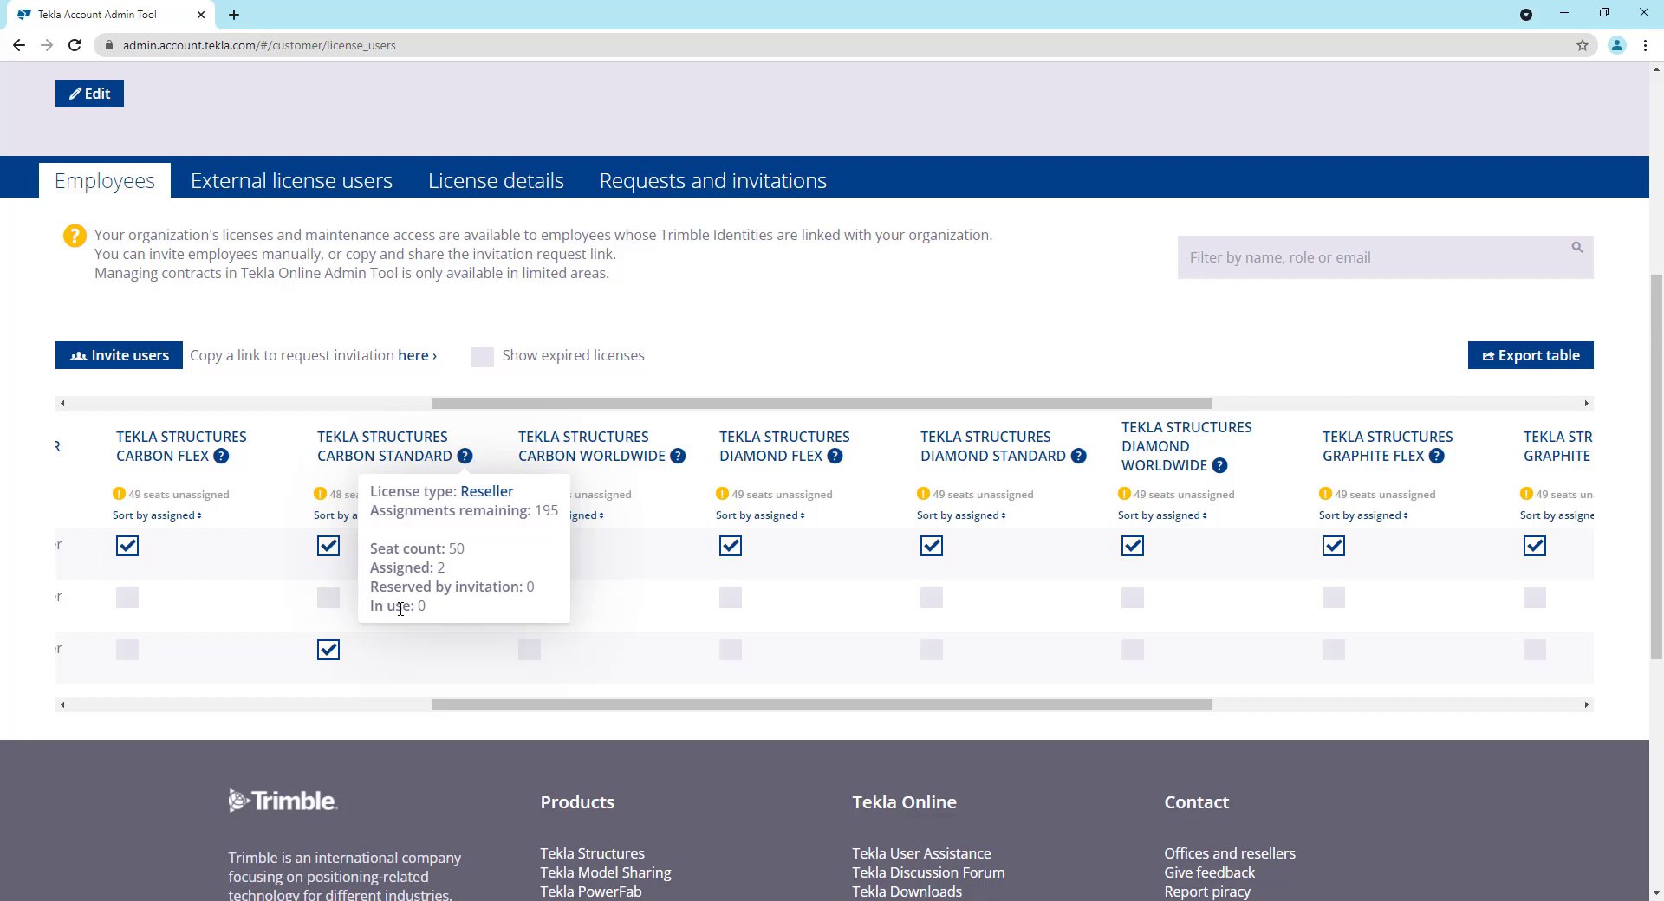
mouse_move(466, 465)
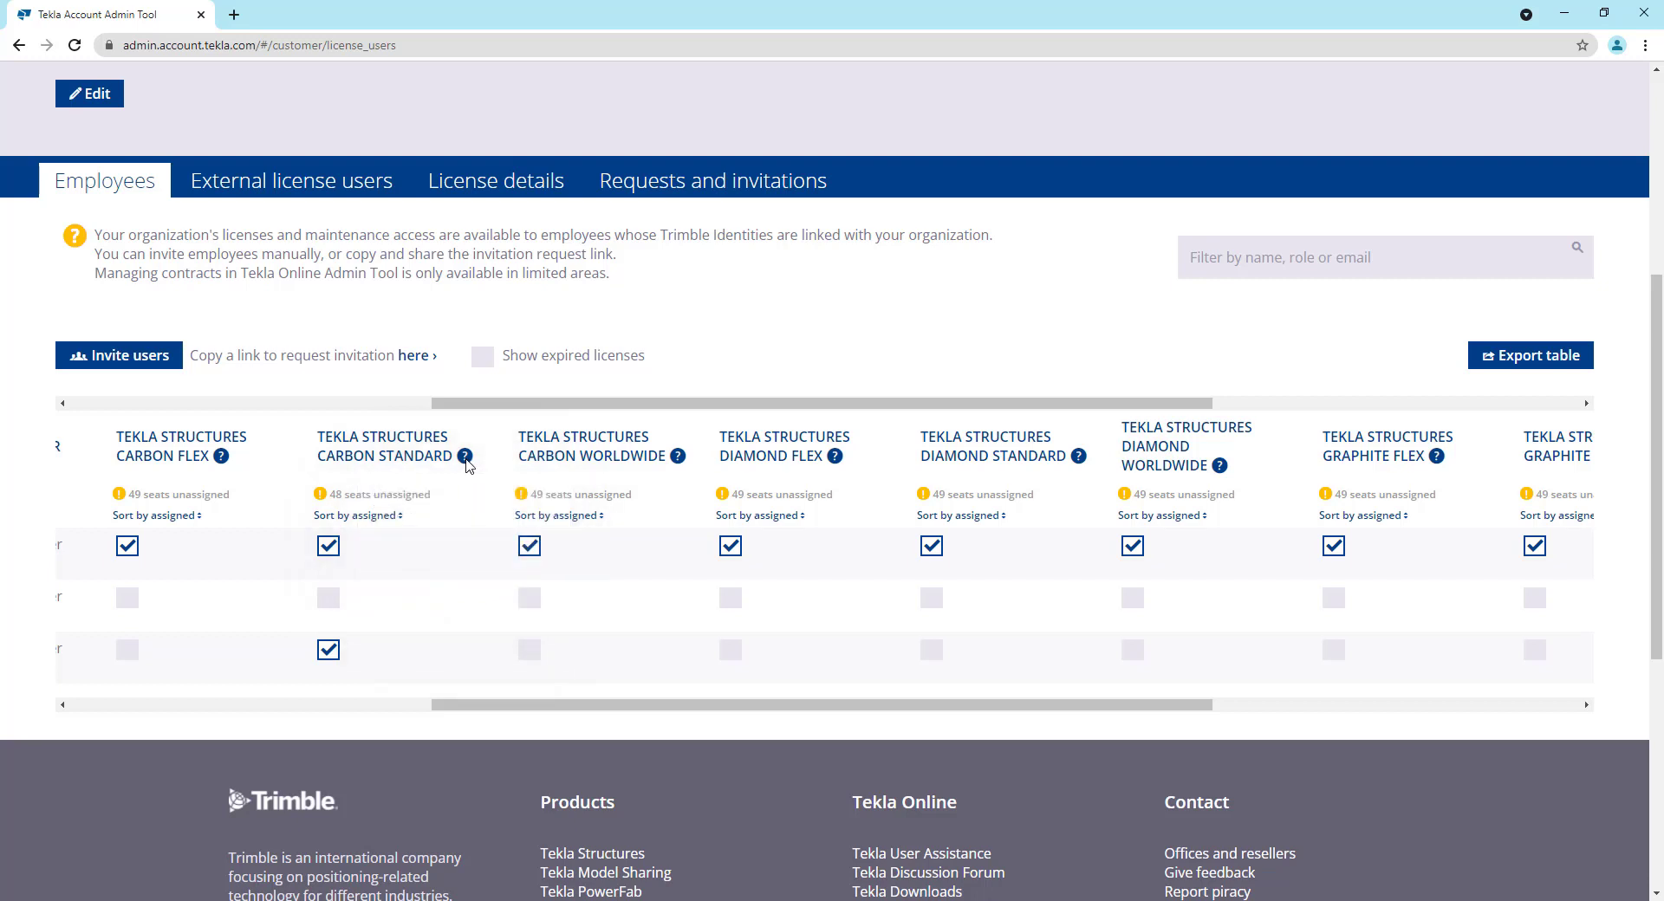
mouse_move(223, 460)
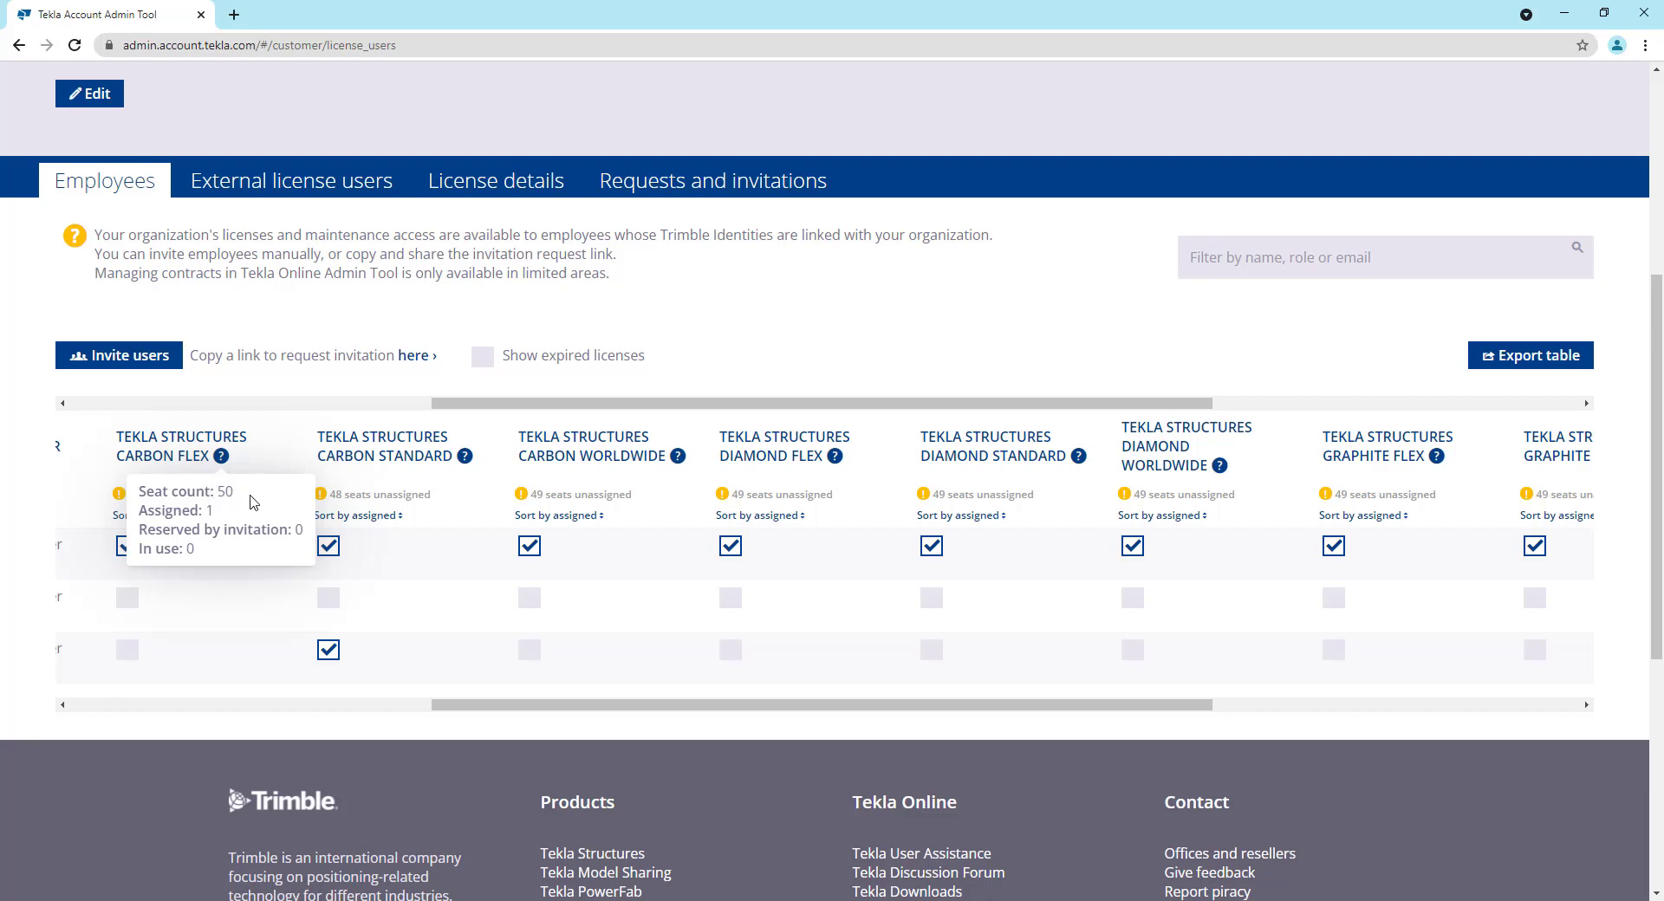
mouse_move(313, 519)
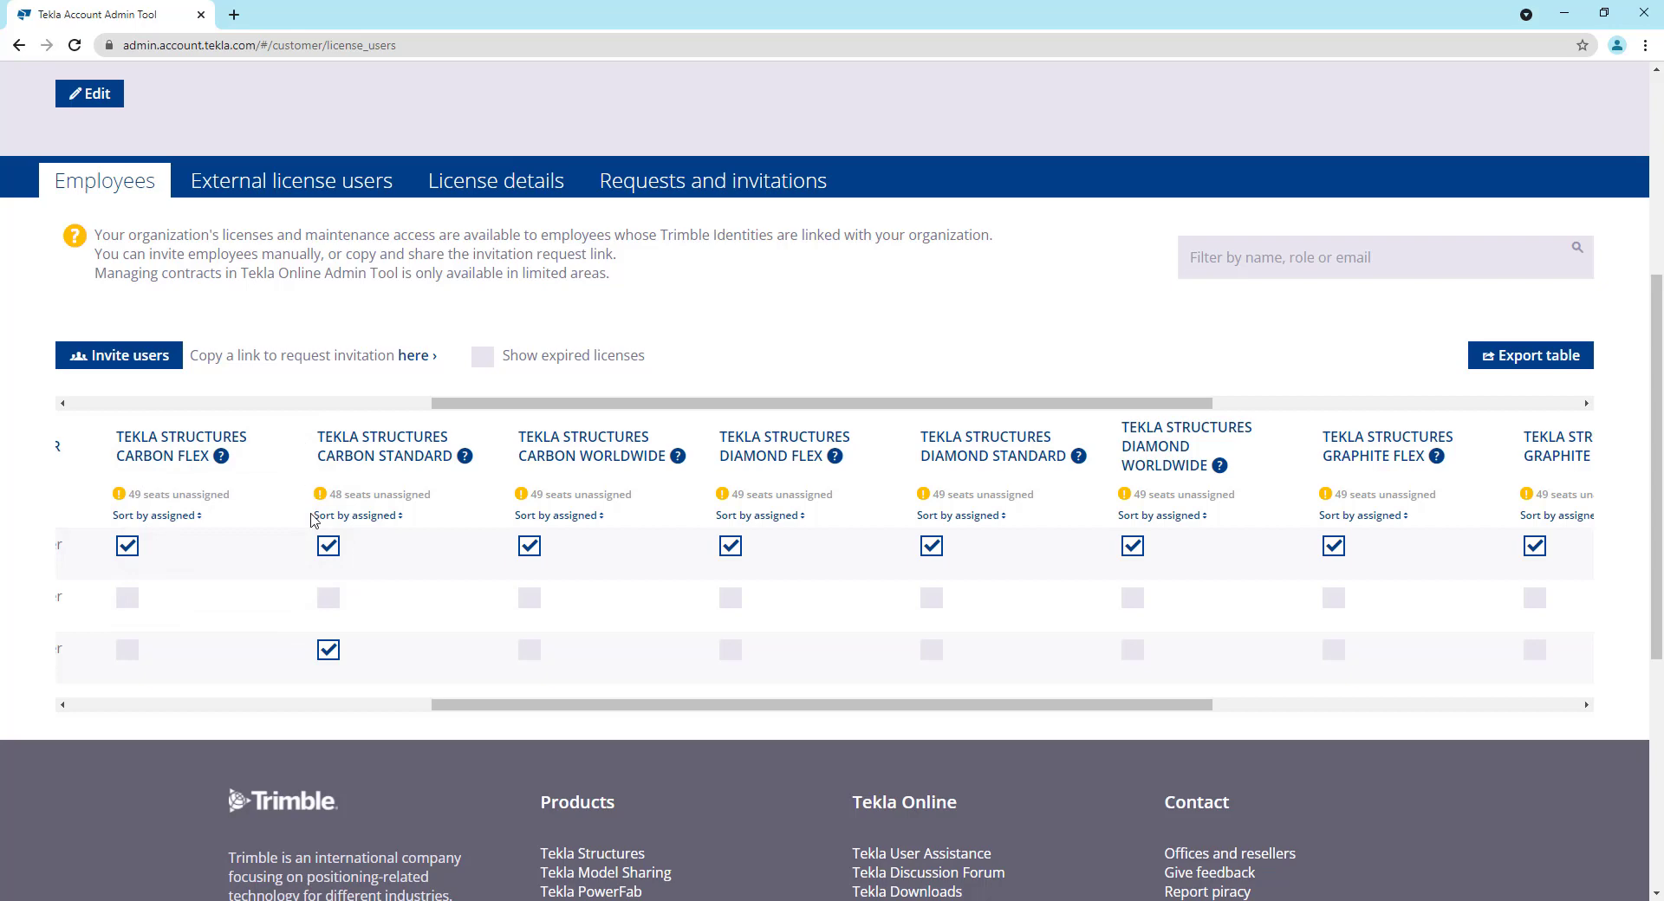
Remove the third employee's Carbon Standard license and confirm the removal
left_click(327, 650)
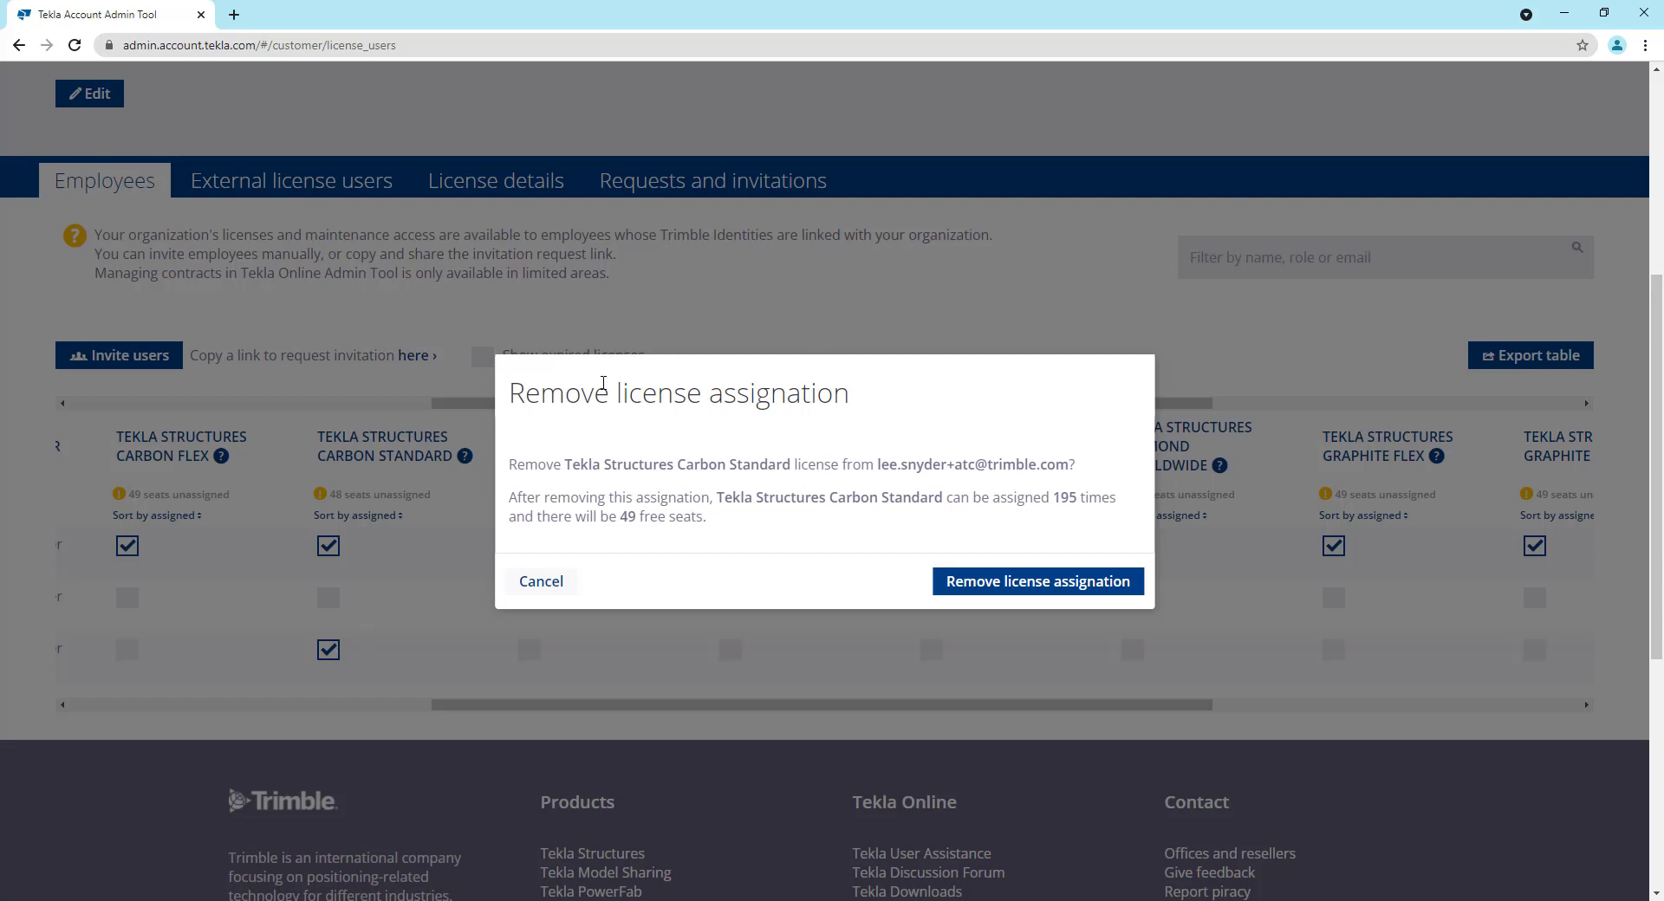
mouse_move(797, 445)
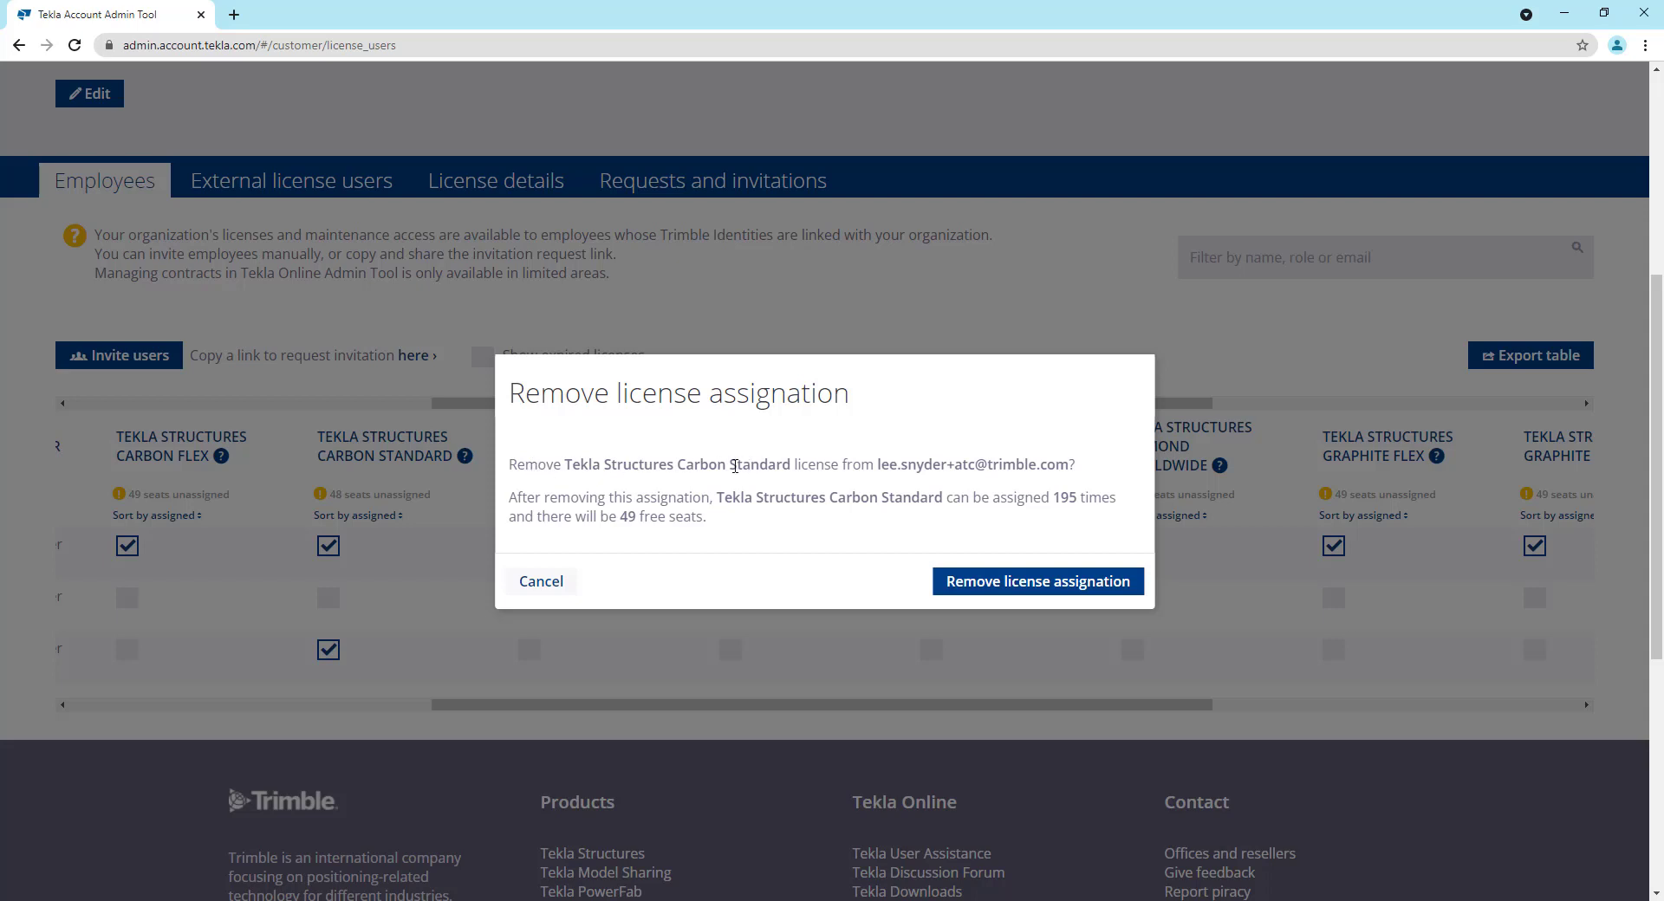
mouse_move(1027, 465)
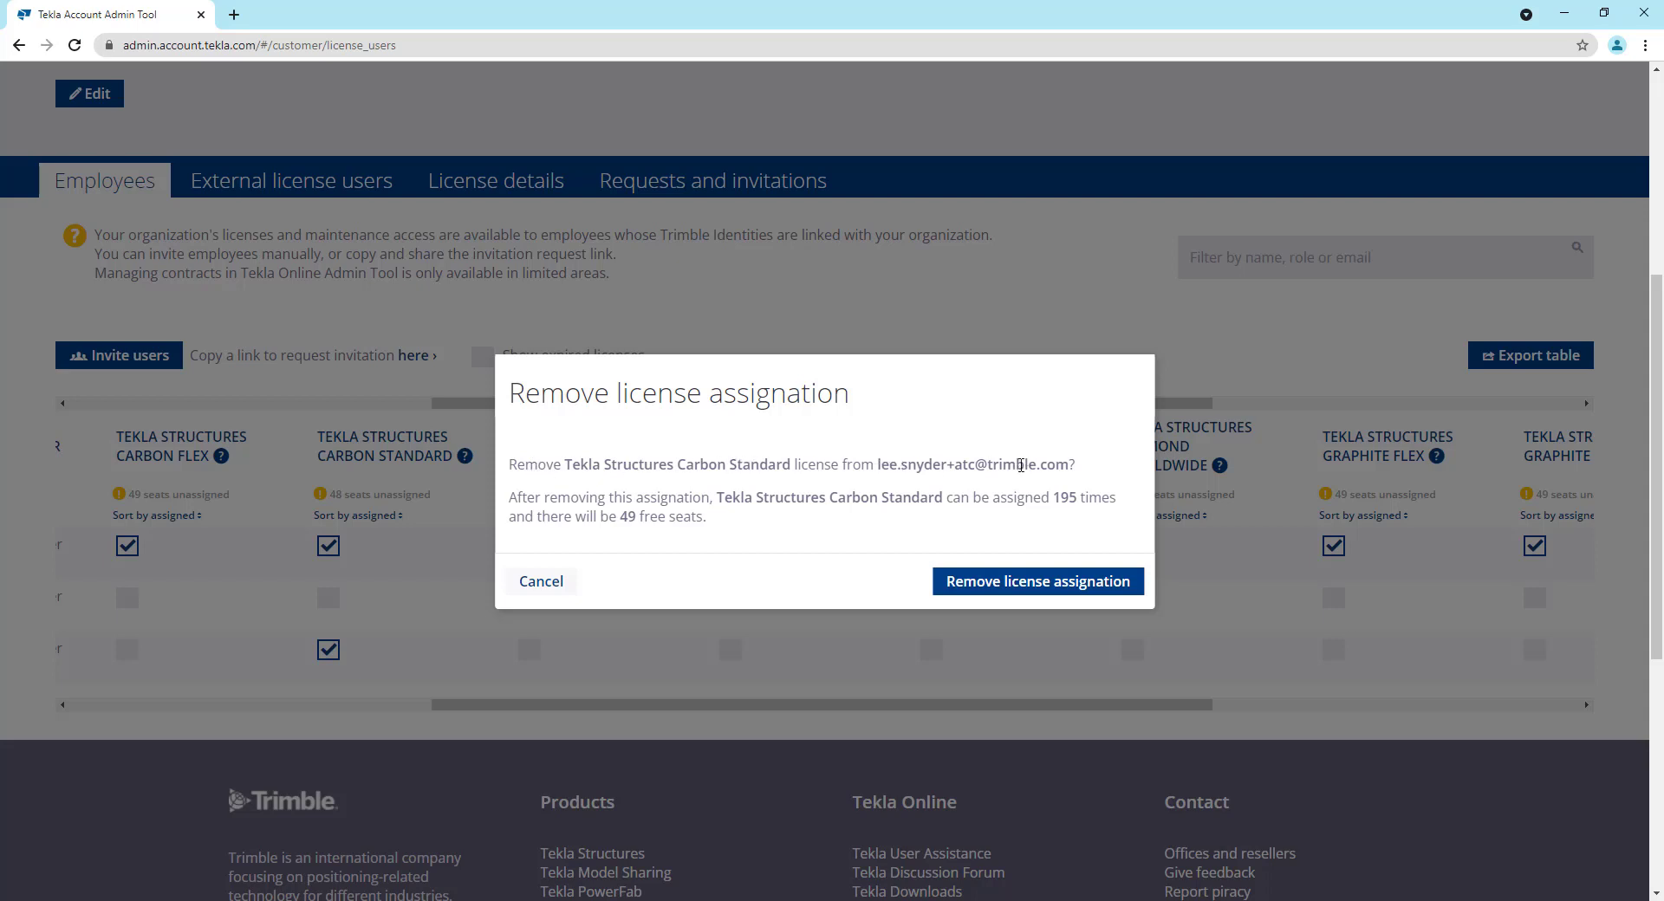
mouse_move(962, 502)
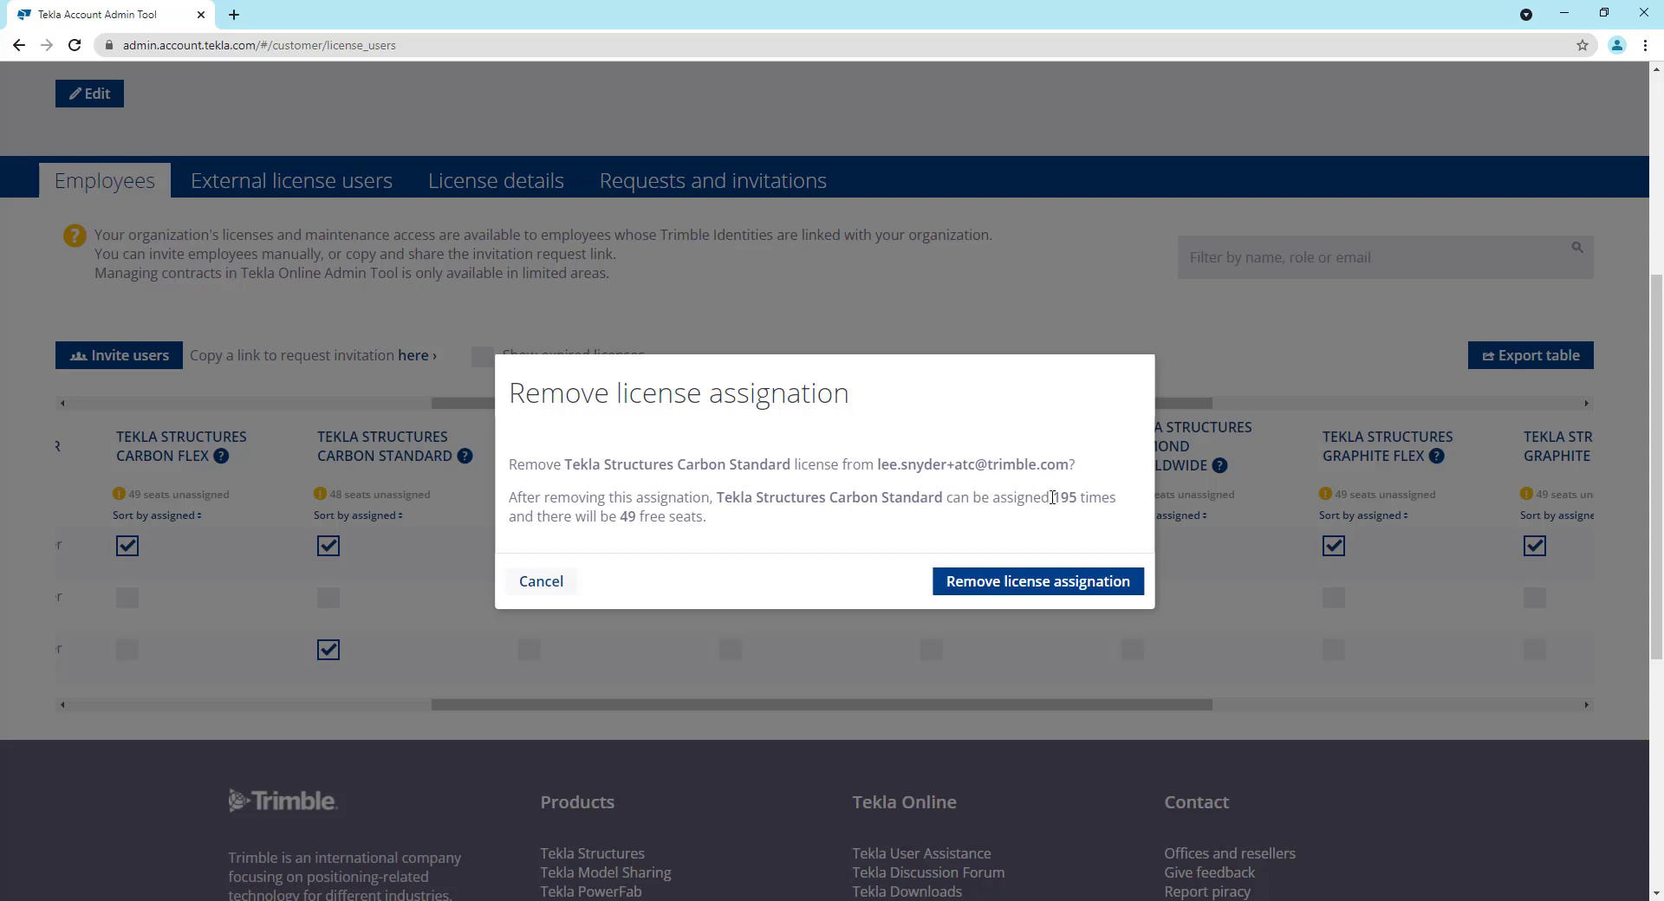
mouse_move(616, 518)
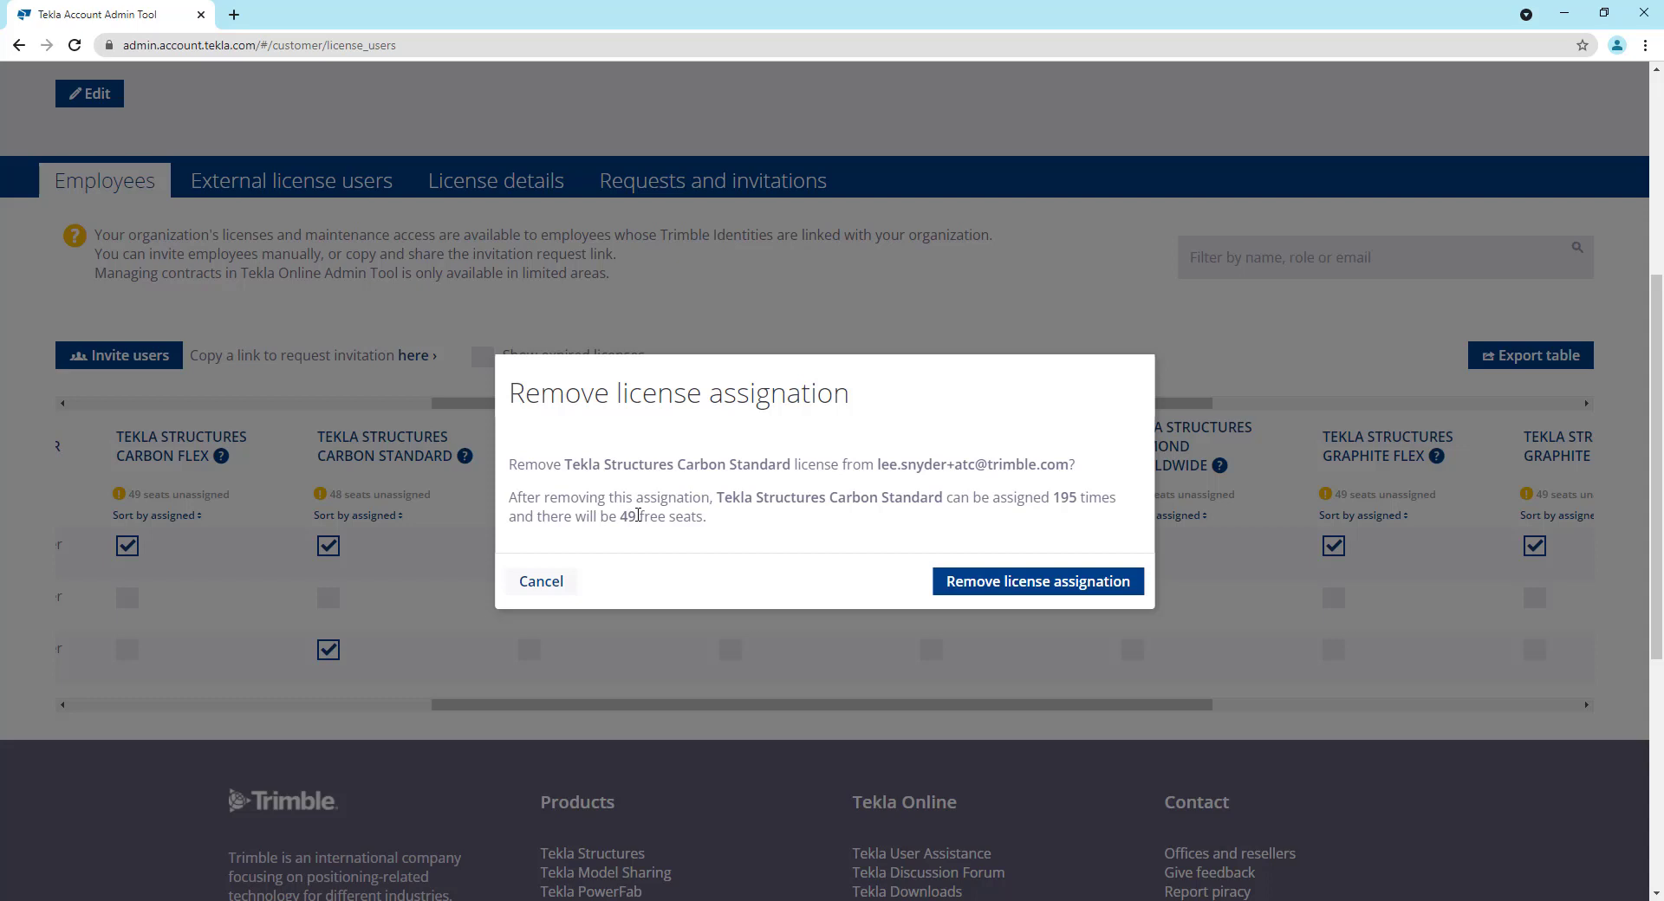
left_click(541, 582)
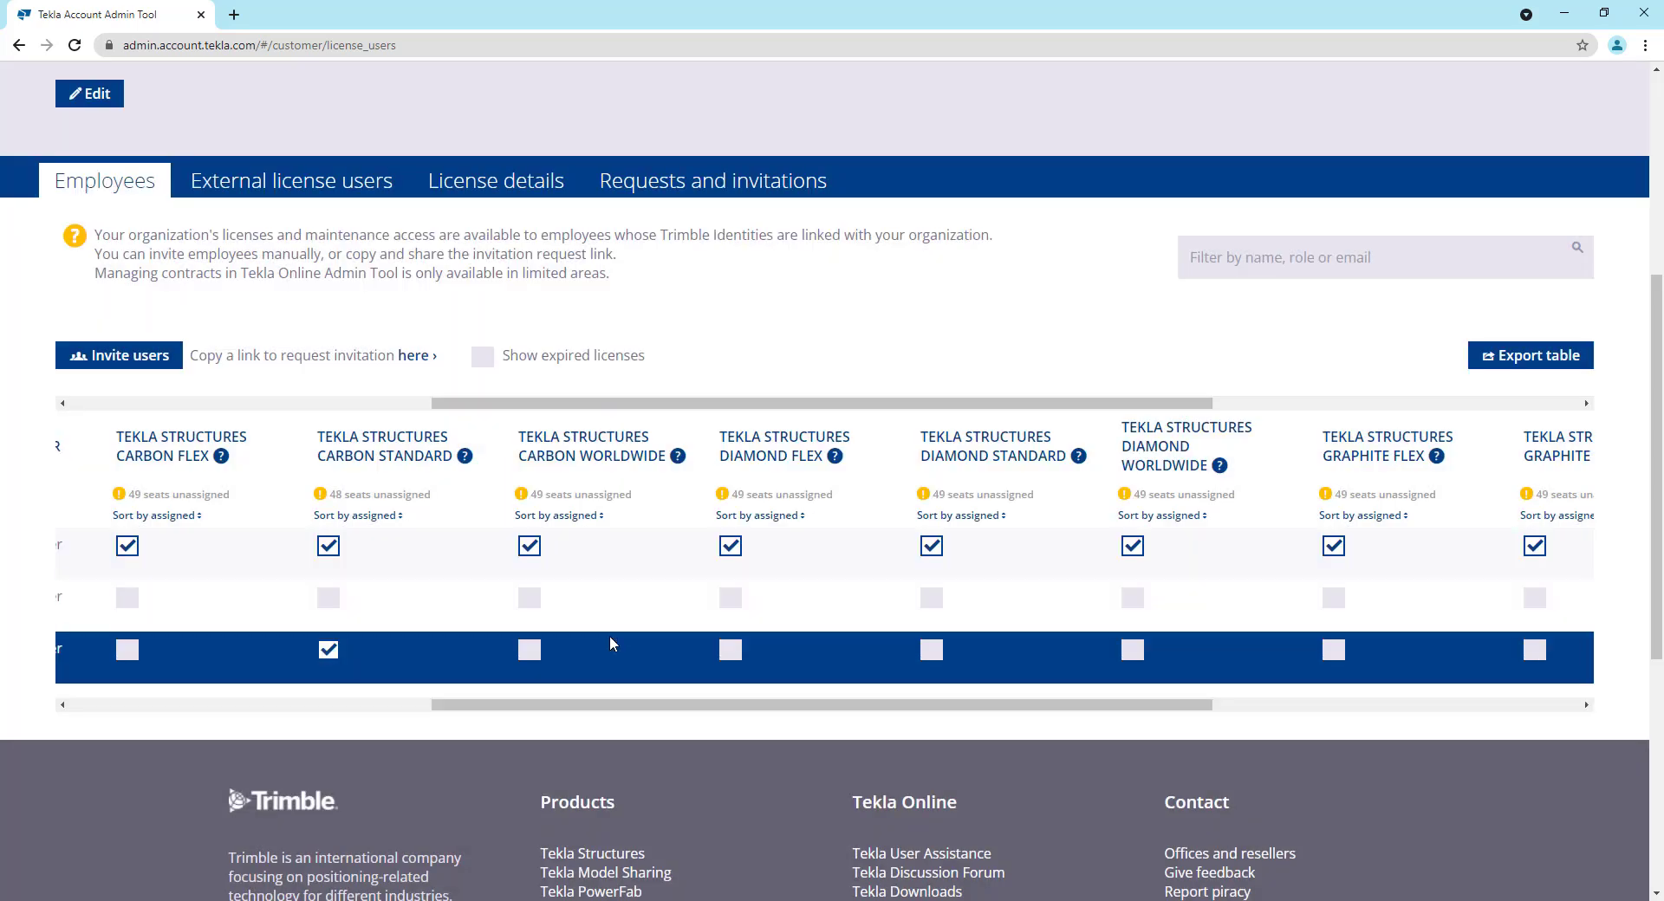